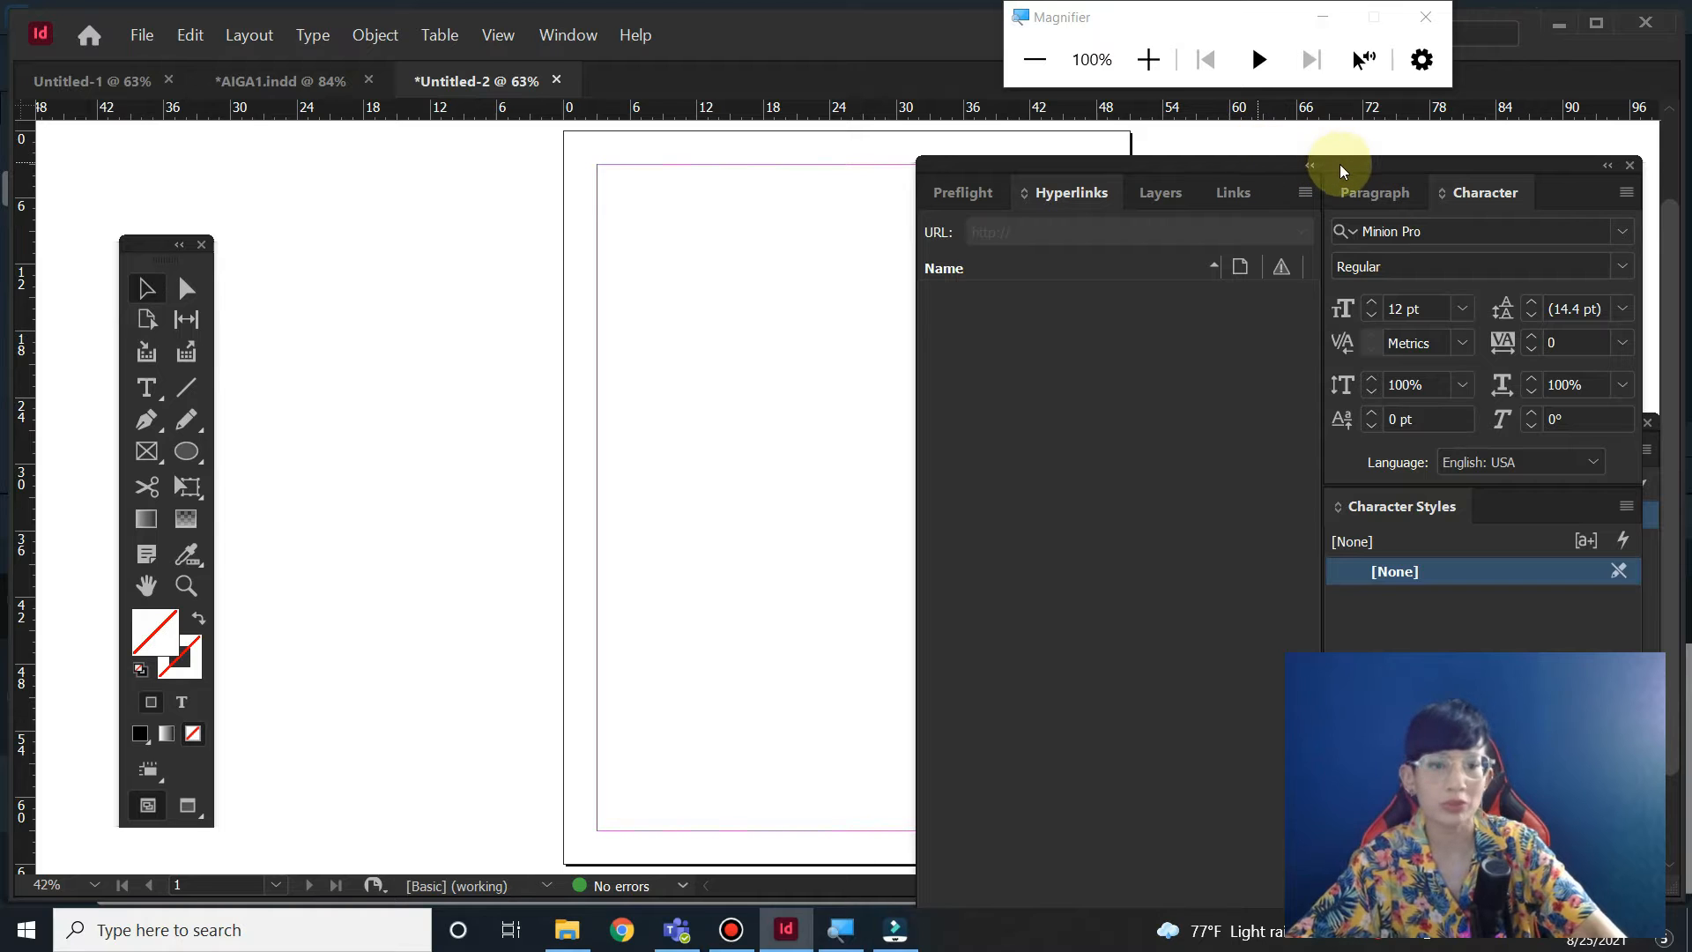
- Dock the floating Preflight, Hyperlinks, Layers and Links panel group on the right side
drag(1342, 170, 1217, 153)
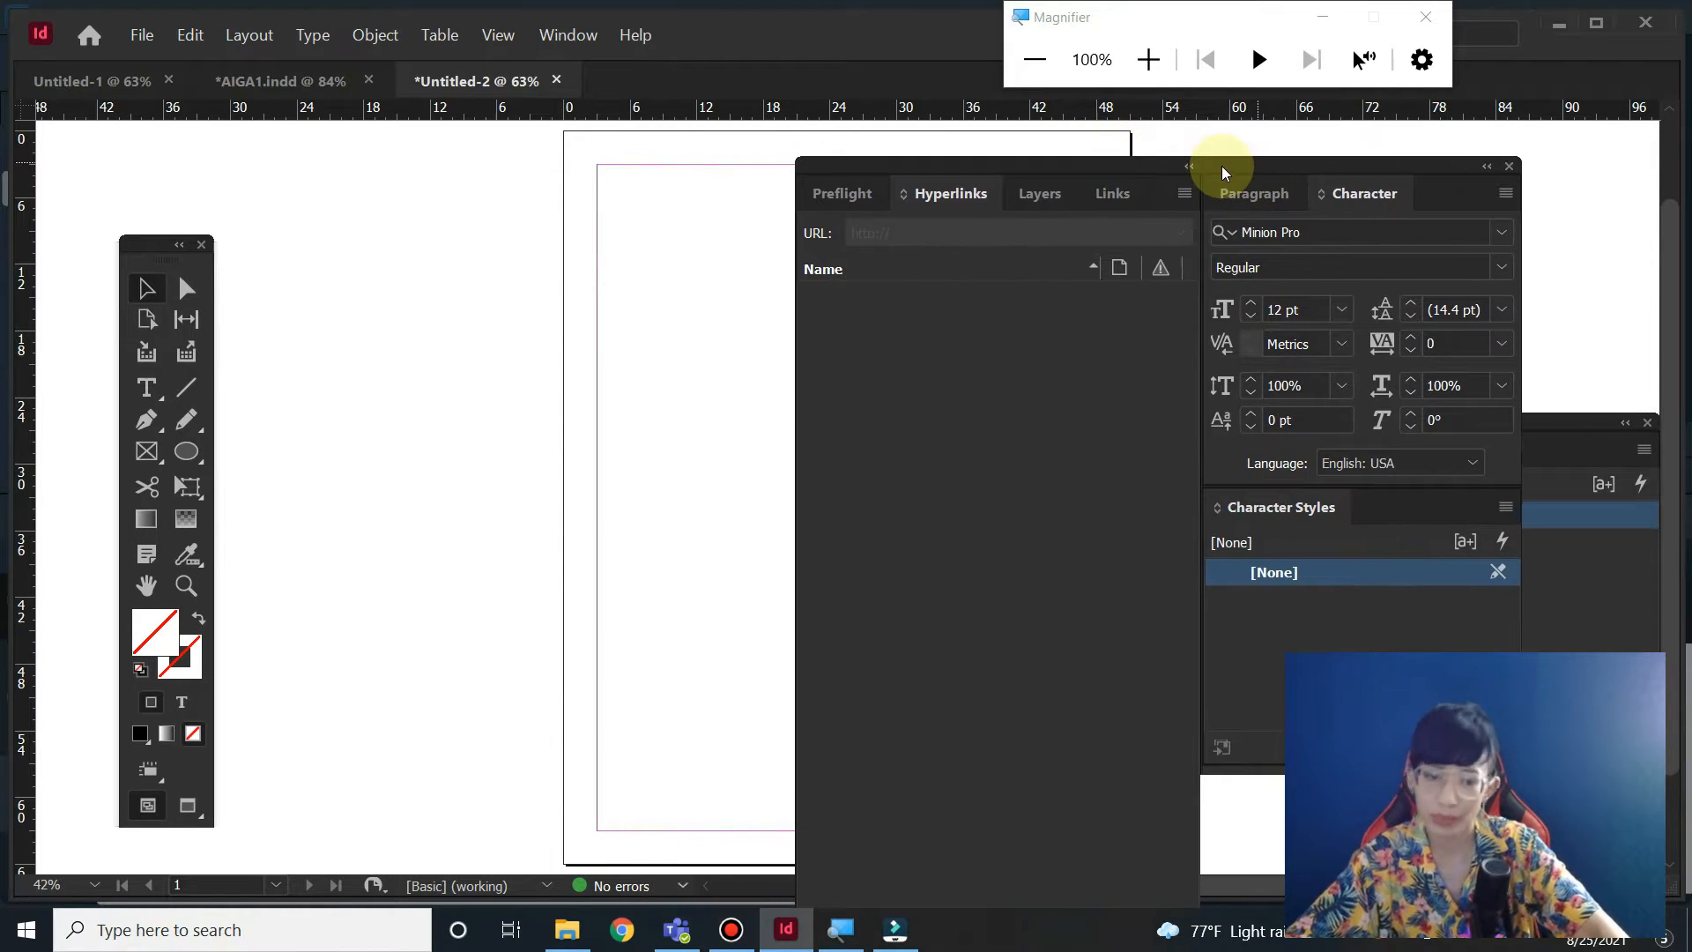
drag(1225, 172, 1261, 164)
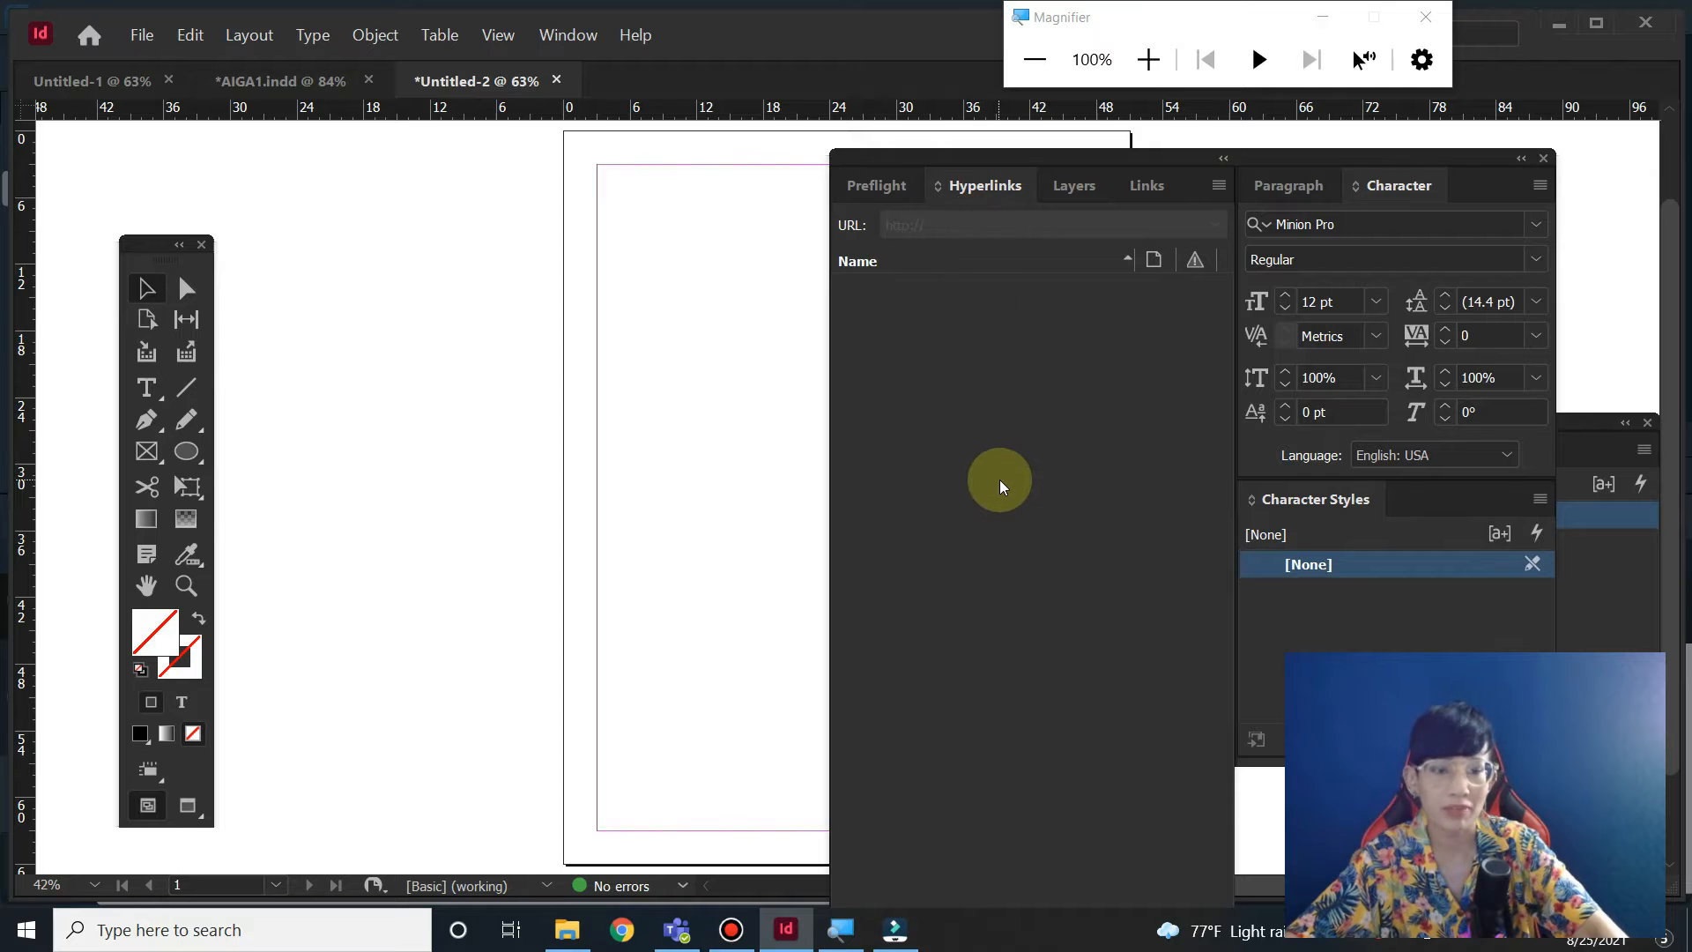
mouse_move(848, 262)
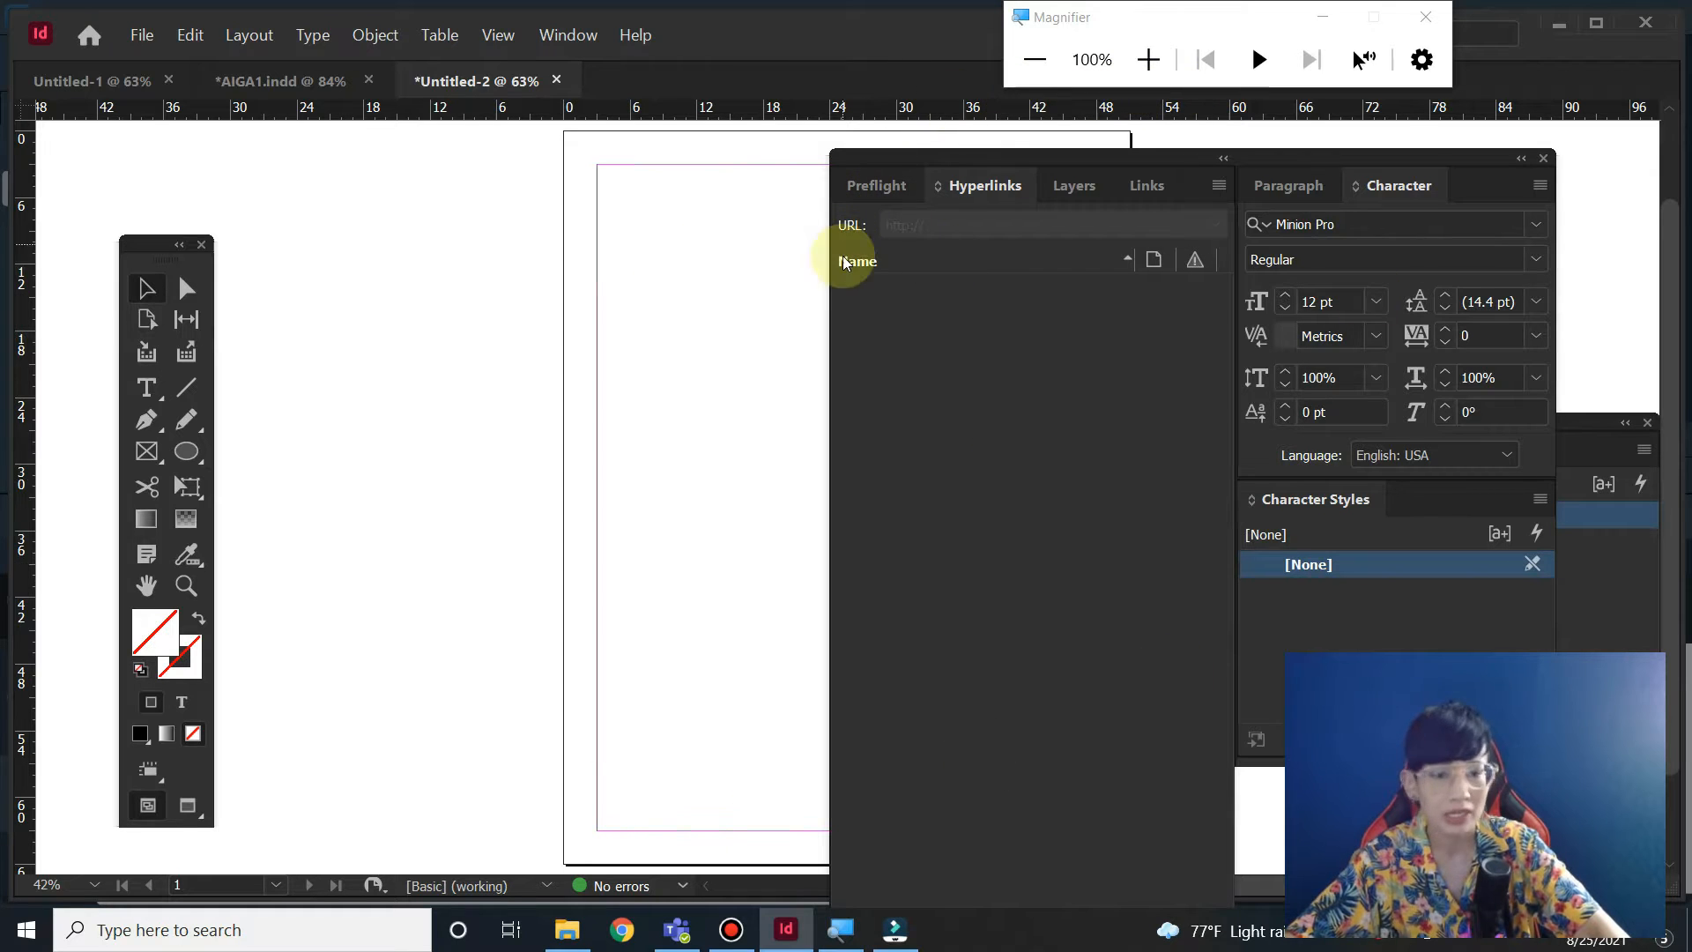
mouse_move(844, 271)
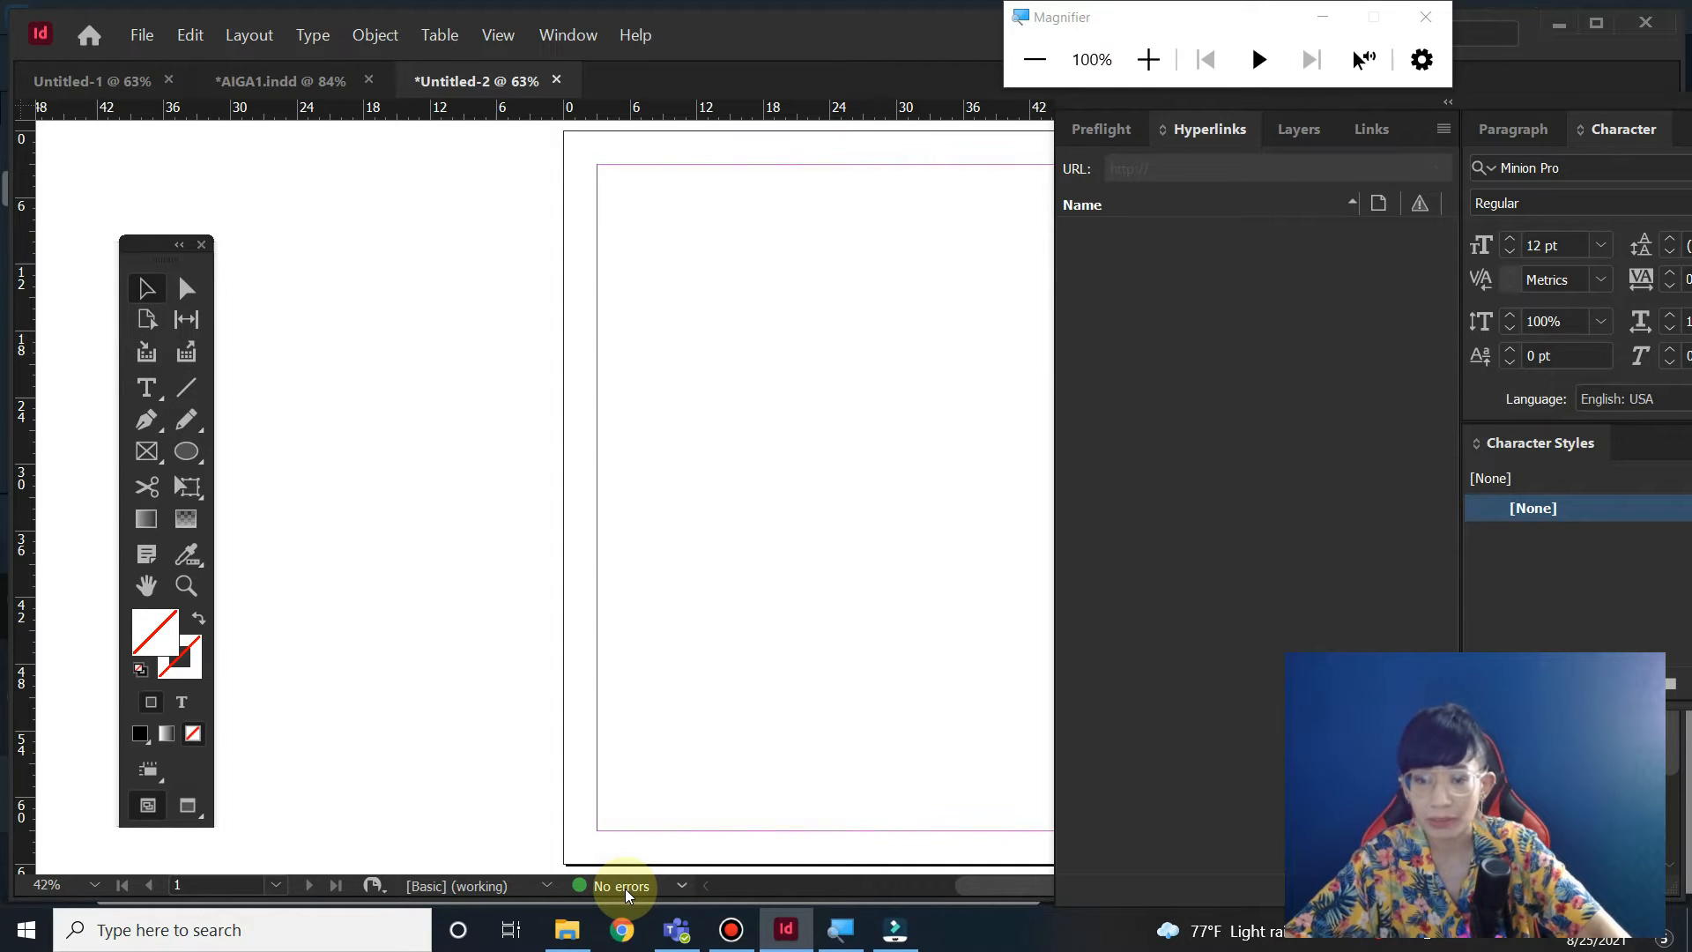
mouse_move(684, 907)
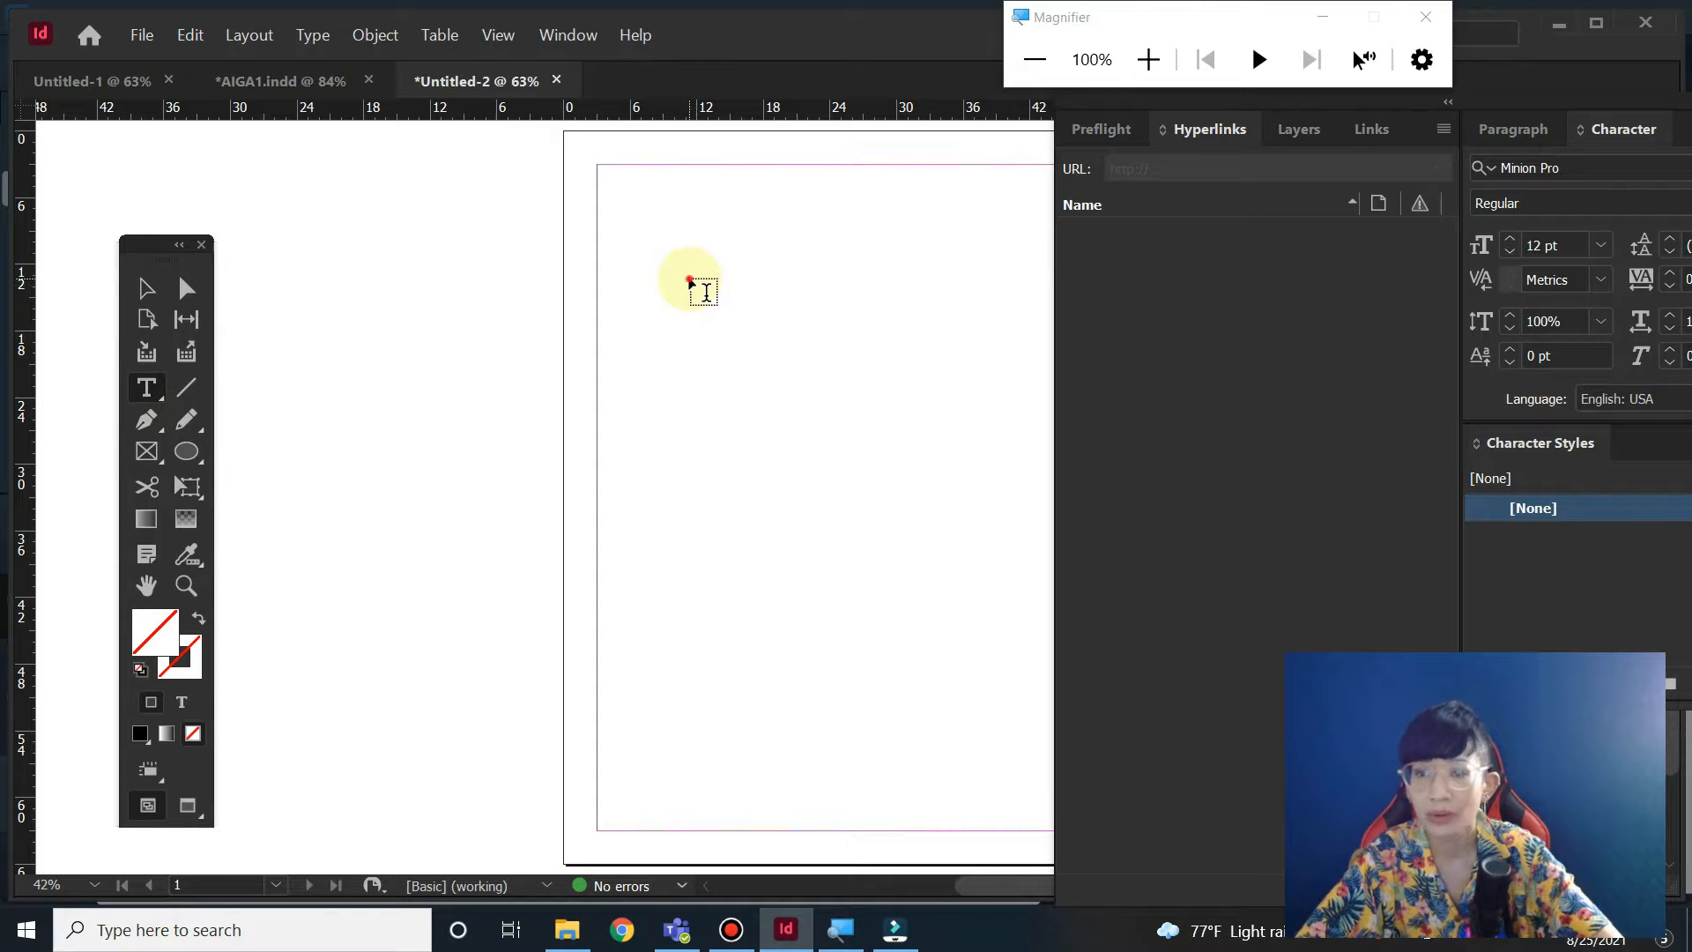
- Fill the new top-of-page text frame with placeholder text, leaving 1 preflight error
right_click(691, 285)
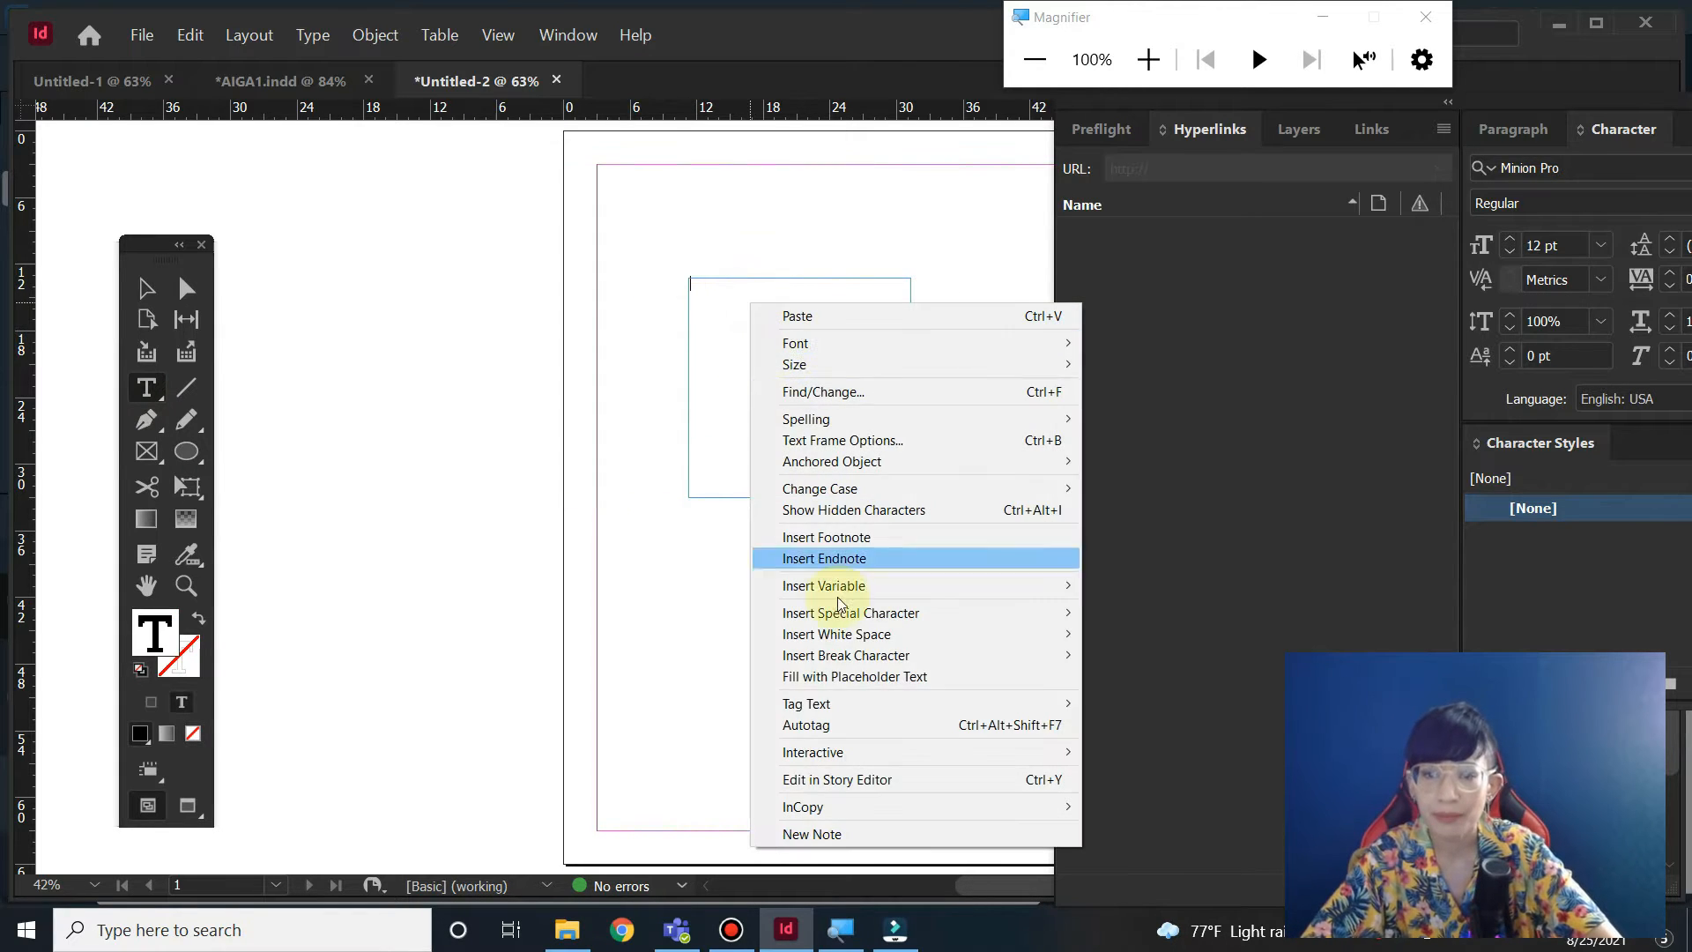
click(855, 677)
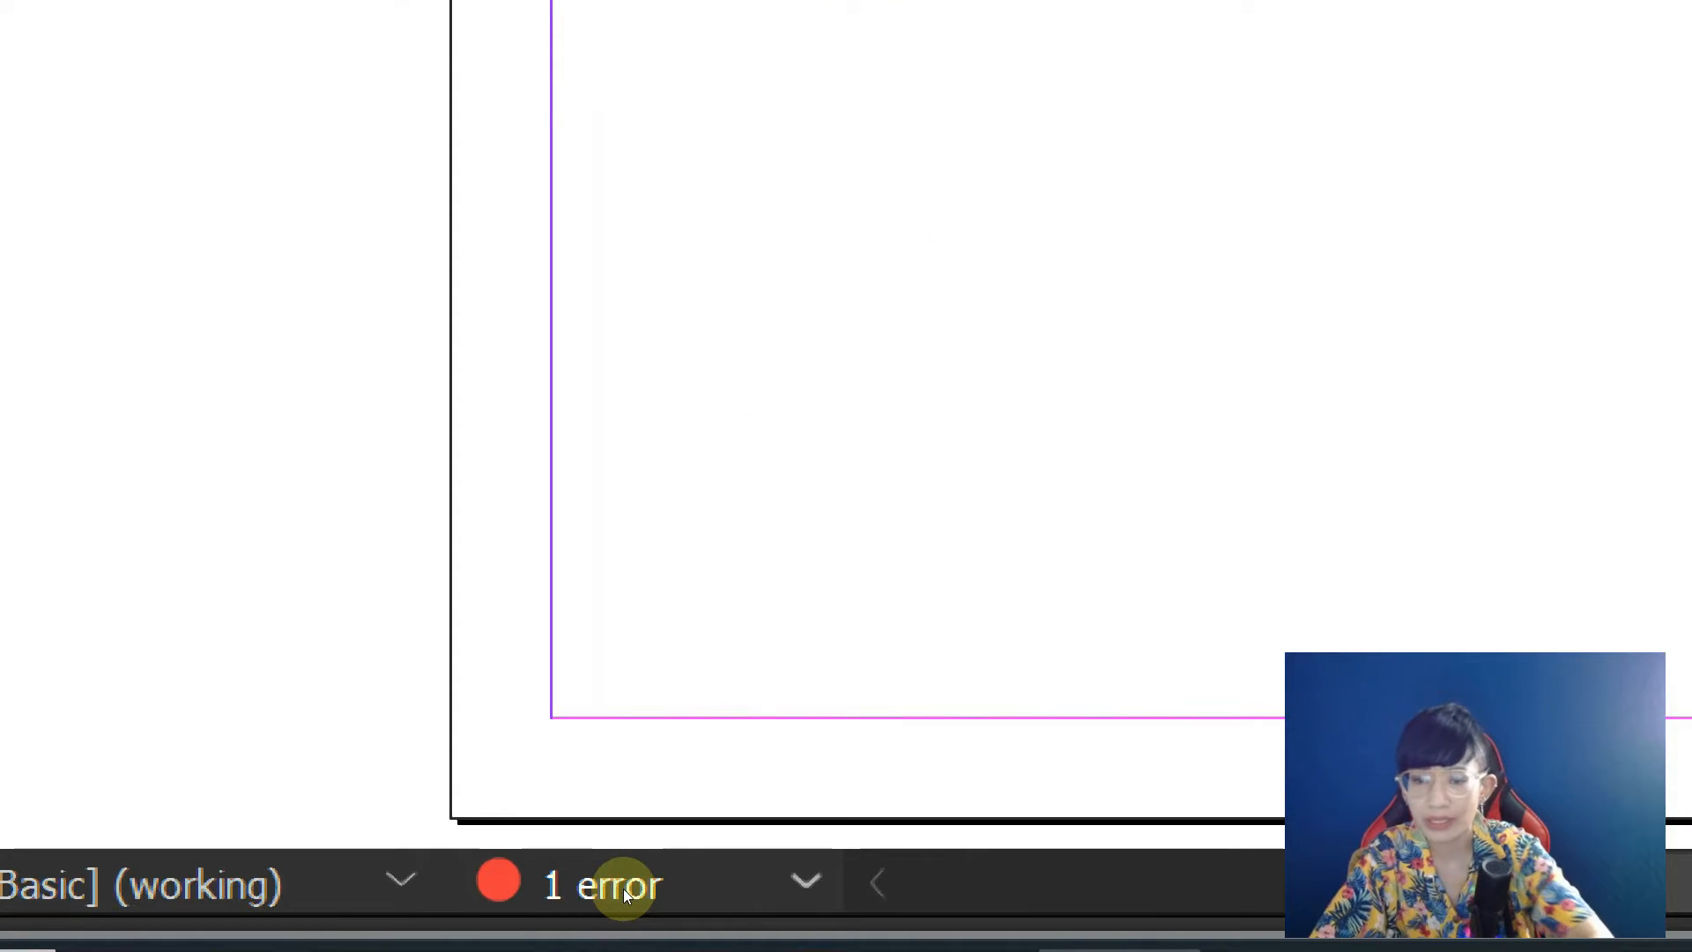
mouse_move(776, 886)
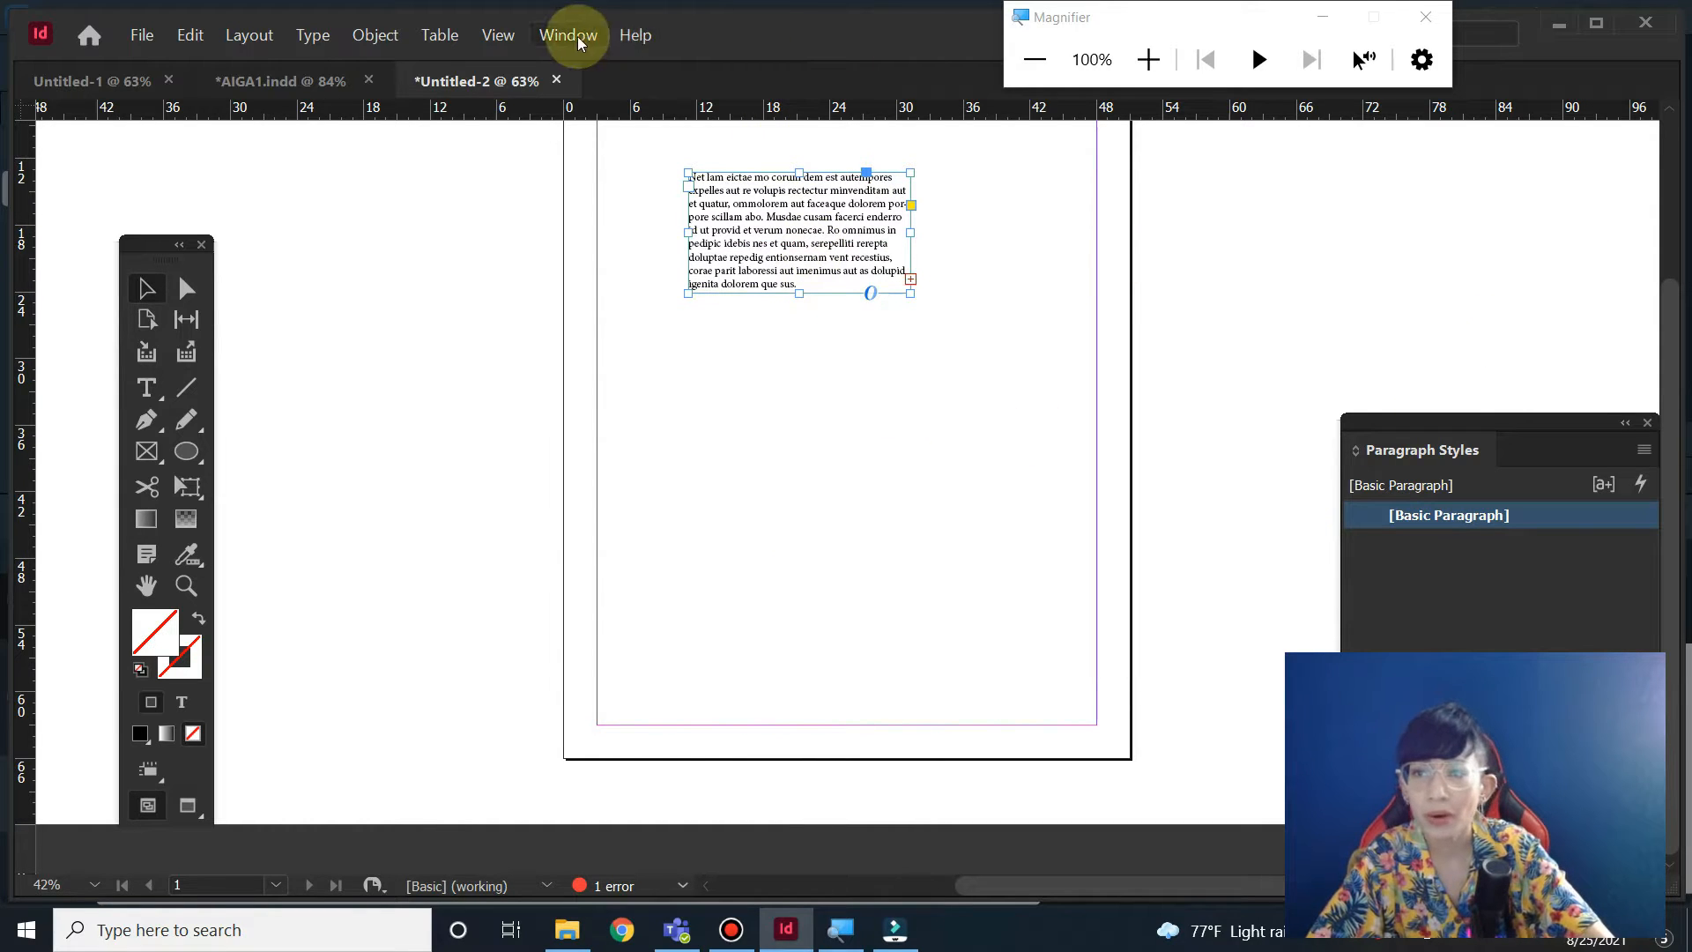
- Show the TEXT error in the Preflight panel, then bring up the Pages panel
click(568, 34)
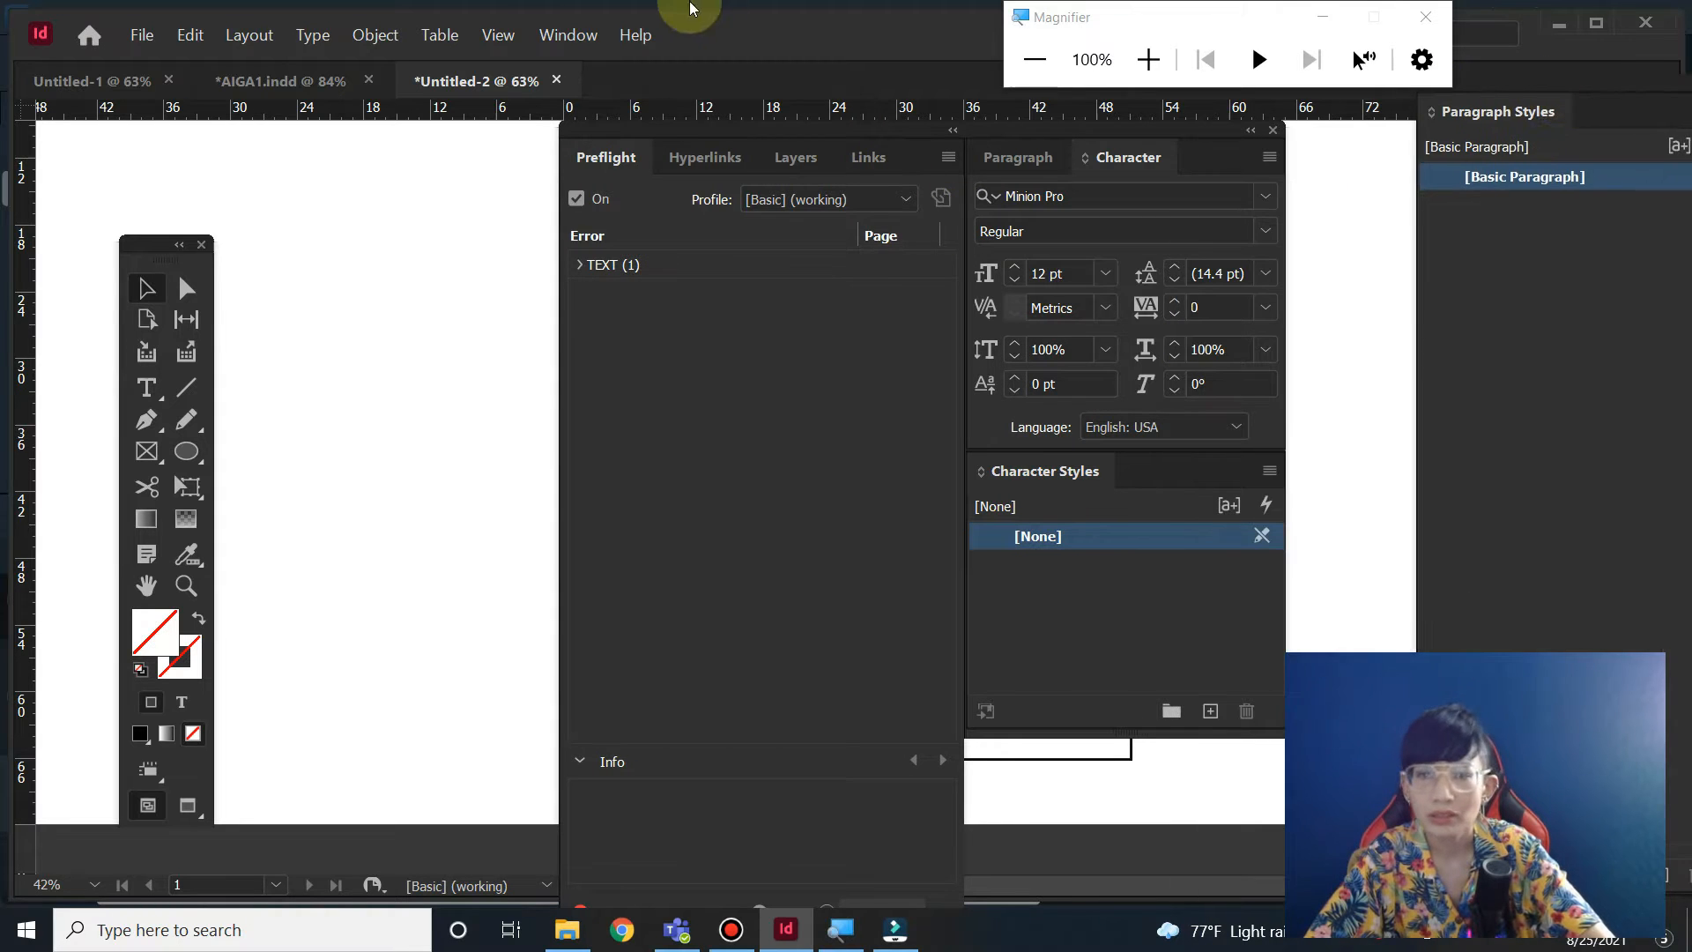
click(567, 35)
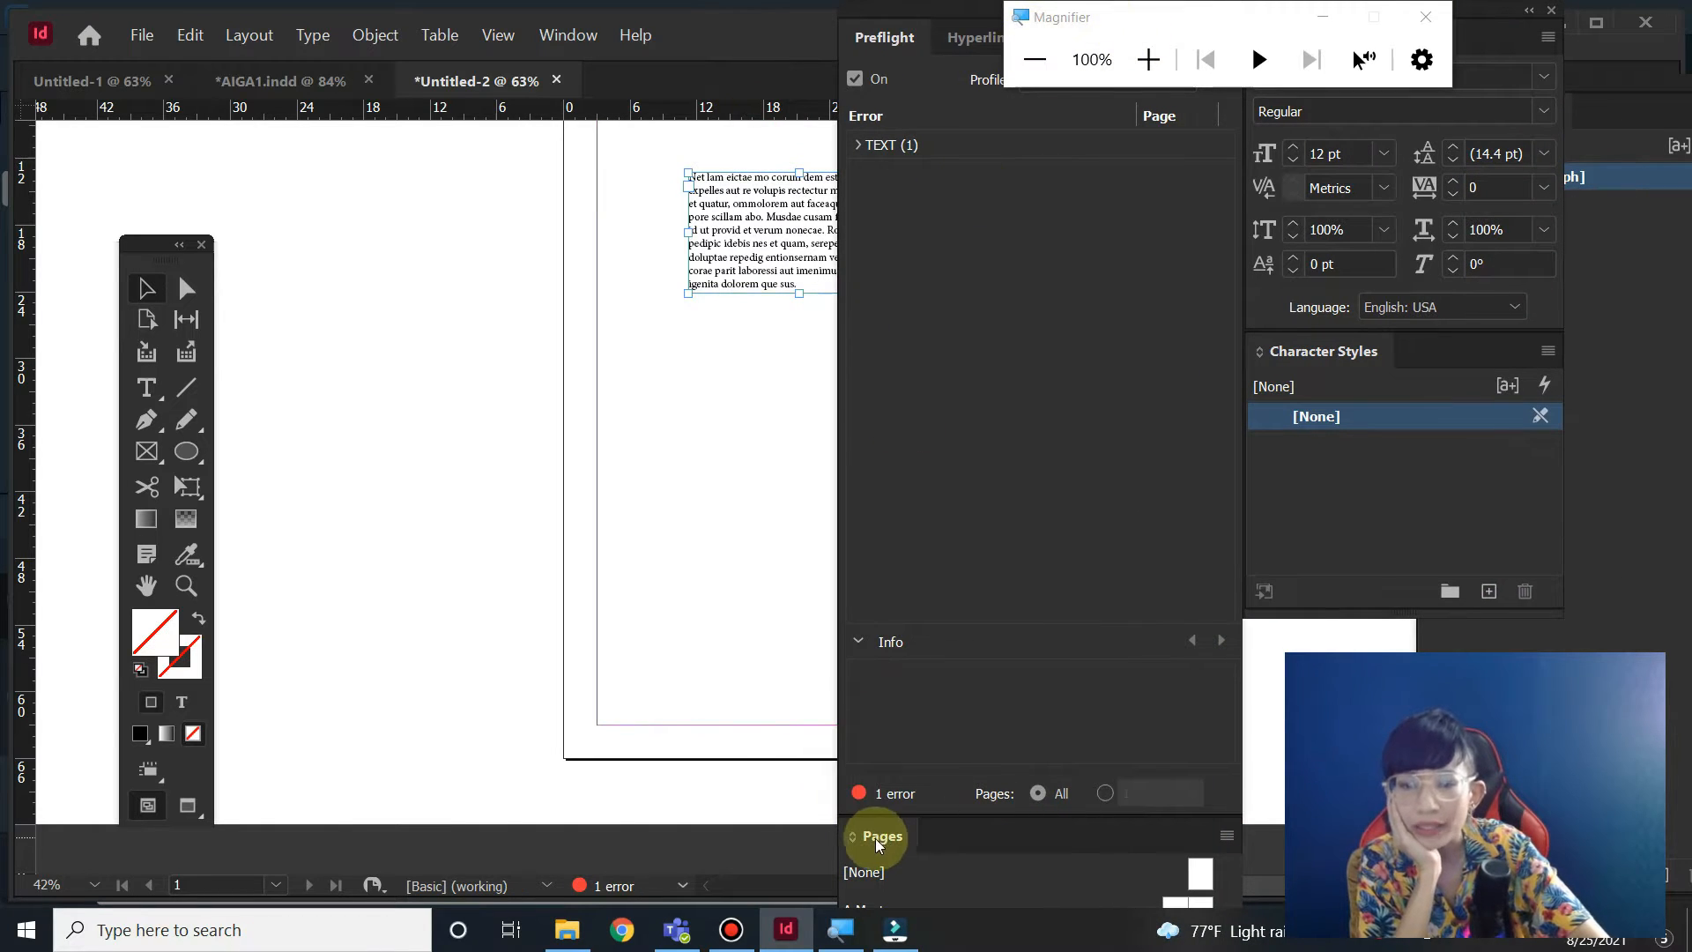
click(877, 836)
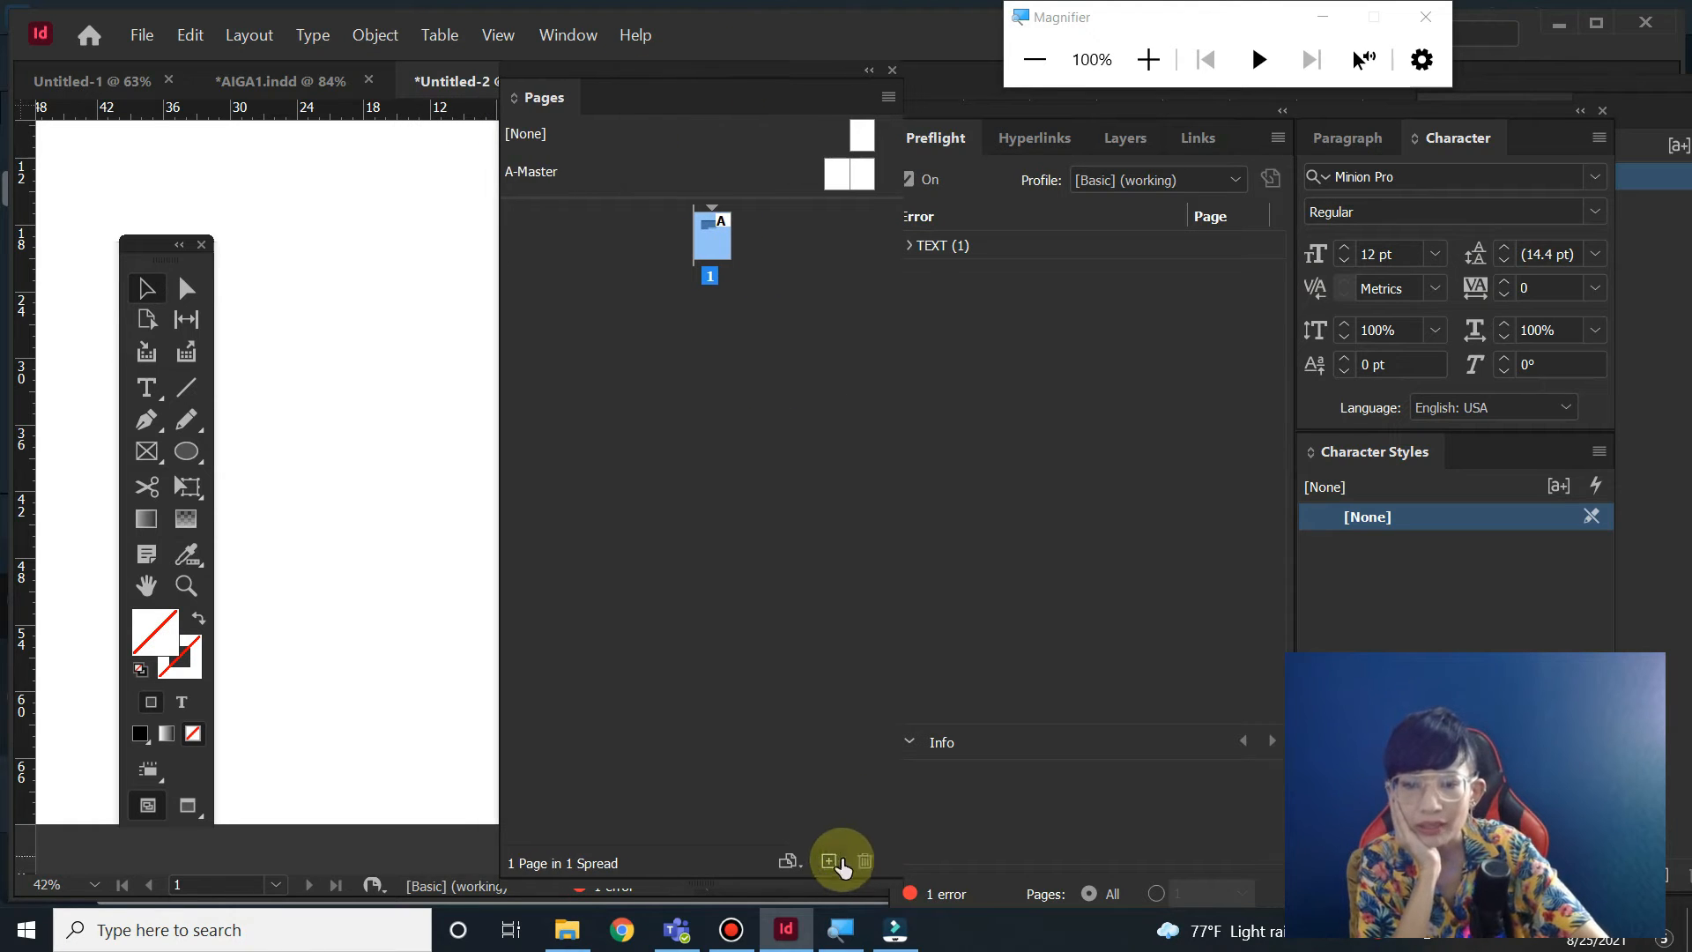
- Add pages and fill a new text frame on page 3 with placeholder text
click(829, 860)
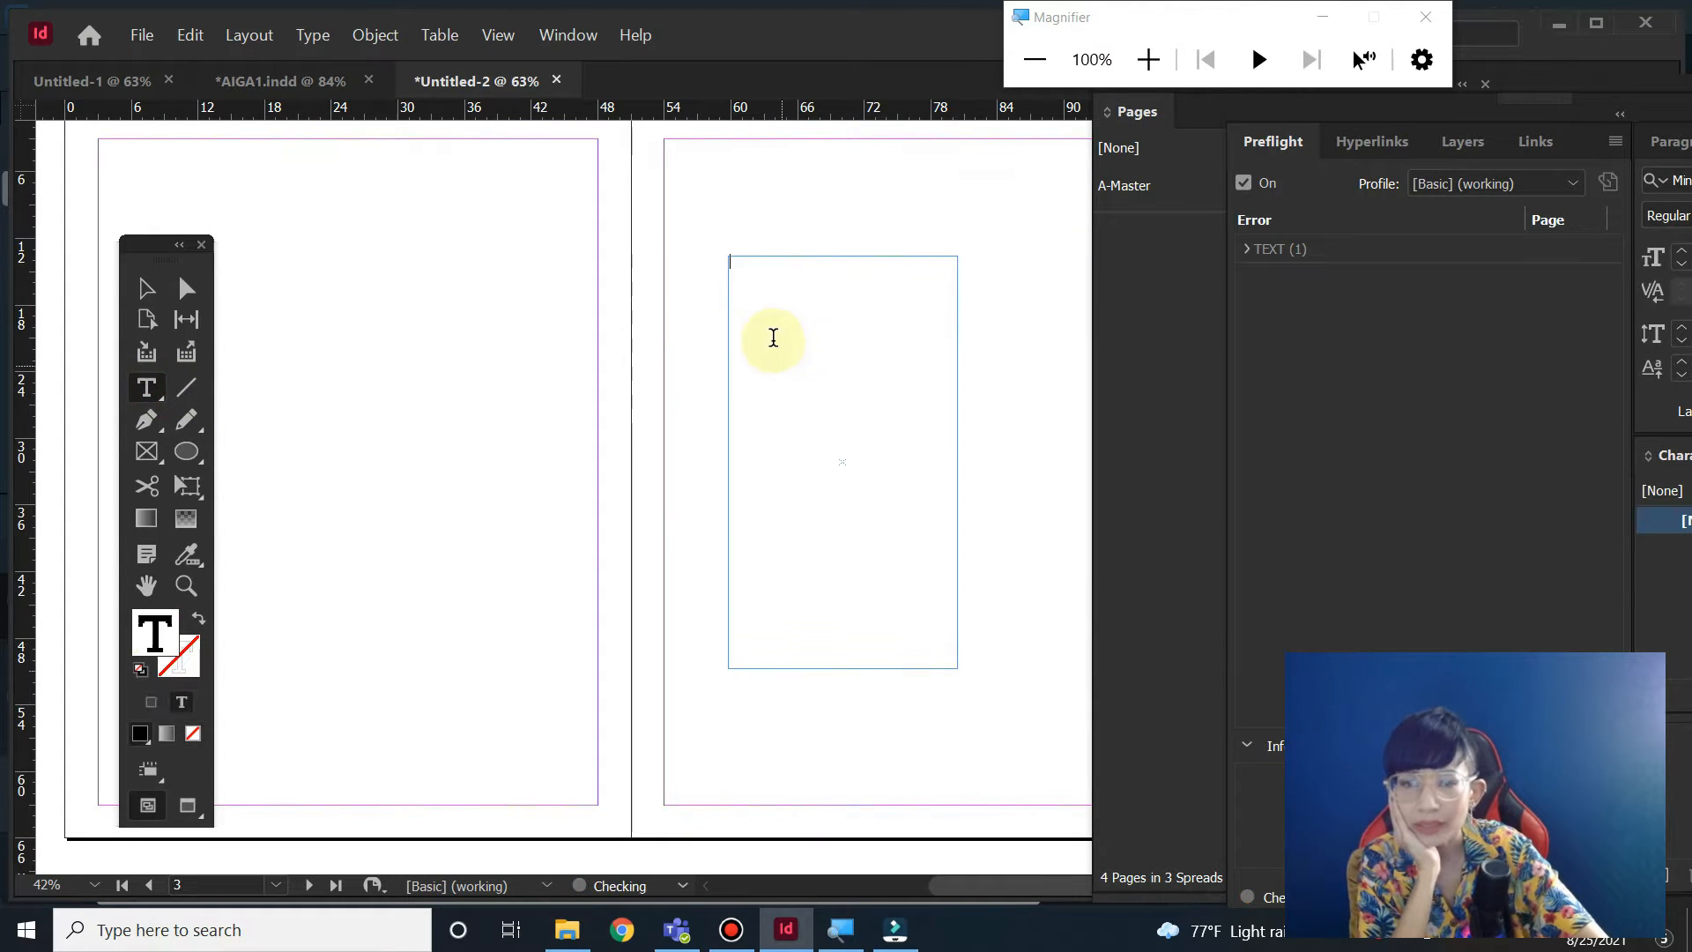
right_click(773, 340)
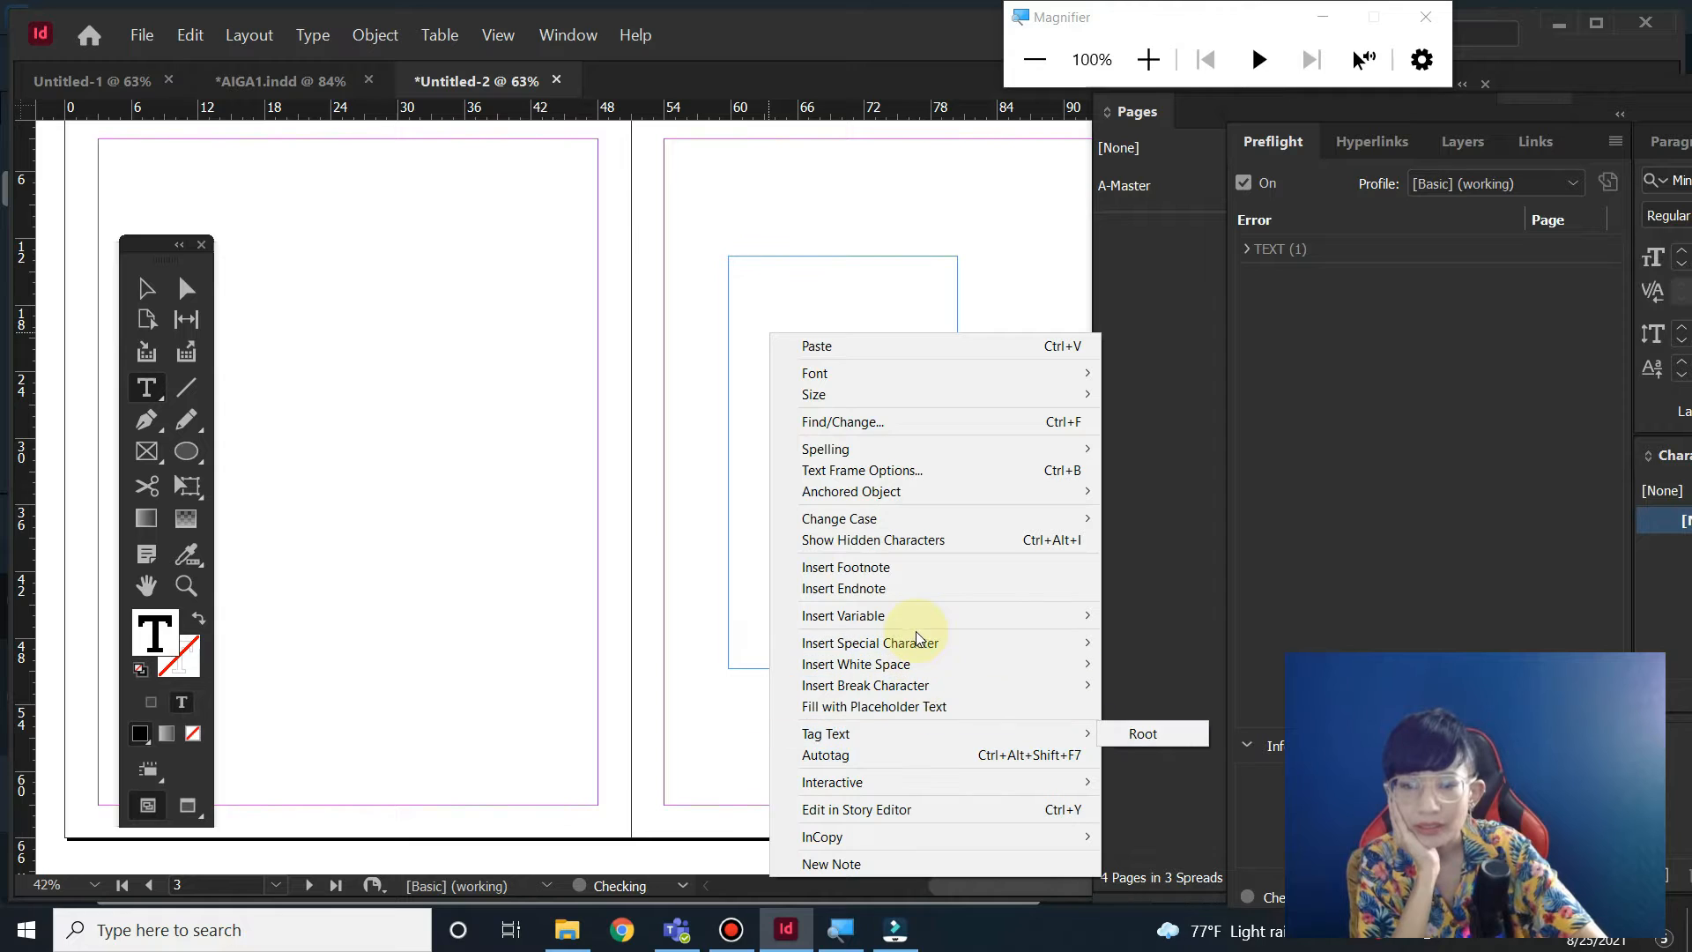
mouse_move(906, 567)
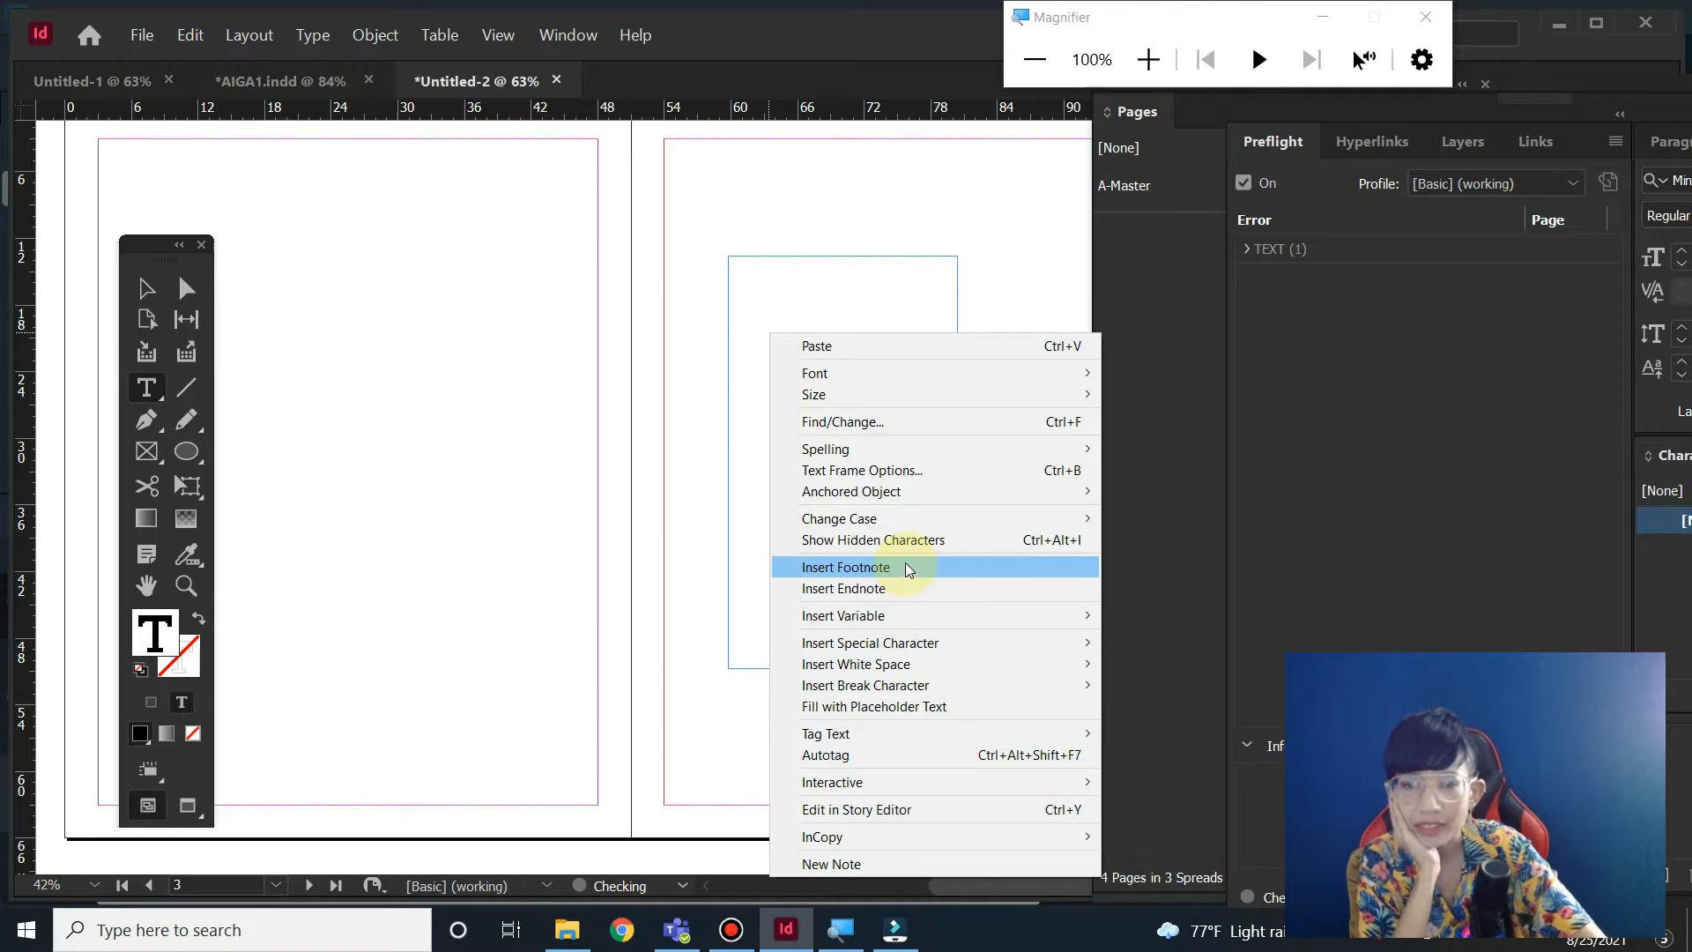
click(874, 706)
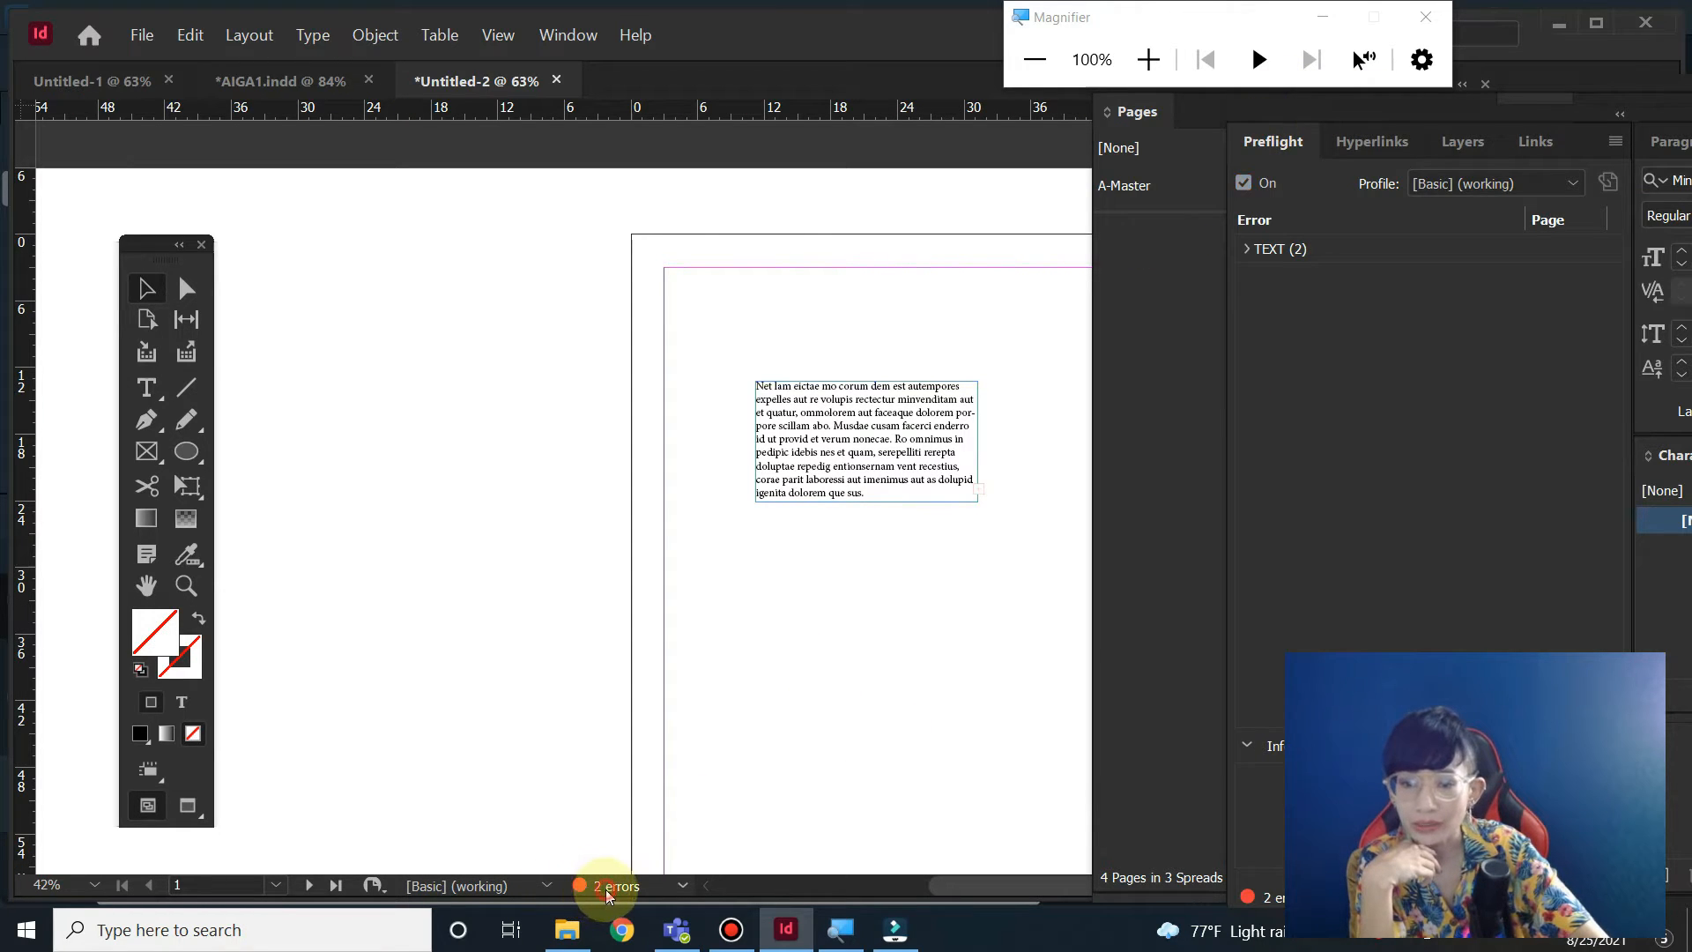
- Open the preflight error report and float the Preflight panel over the page area
click(1137, 111)
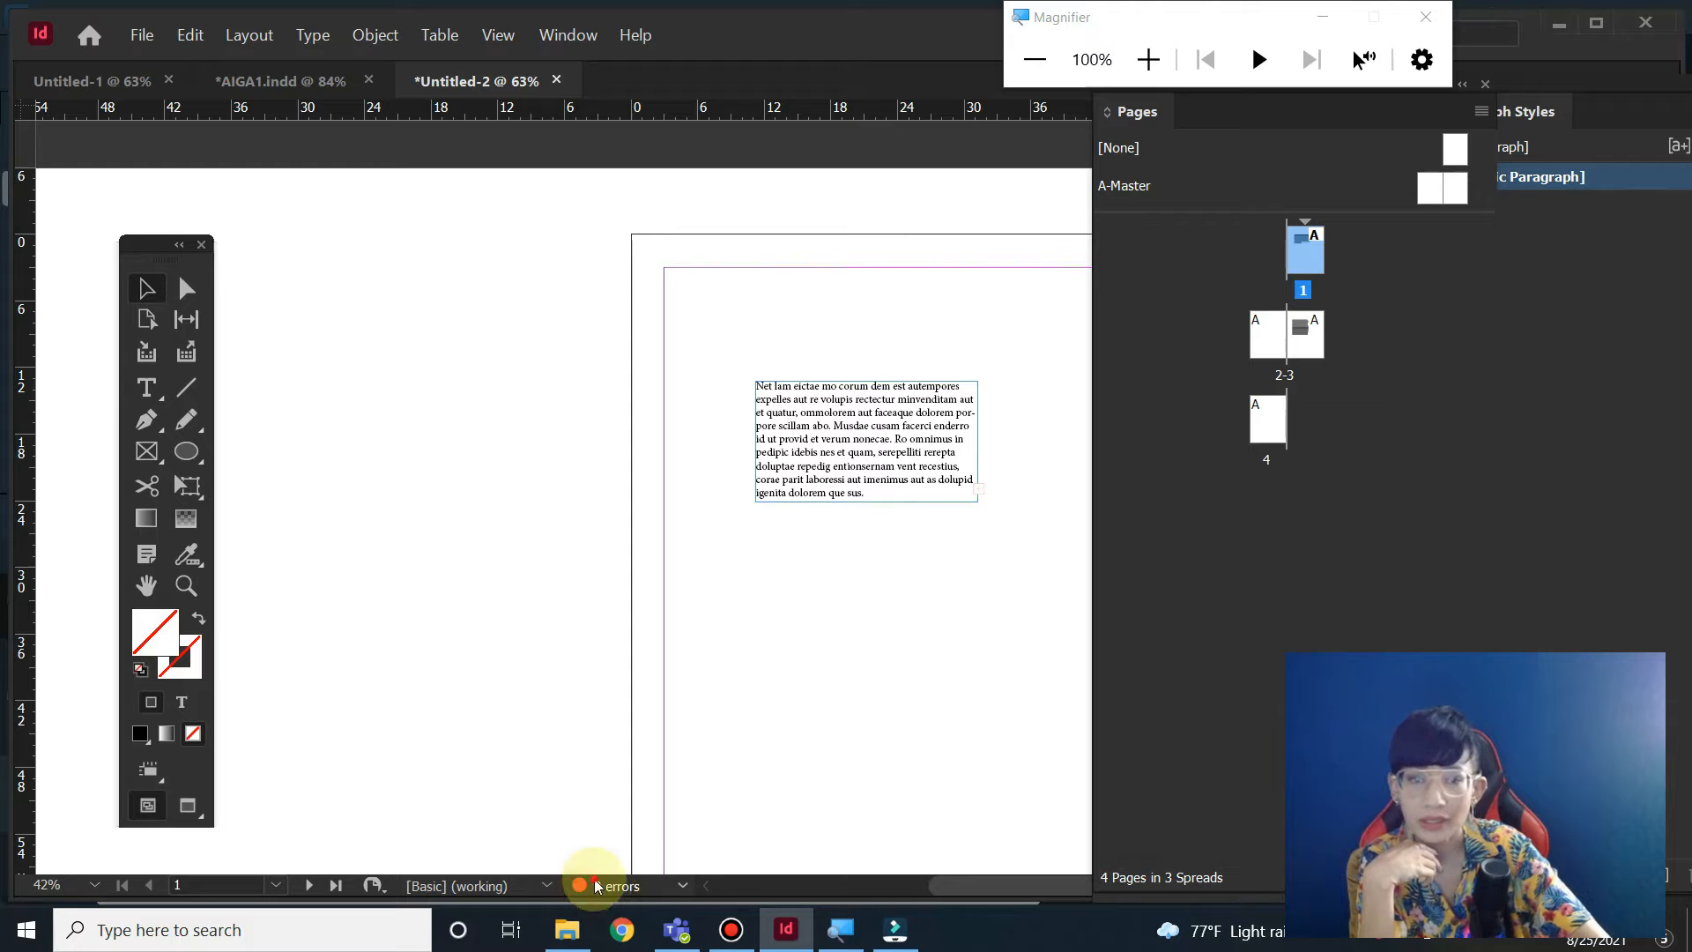
click(617, 886)
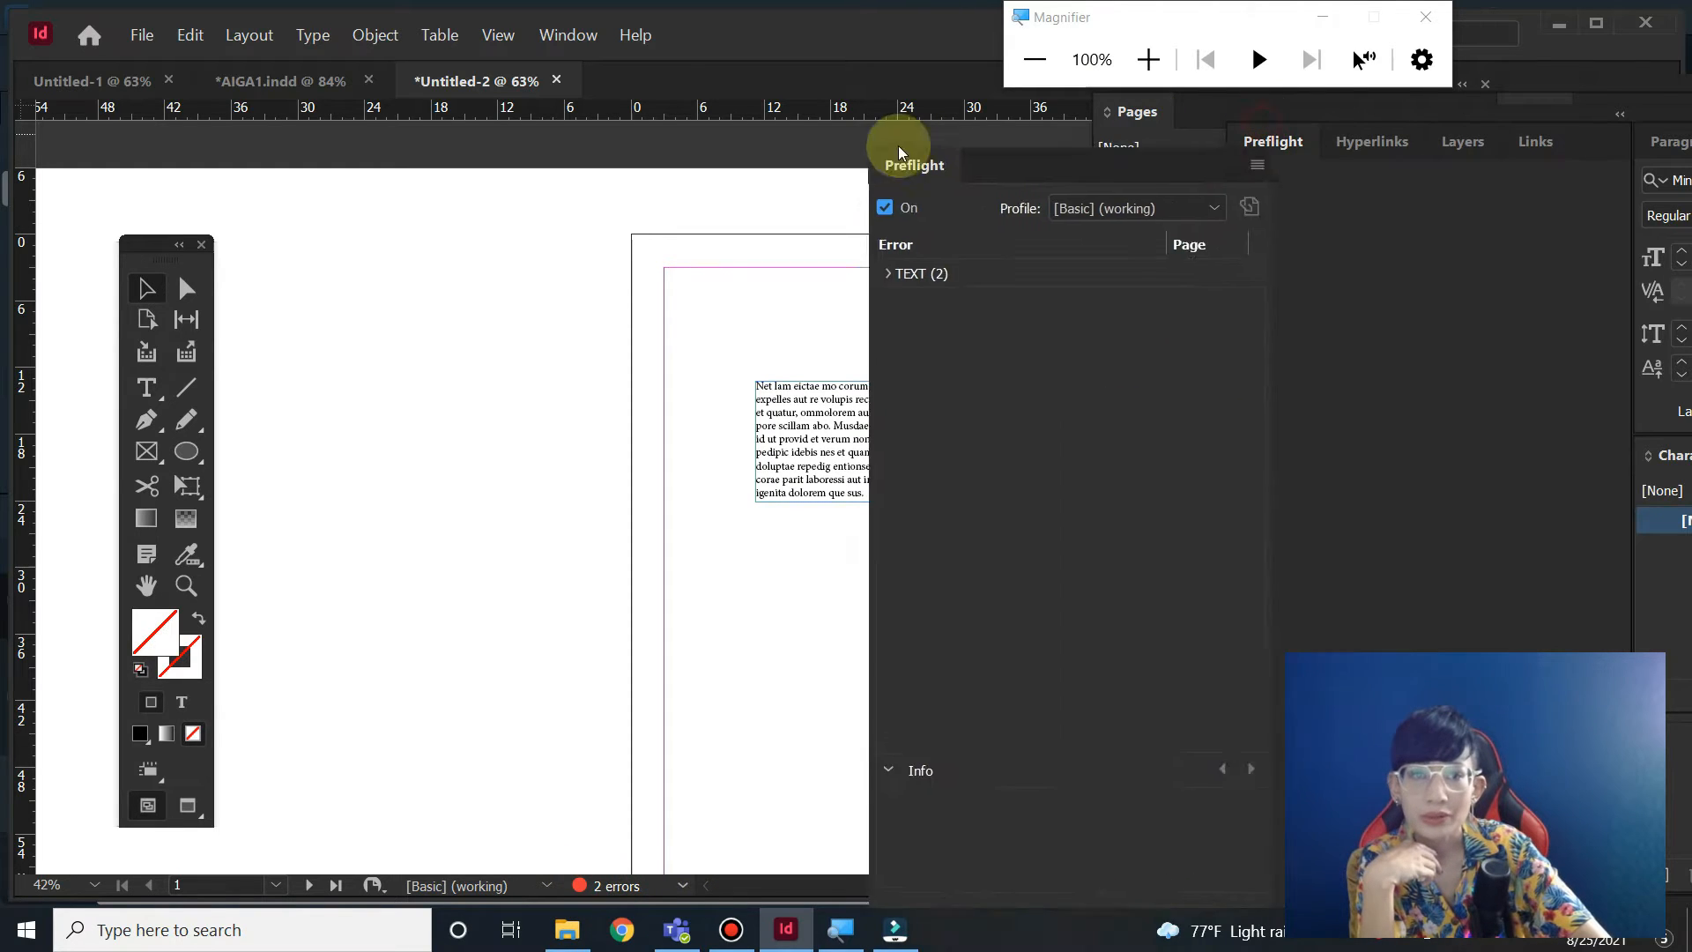
drag(913, 164, 609, 141)
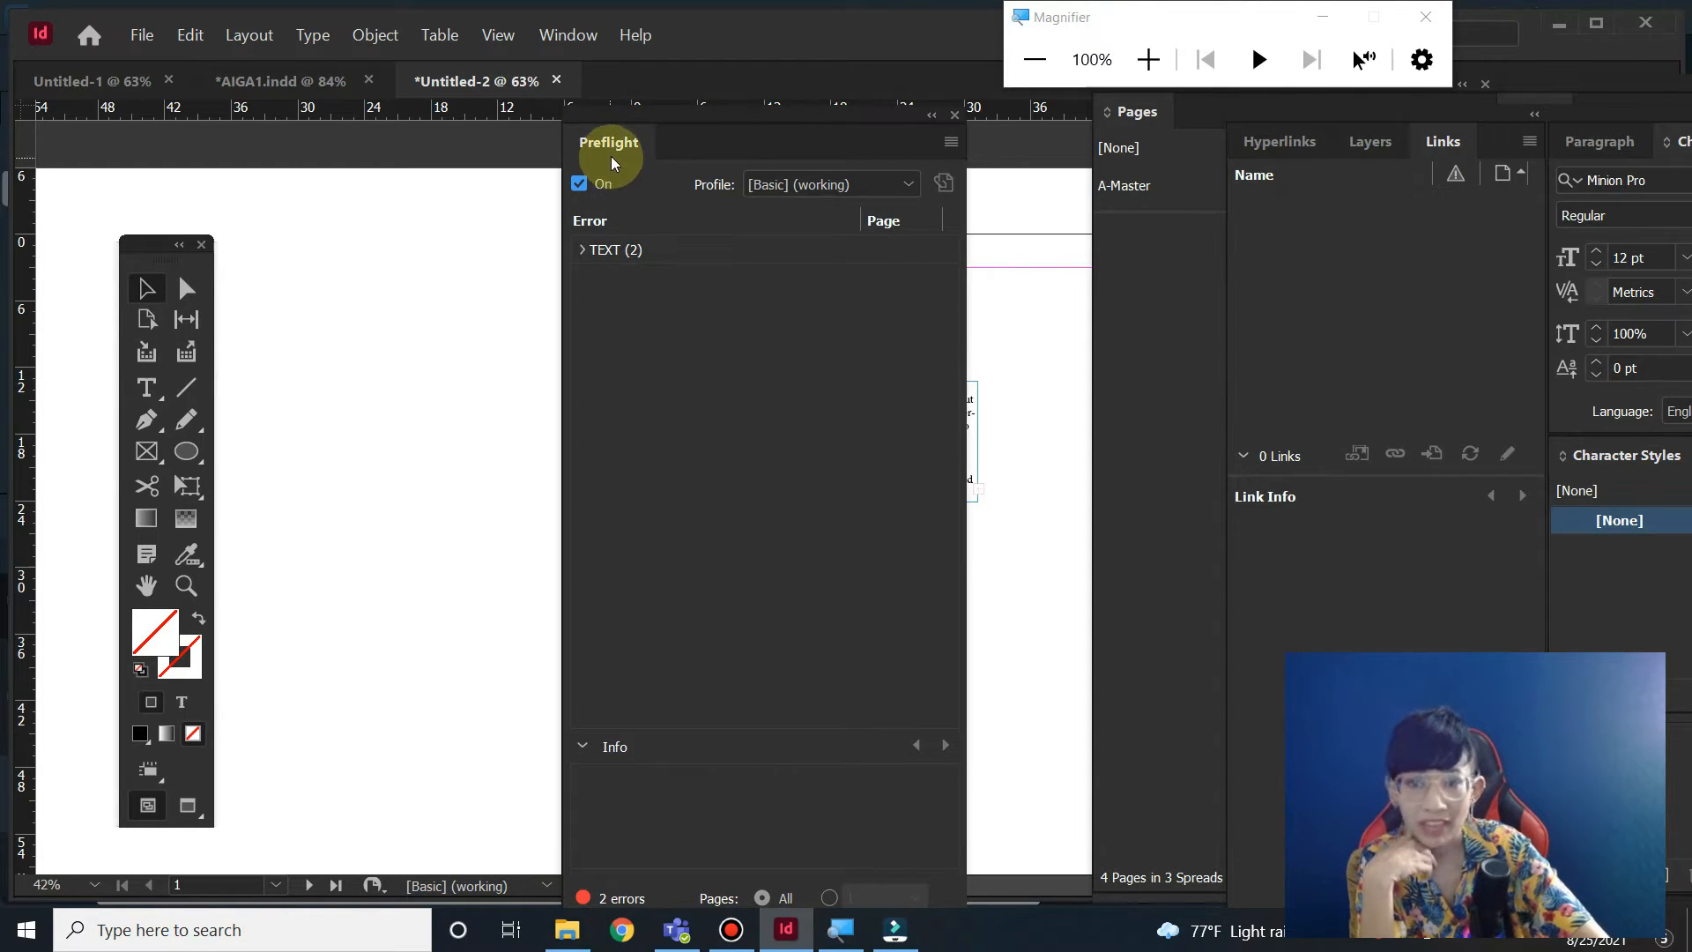
drag(609, 141, 410, 141)
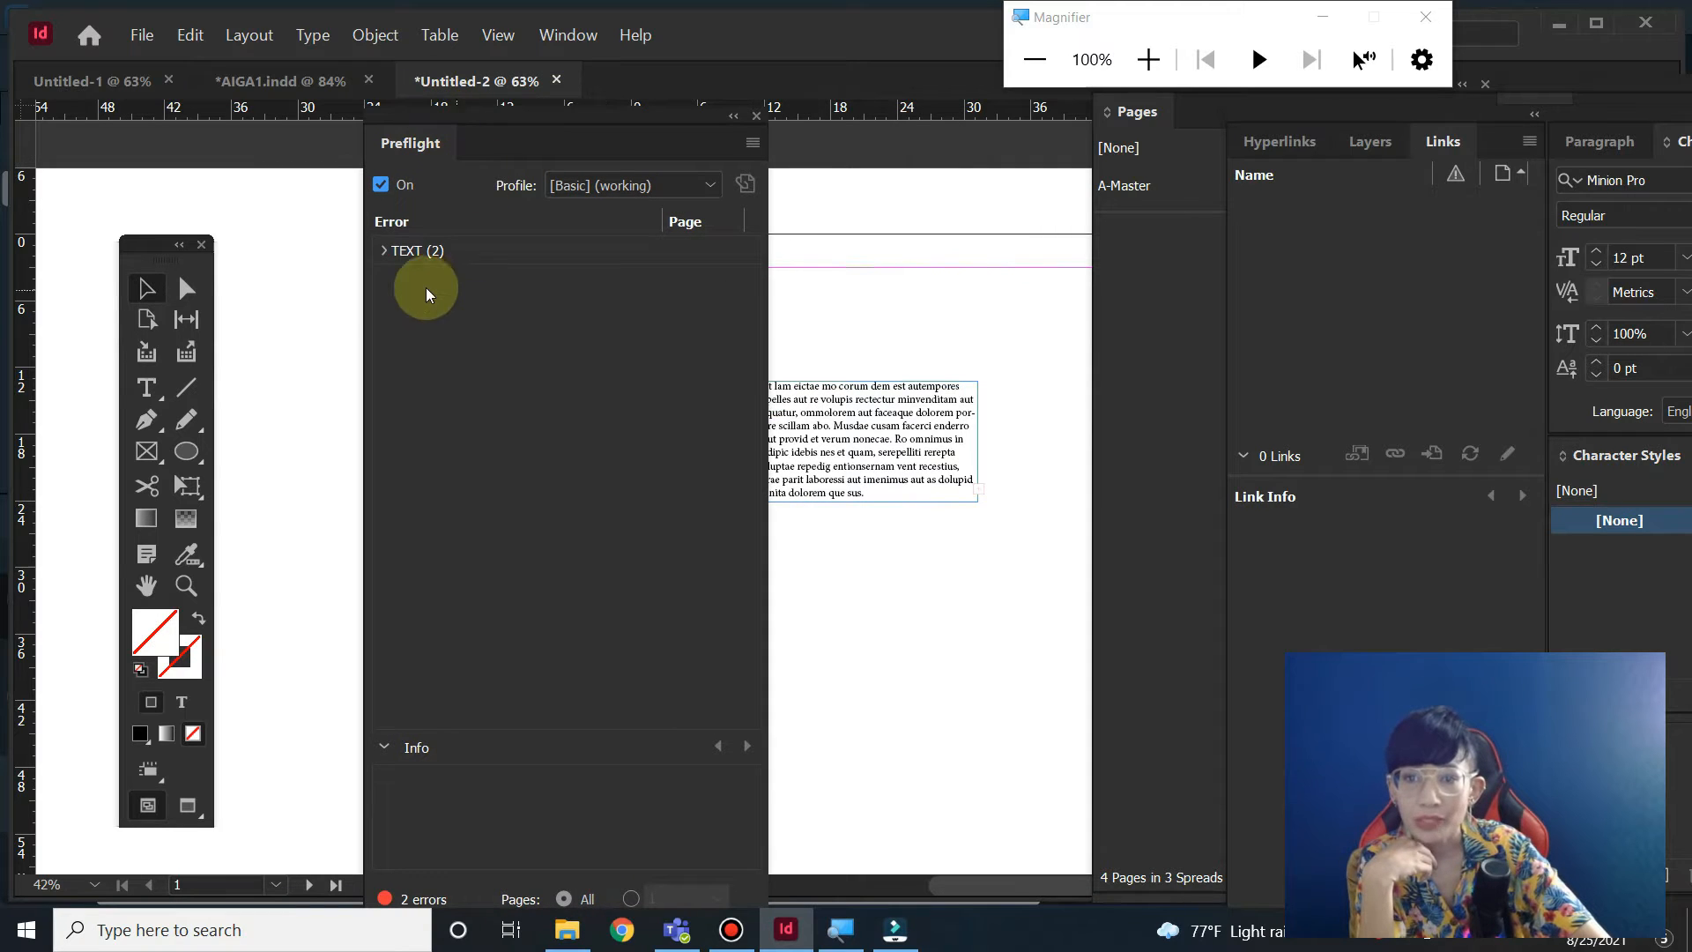
- Expand the TEXT overset errors and jump to the page 3 text frame
click(385, 250)
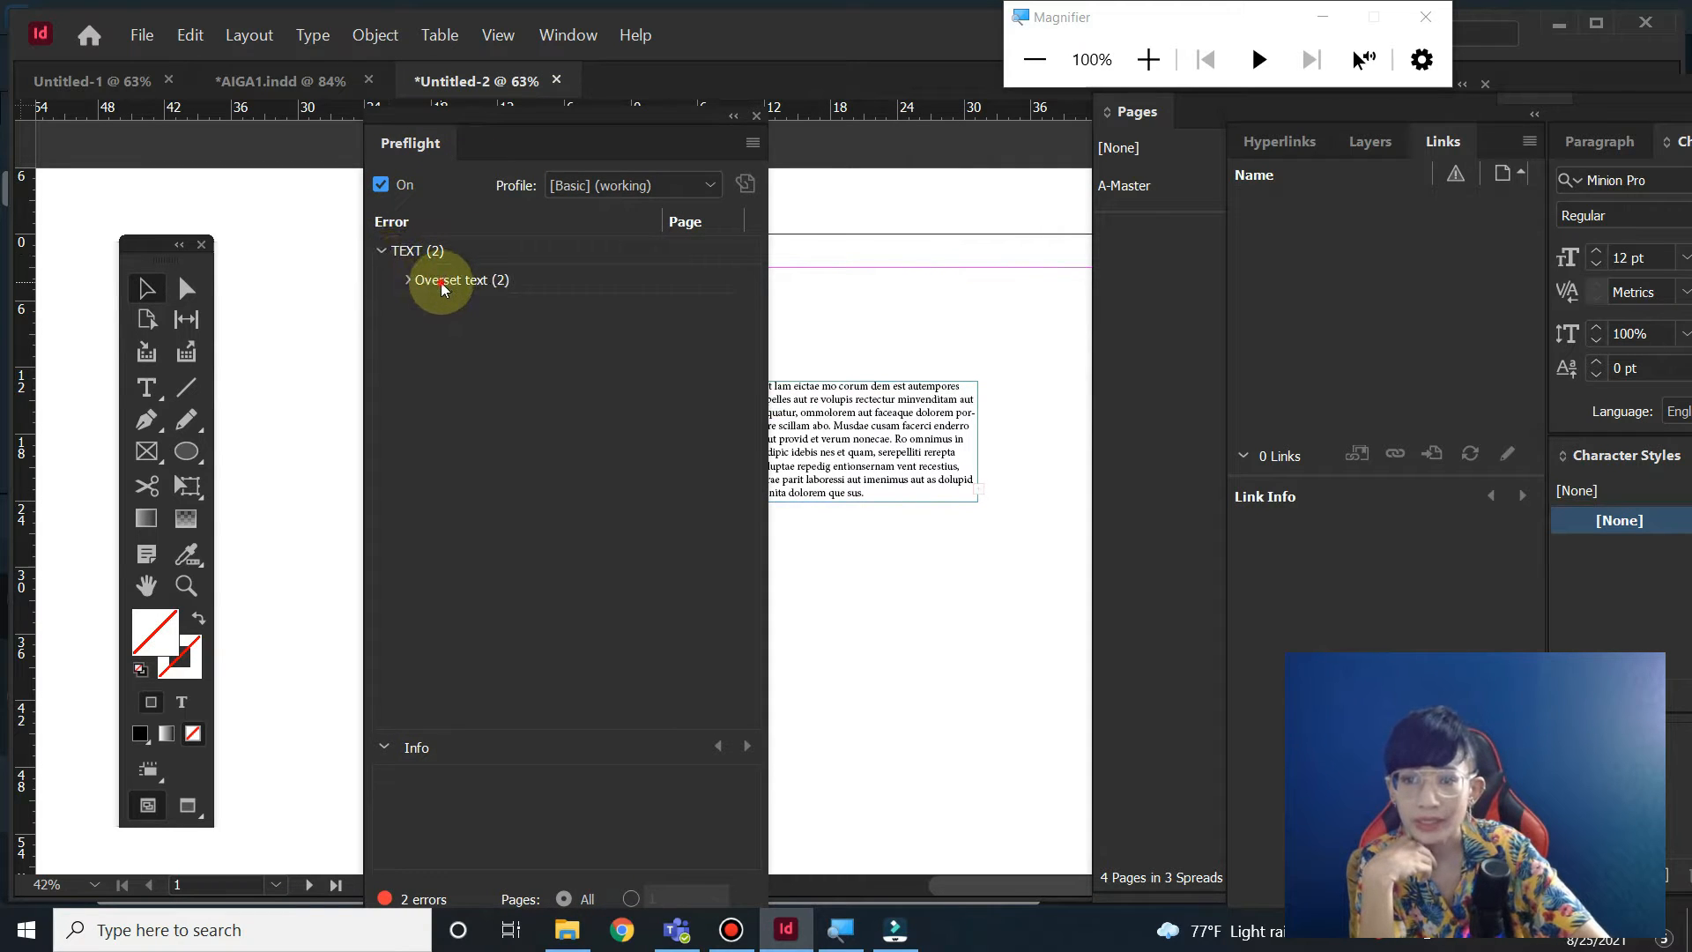
click(406, 279)
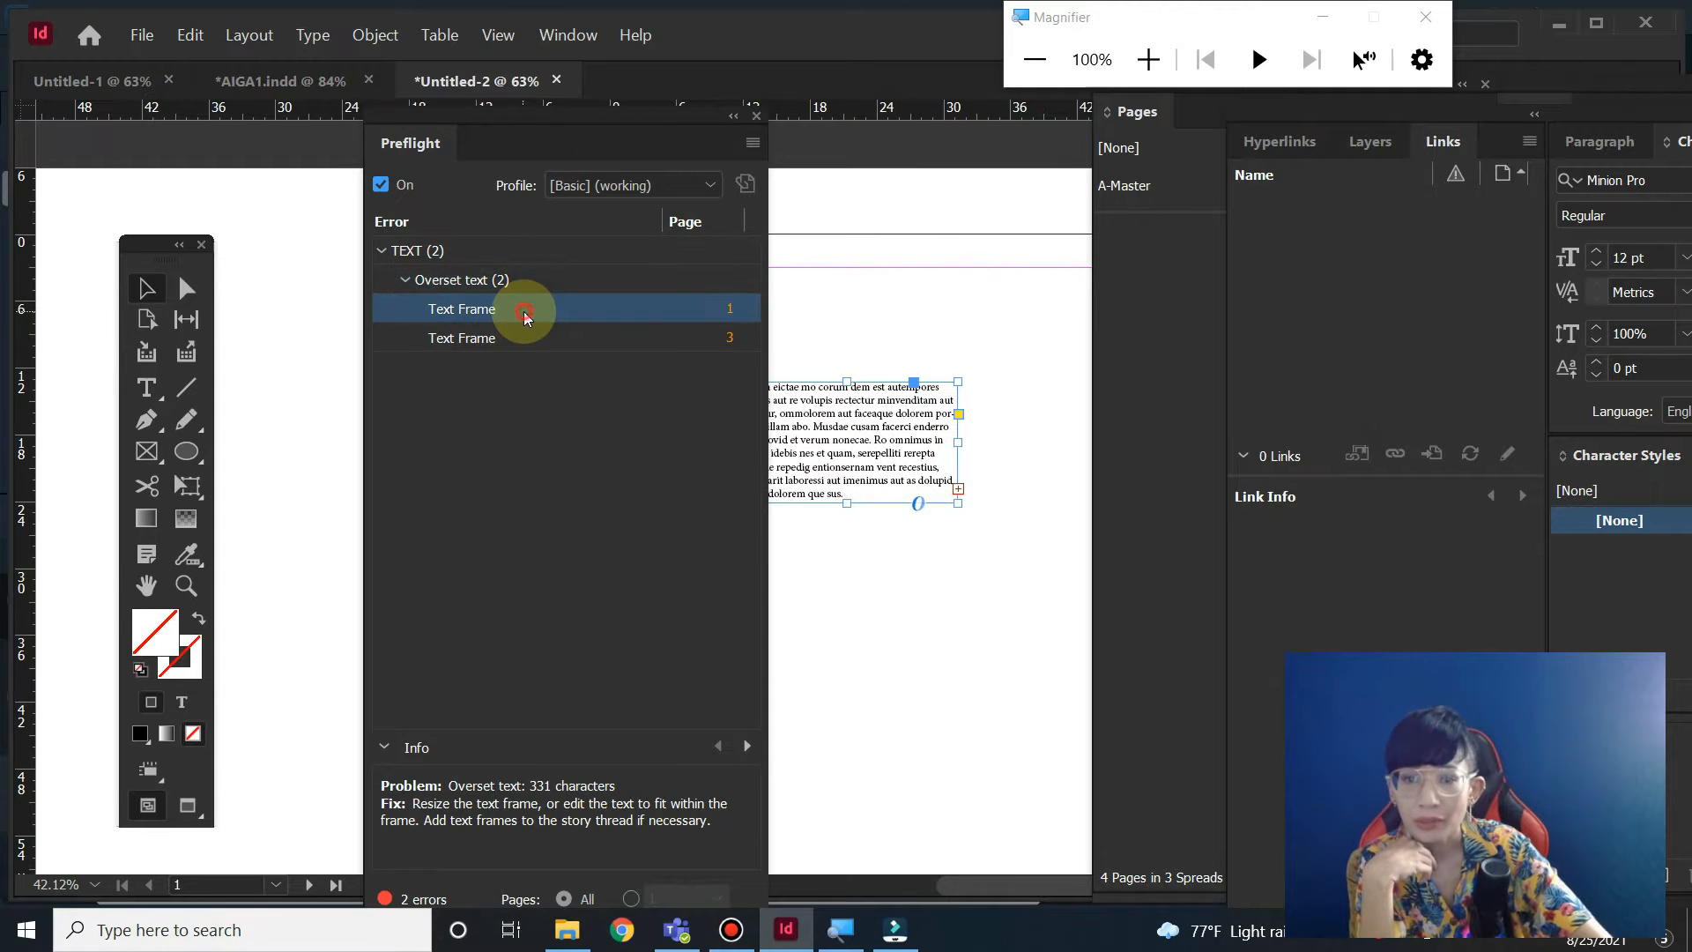
click(461, 337)
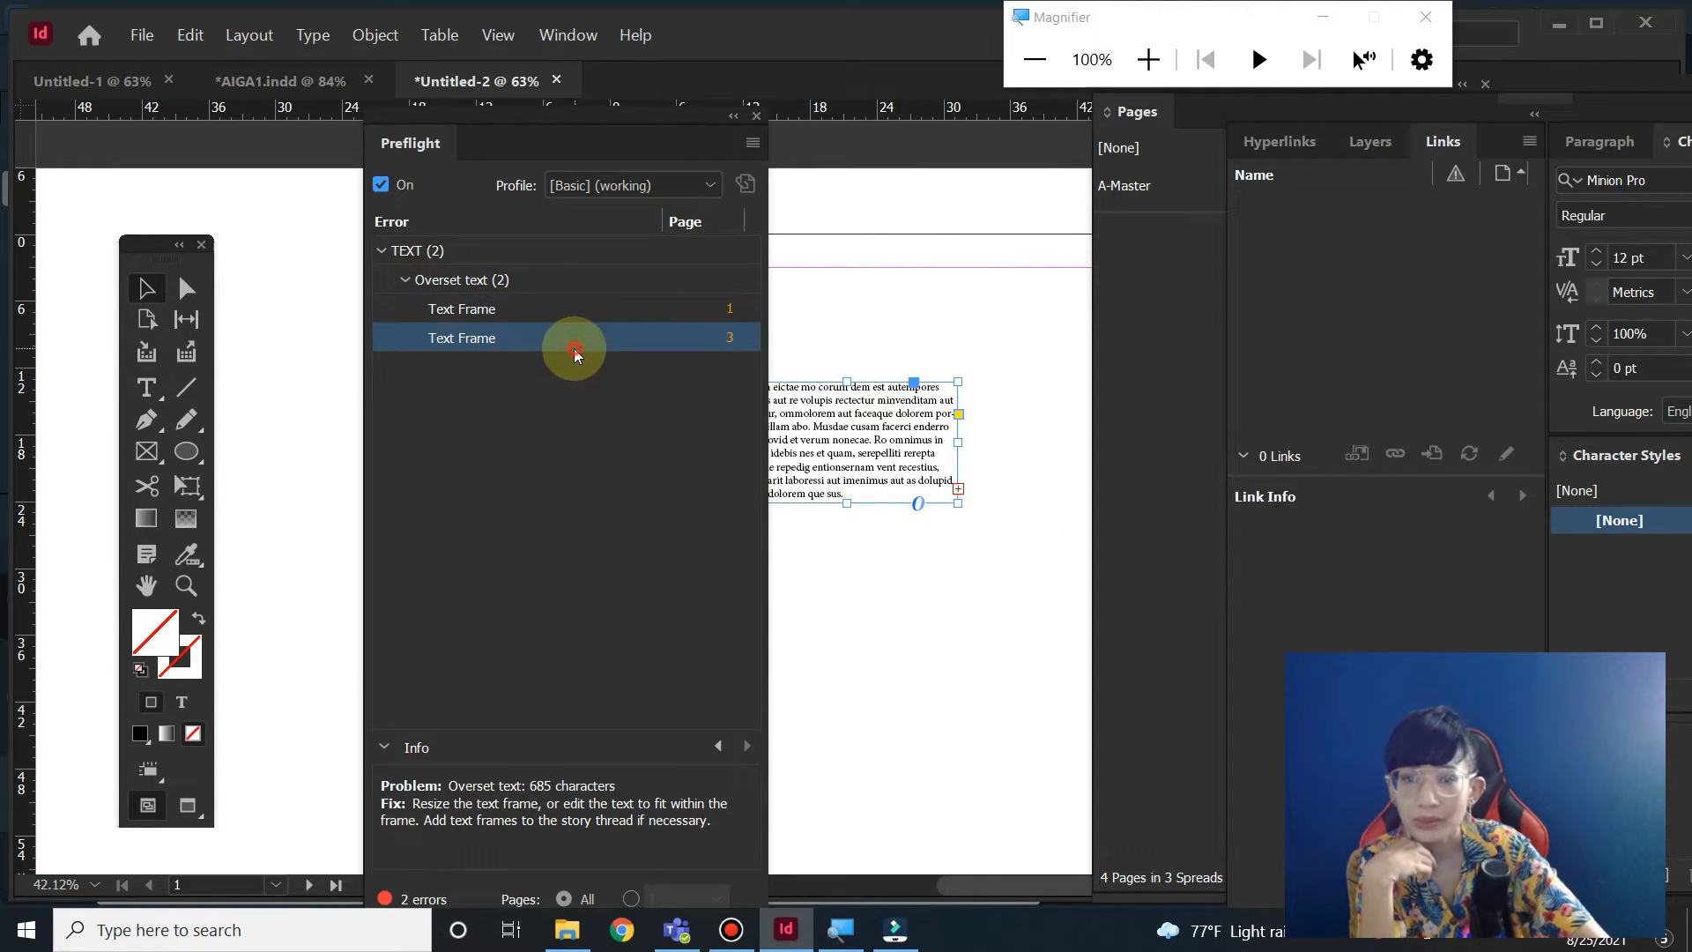
double_click(462, 337)
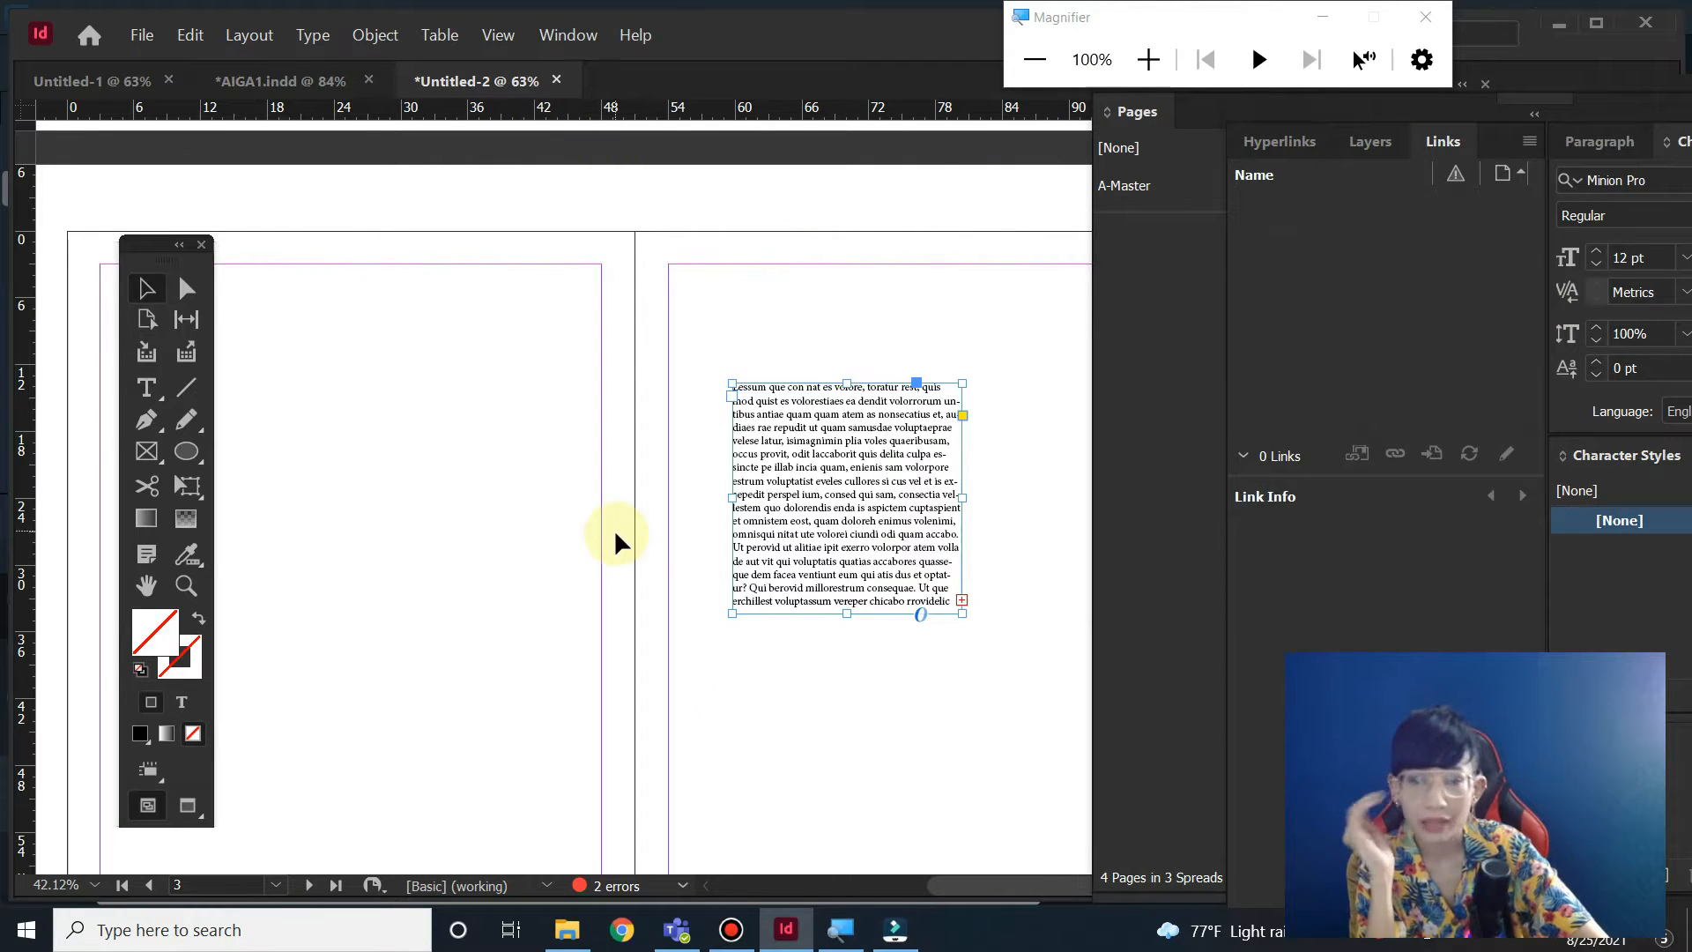
- Reopen Preflight from Window > Output to show page 1's 331-character overset frame
click(568, 34)
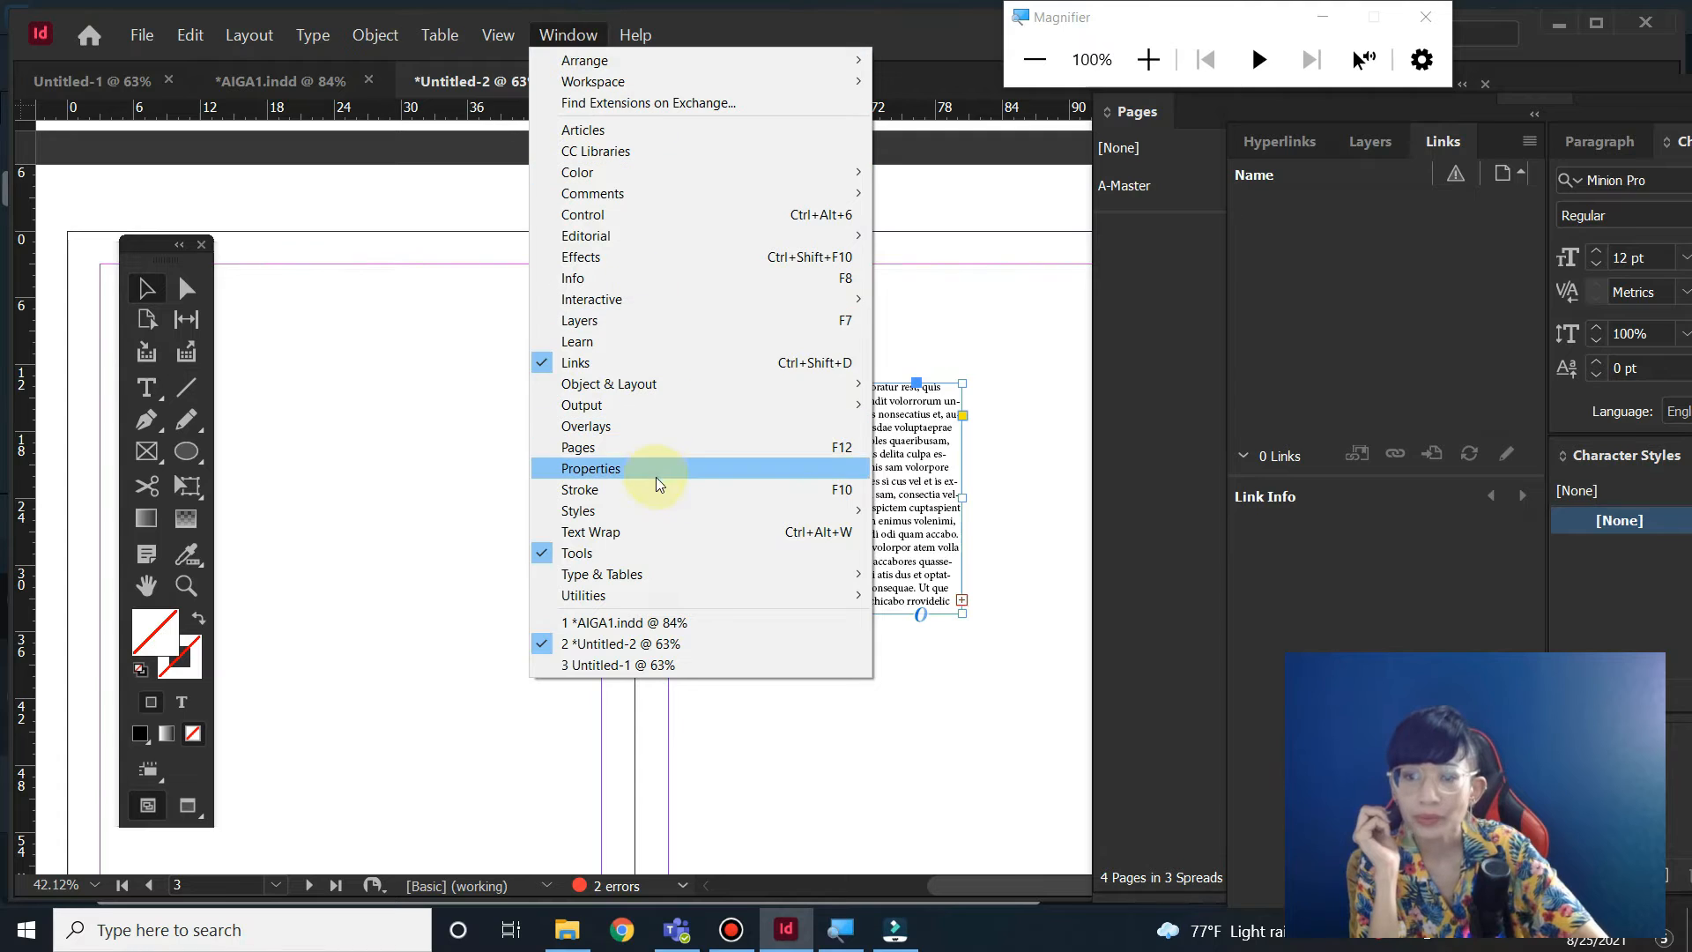
mouse_move(697, 531)
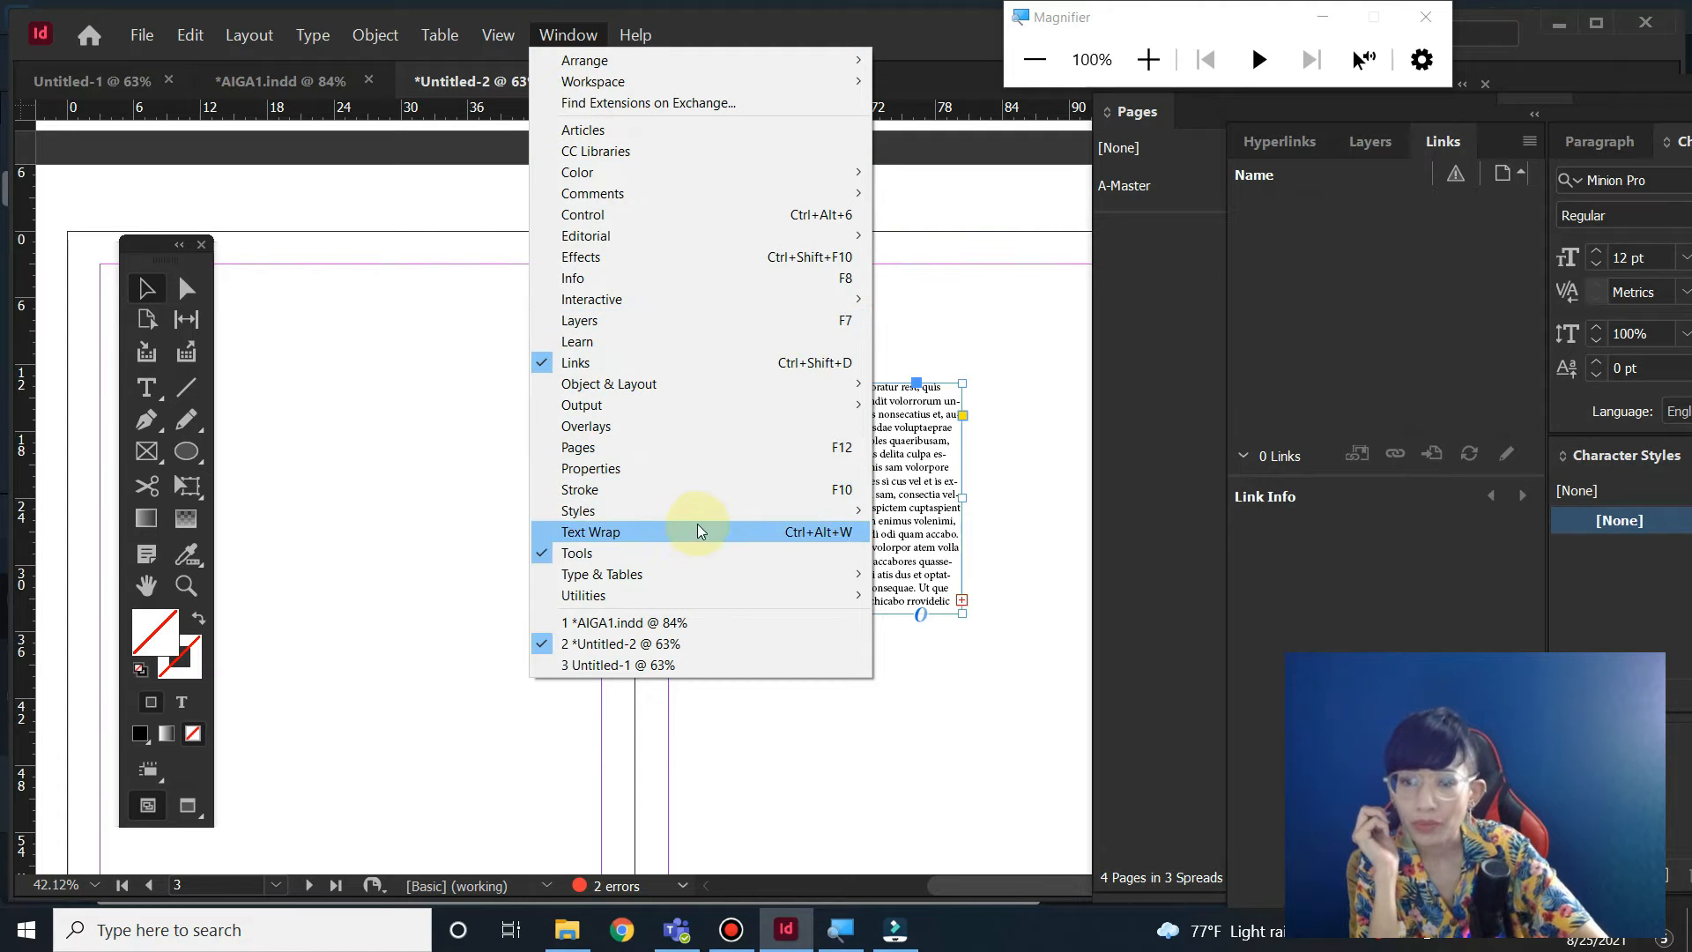
mouse_move(689, 409)
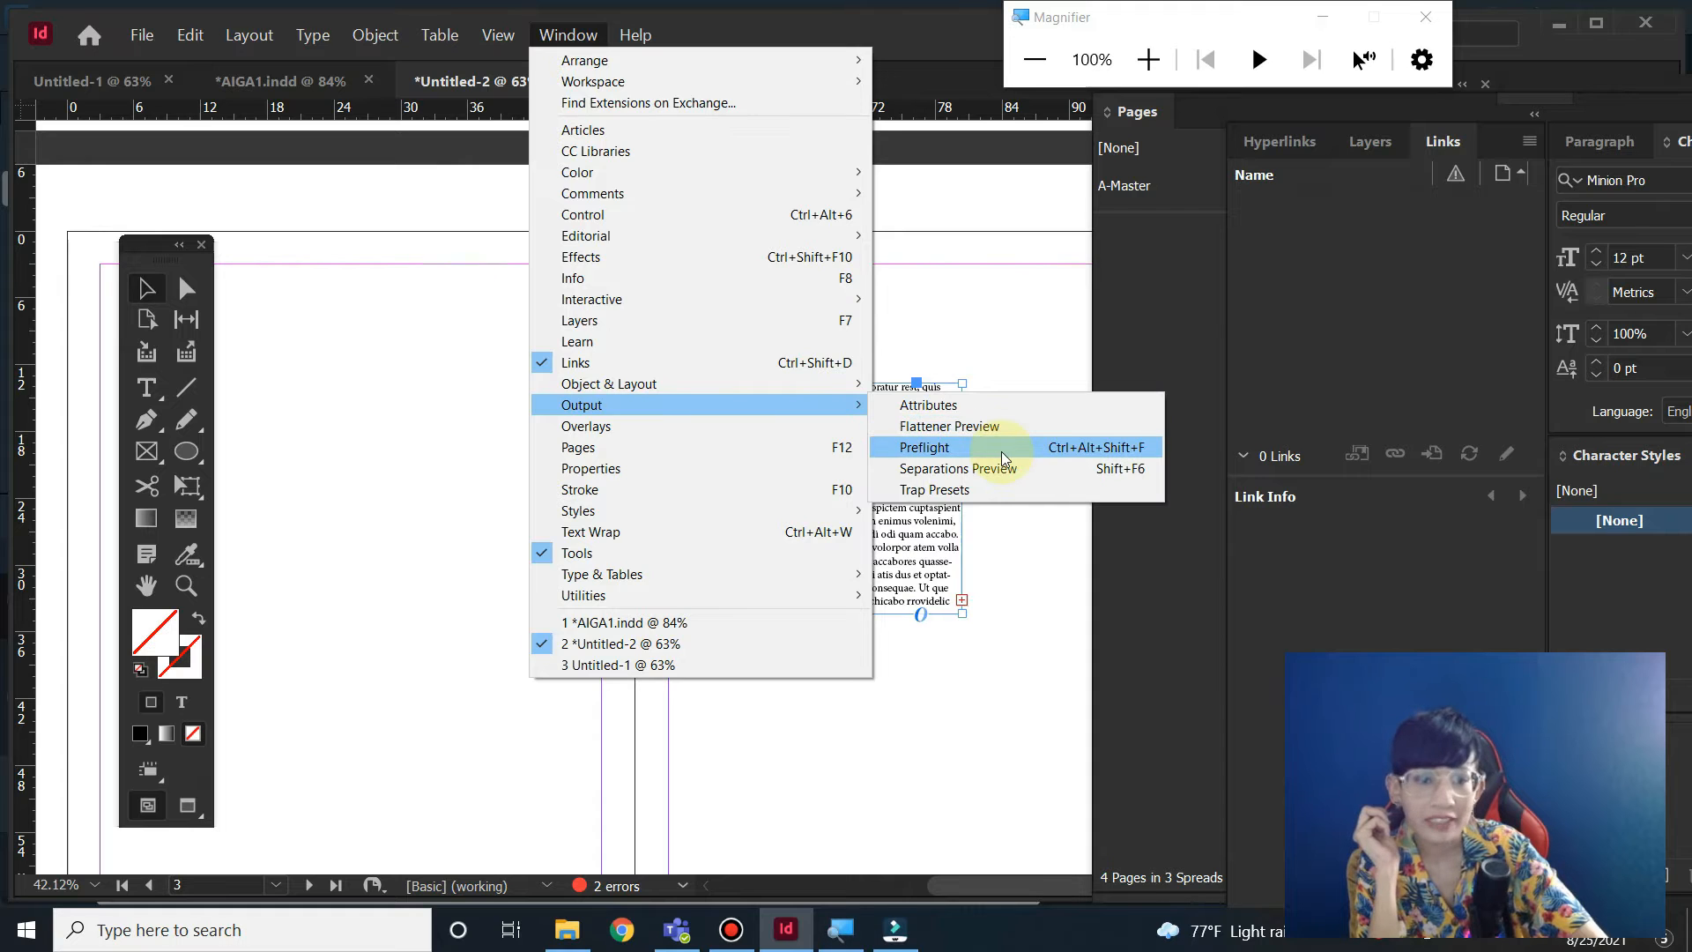
click(924, 447)
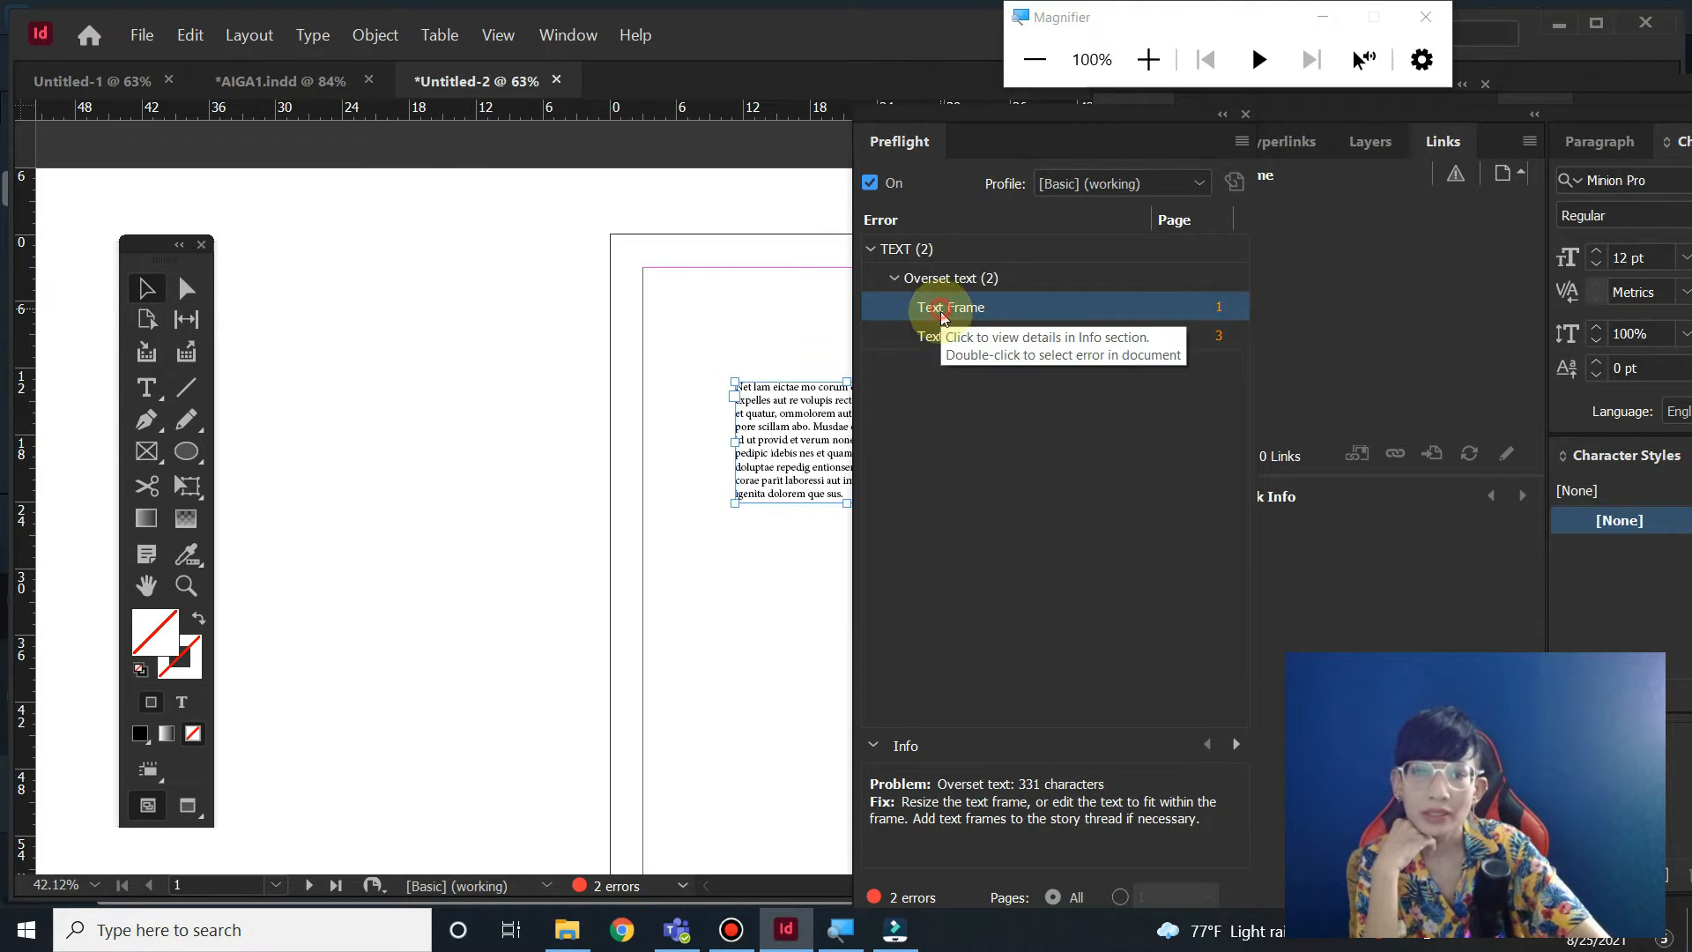
mouse_move(972, 343)
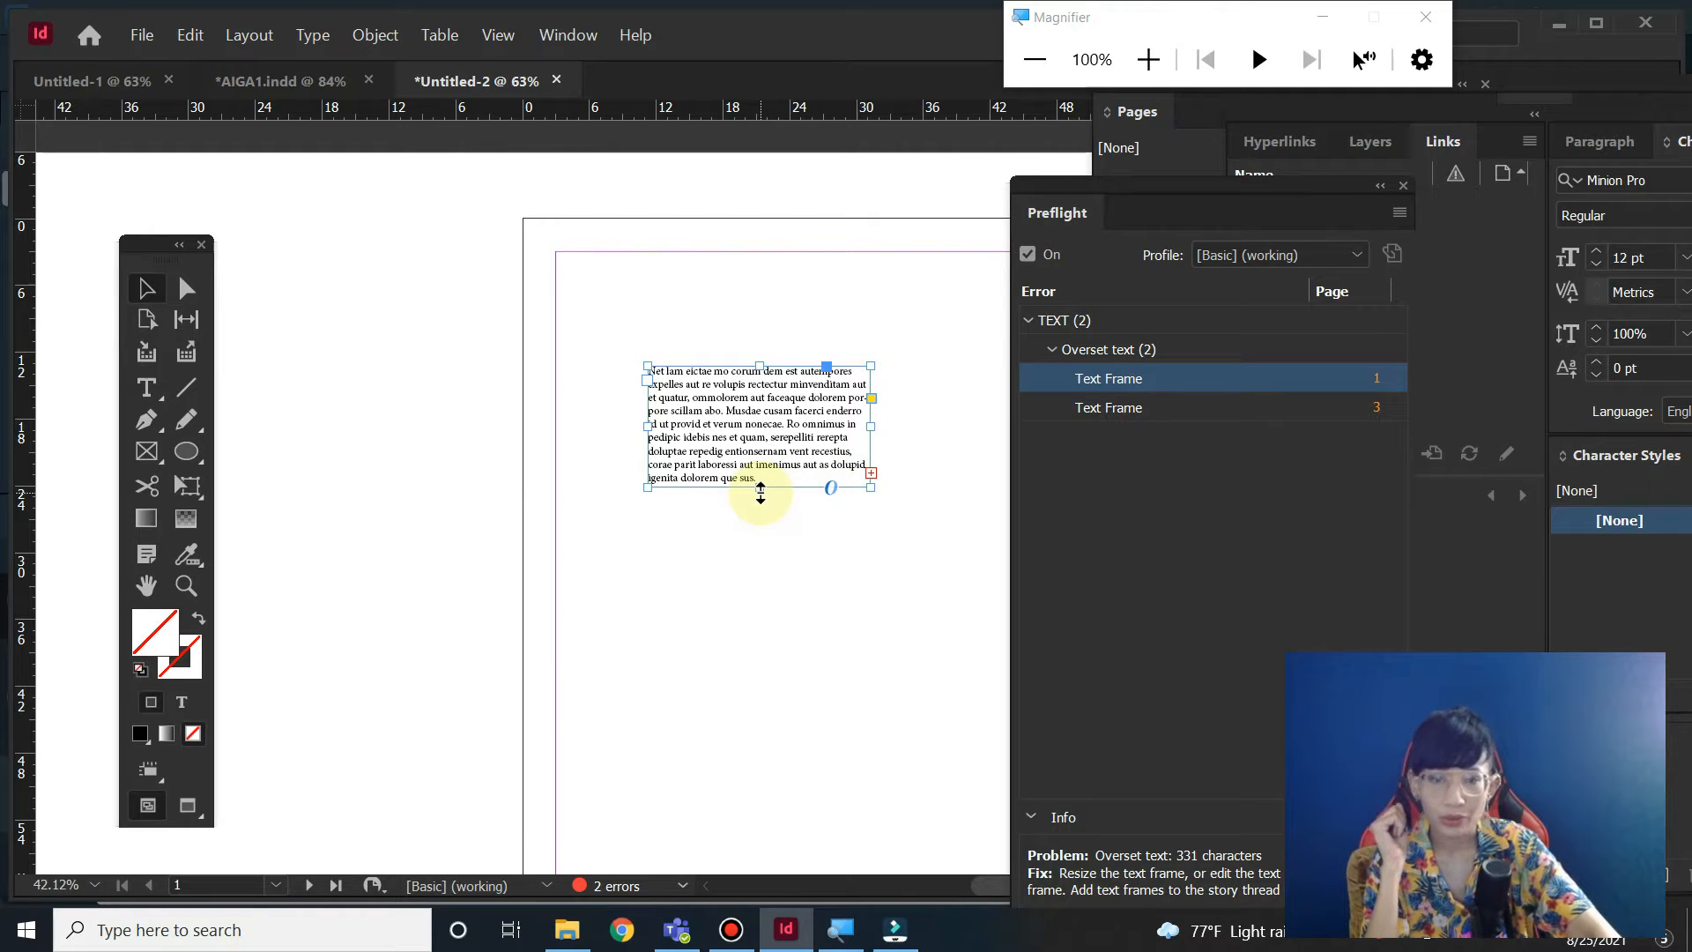
- Stretch the page 1 text frame to fit its text, then enlarge page 3's frame
drag(759, 487, 758, 677)
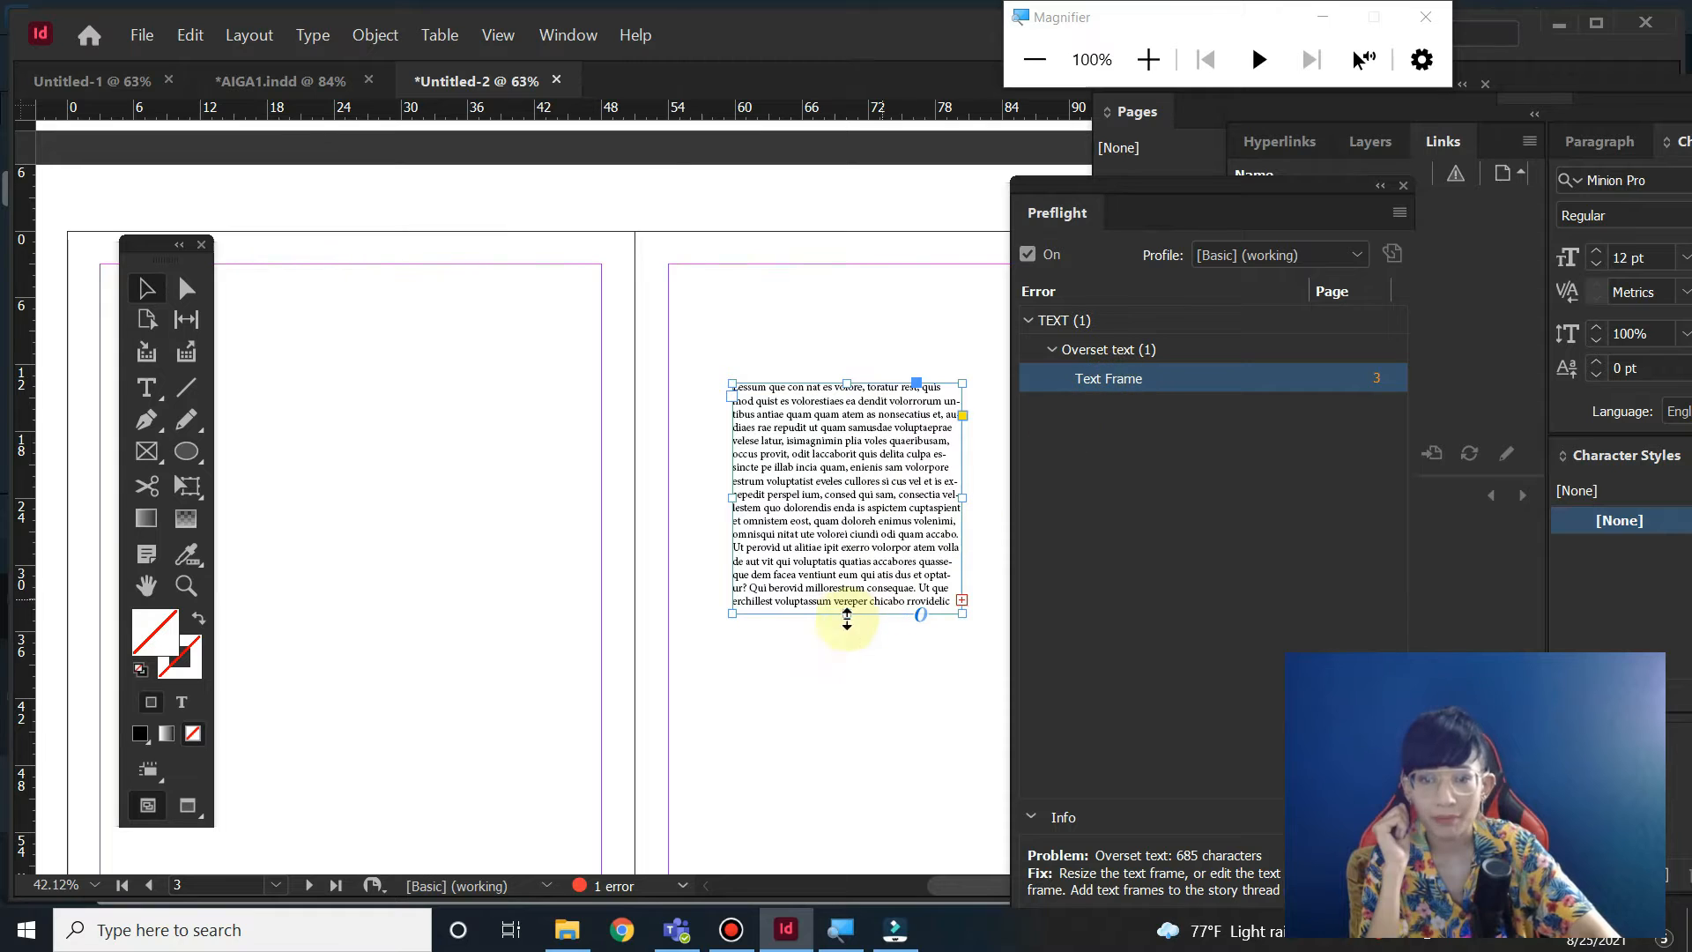
drag(846, 614, 846, 740)
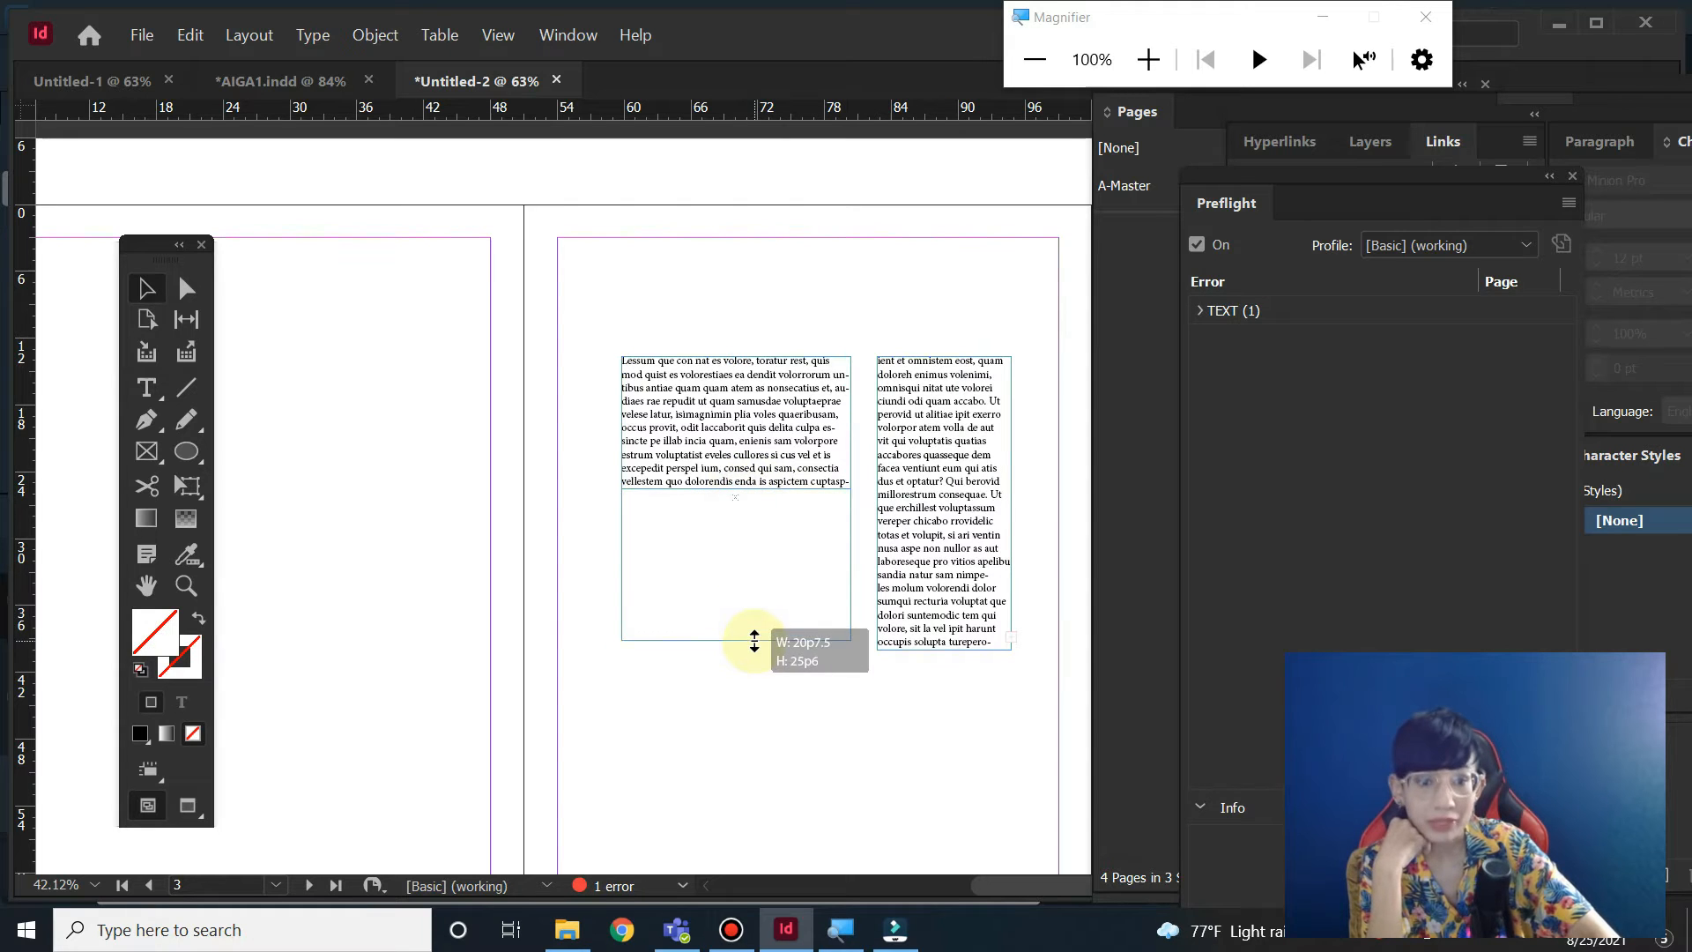
- Resize the page 3 text frame so the story fits, then deselect, clearing all errors
drag(753, 636, 736, 547)
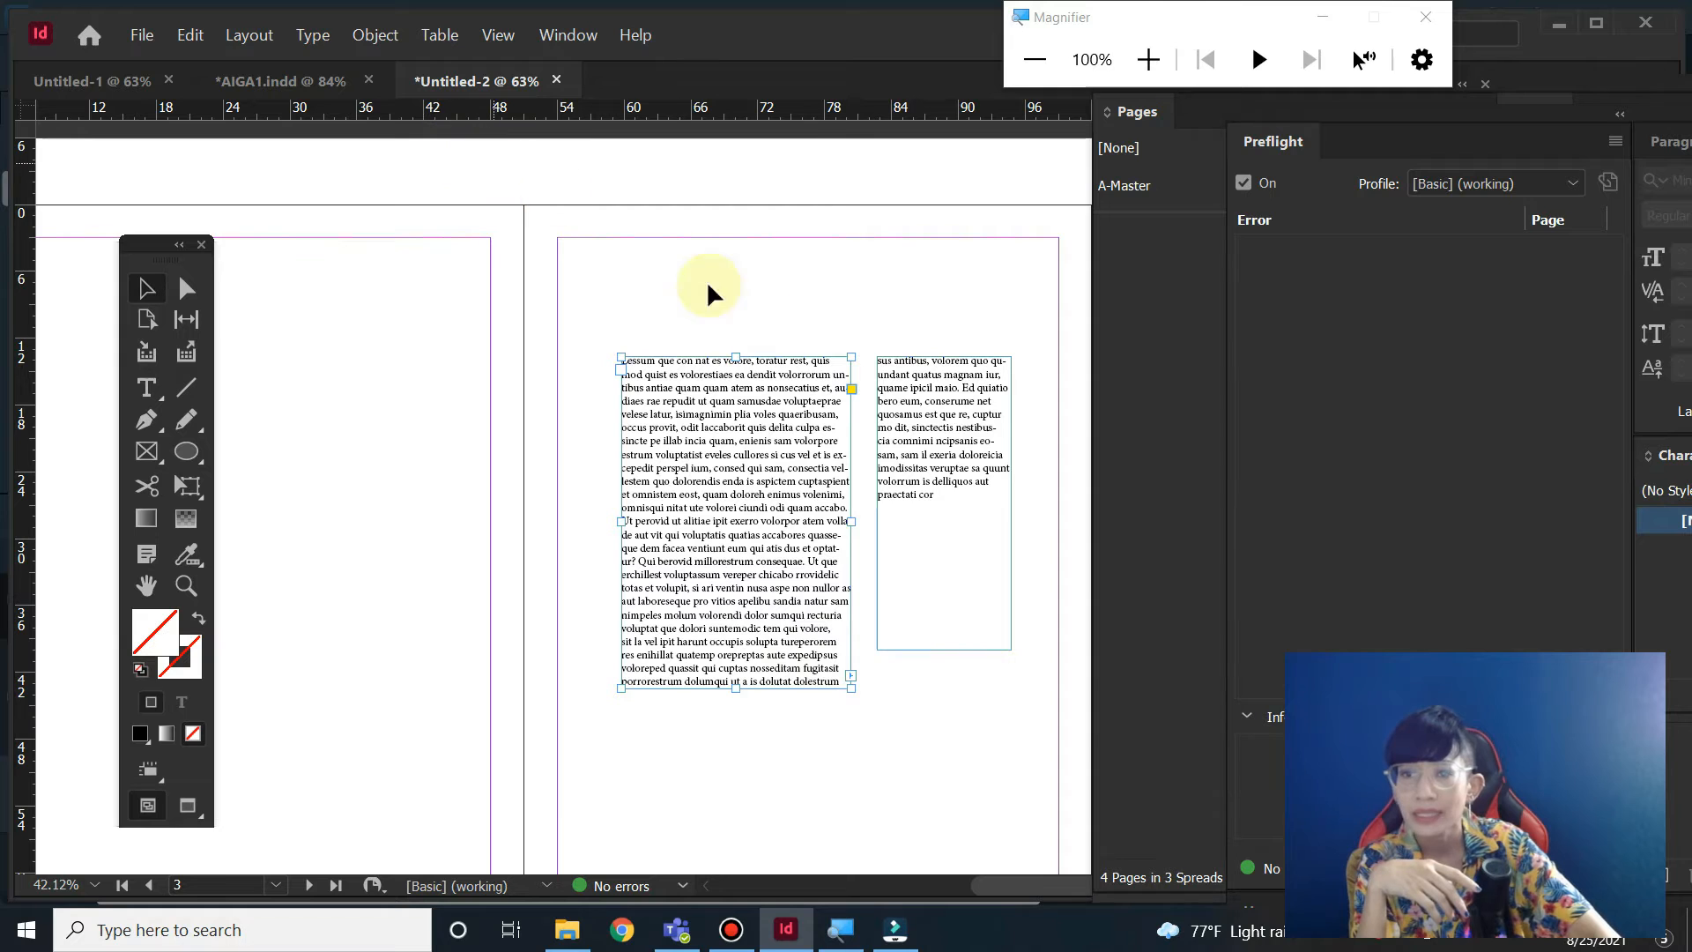
click(282, 80)
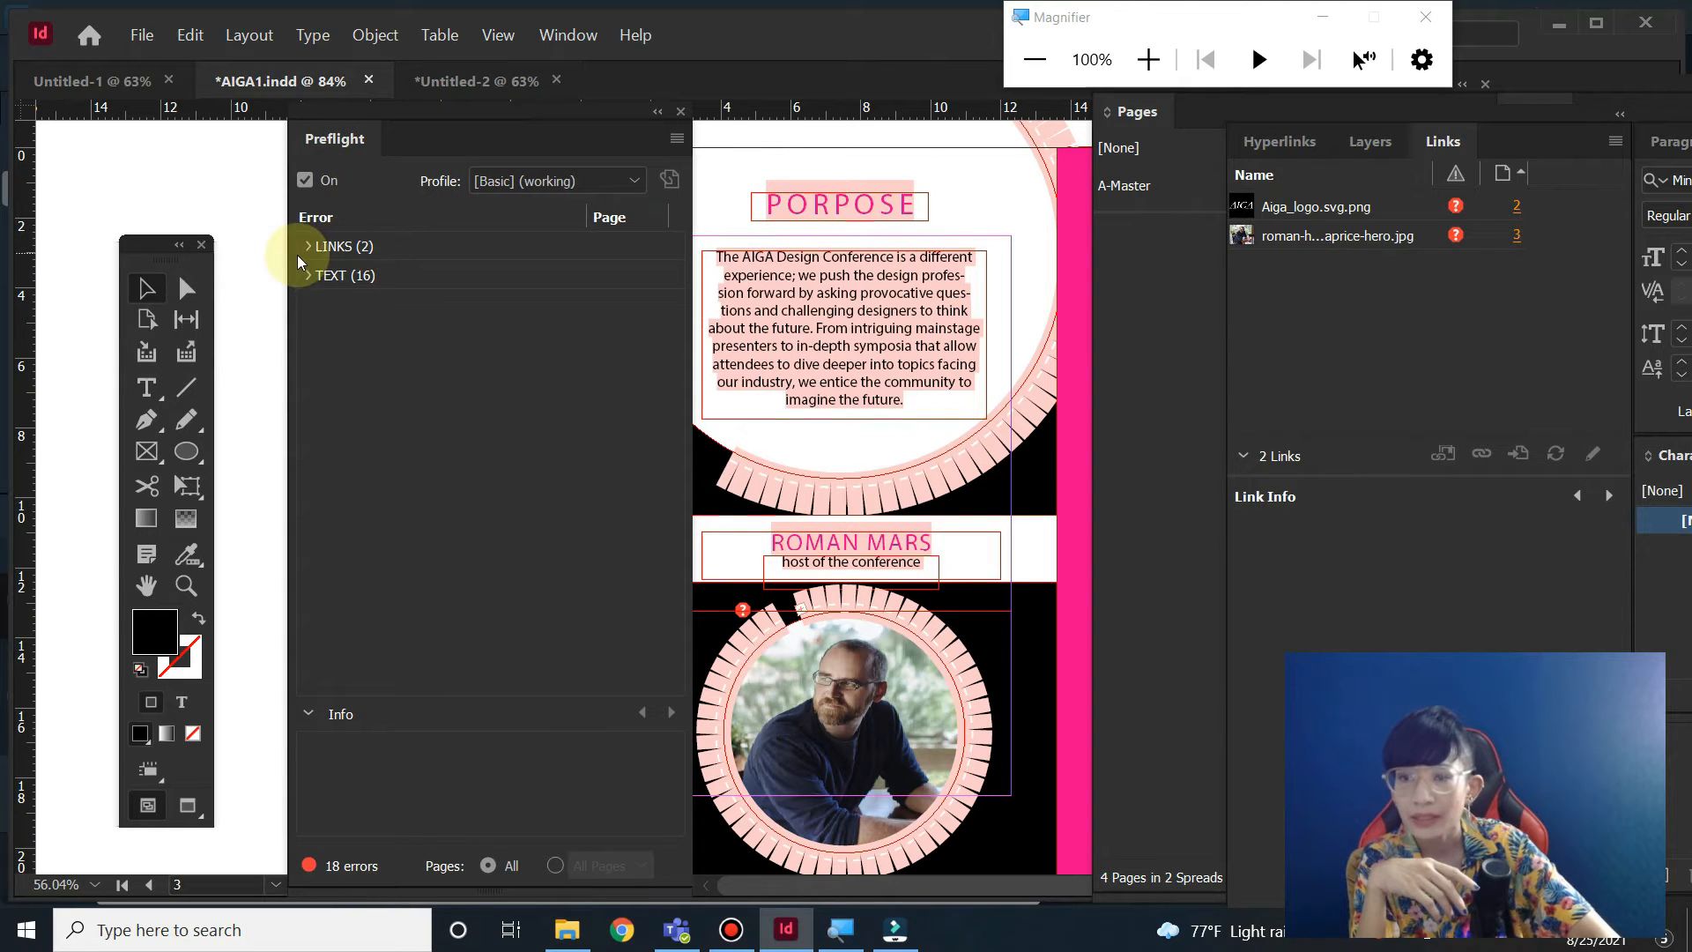
- Expand AIGA1's TEXT and LINKS > Missing link categories and view a missing link's details
click(308, 275)
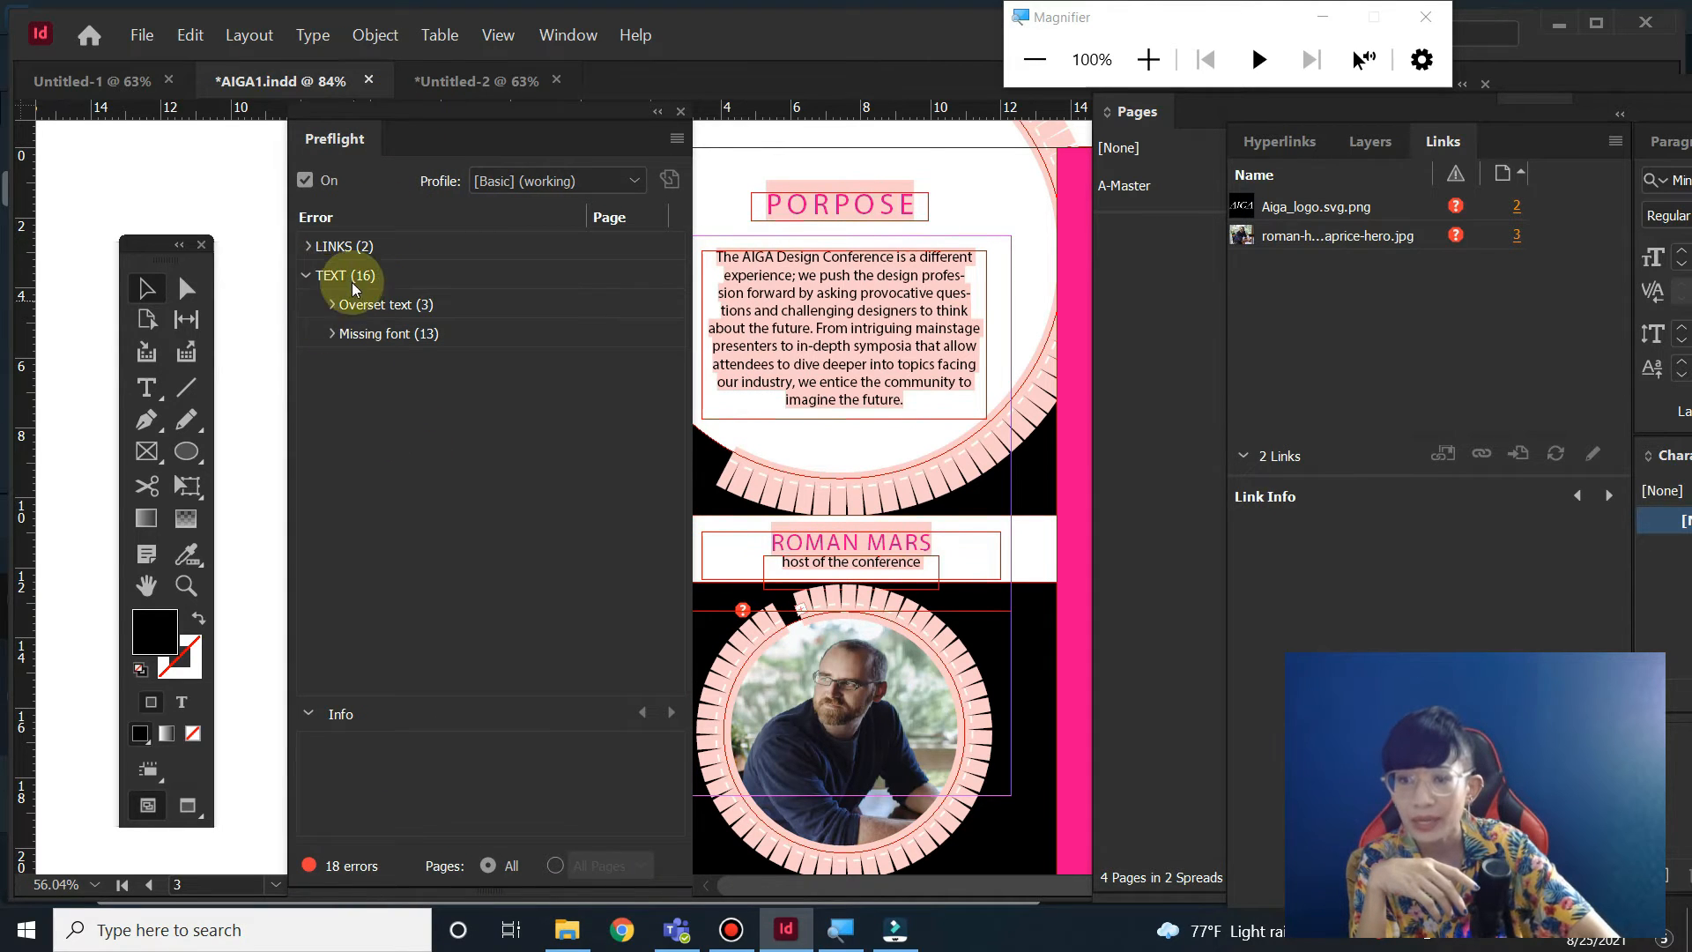
click(309, 246)
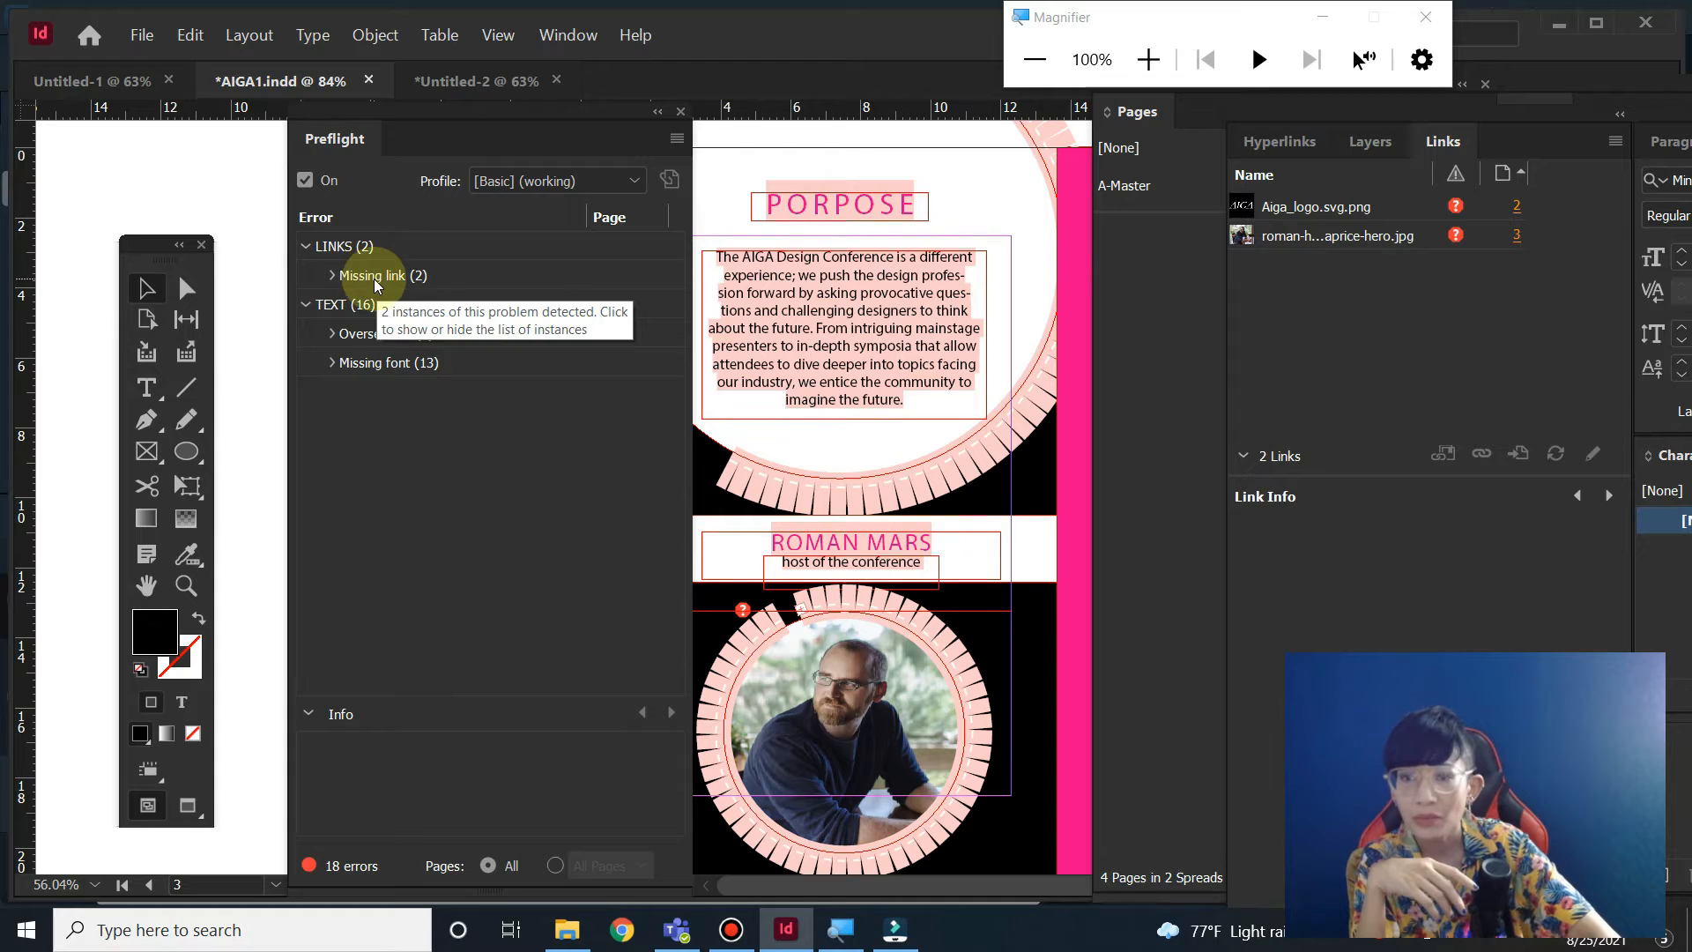
click(331, 275)
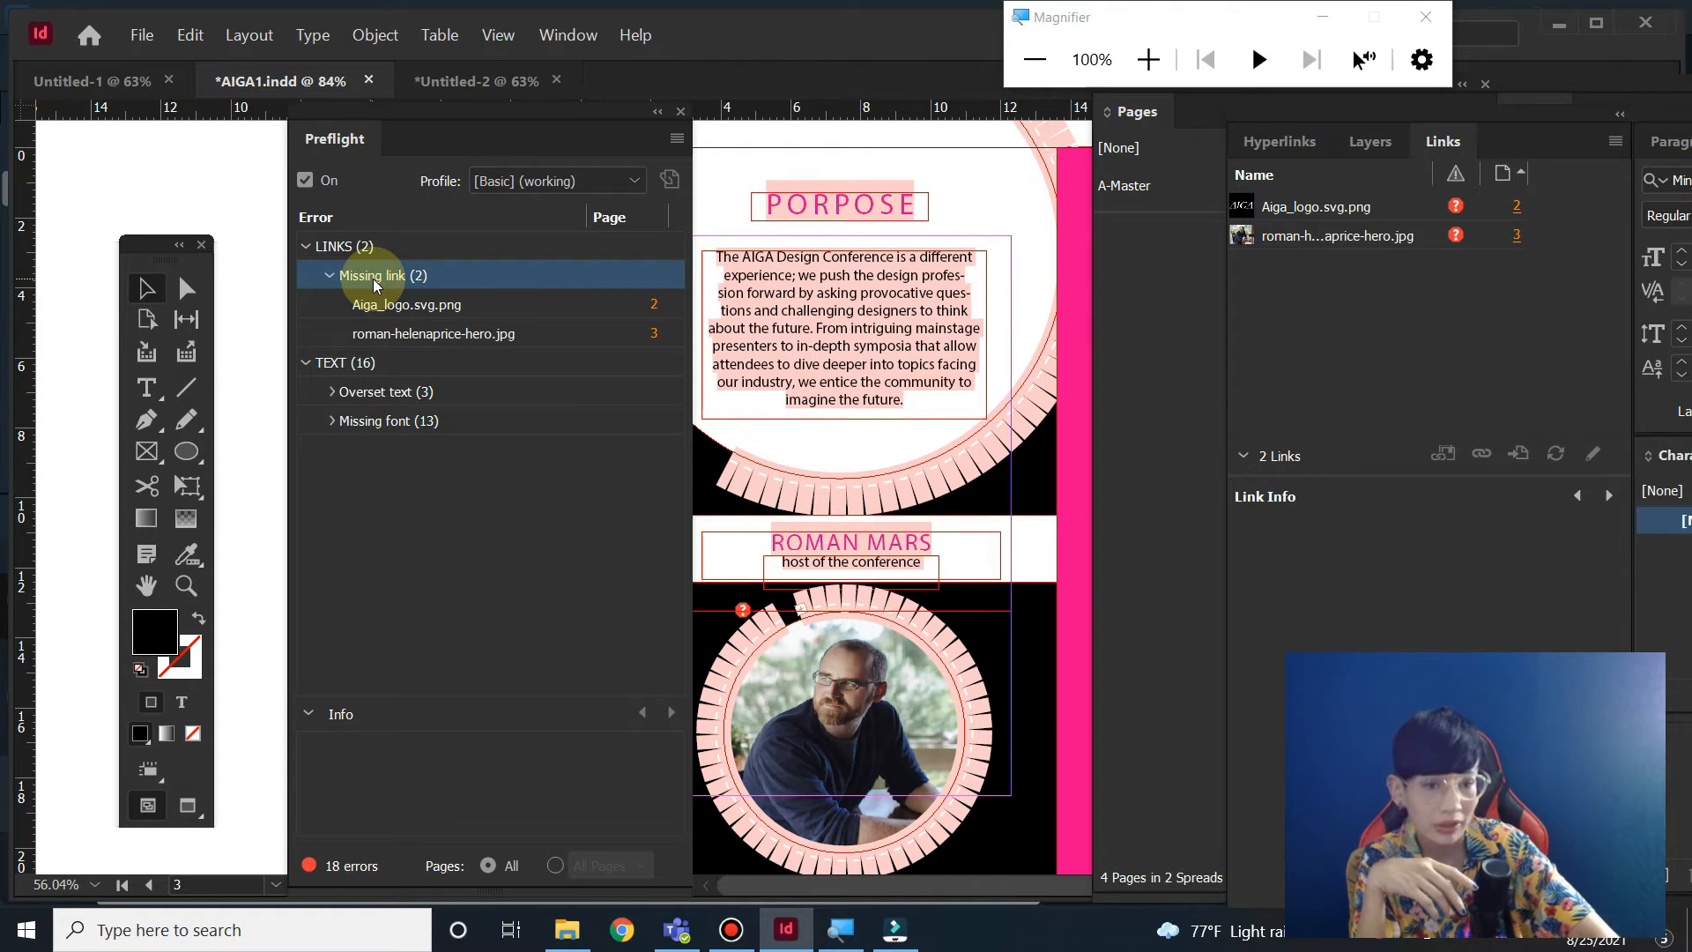
mouse_move(396, 312)
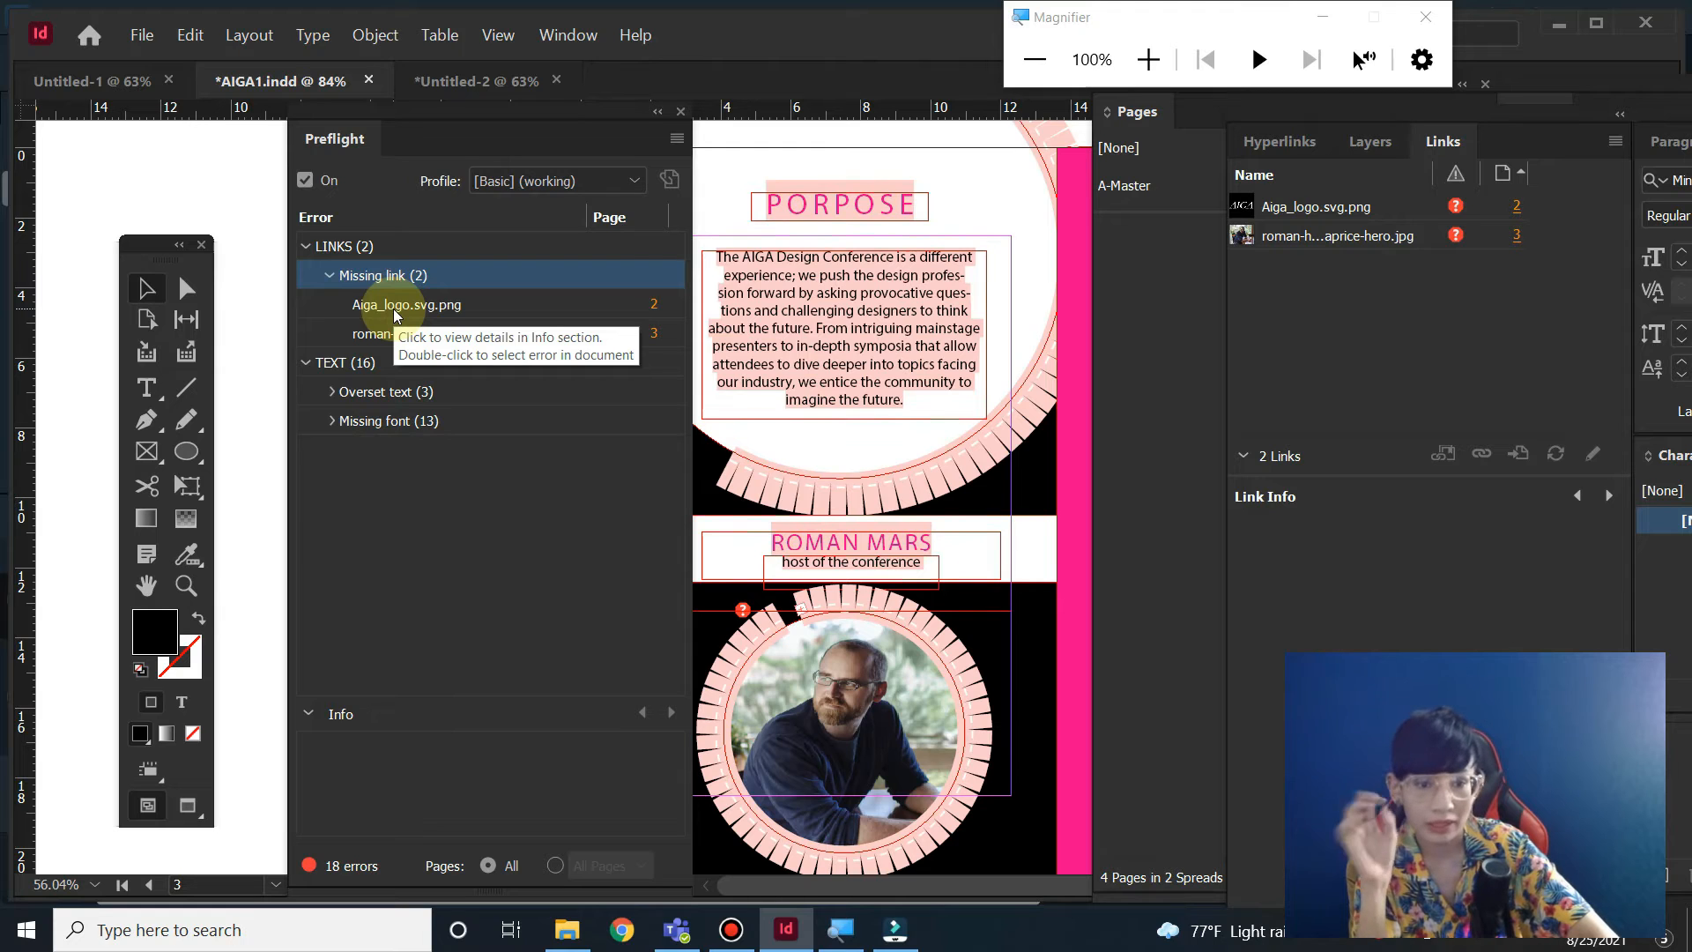
click(433, 333)
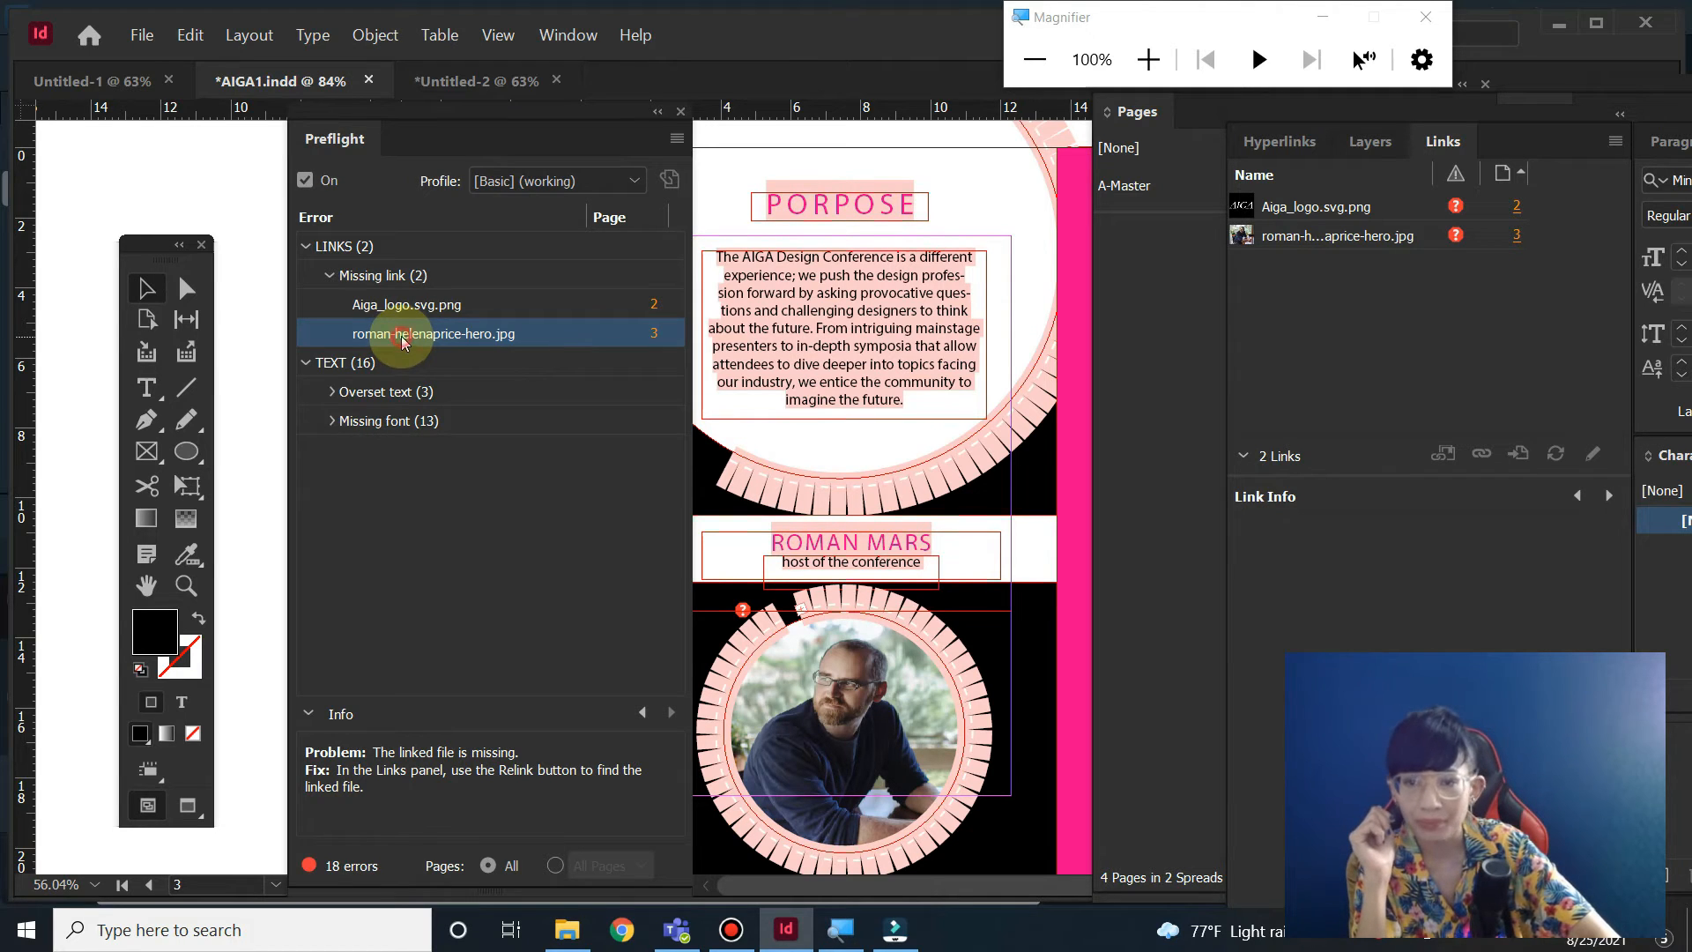
mouse_move(399, 338)
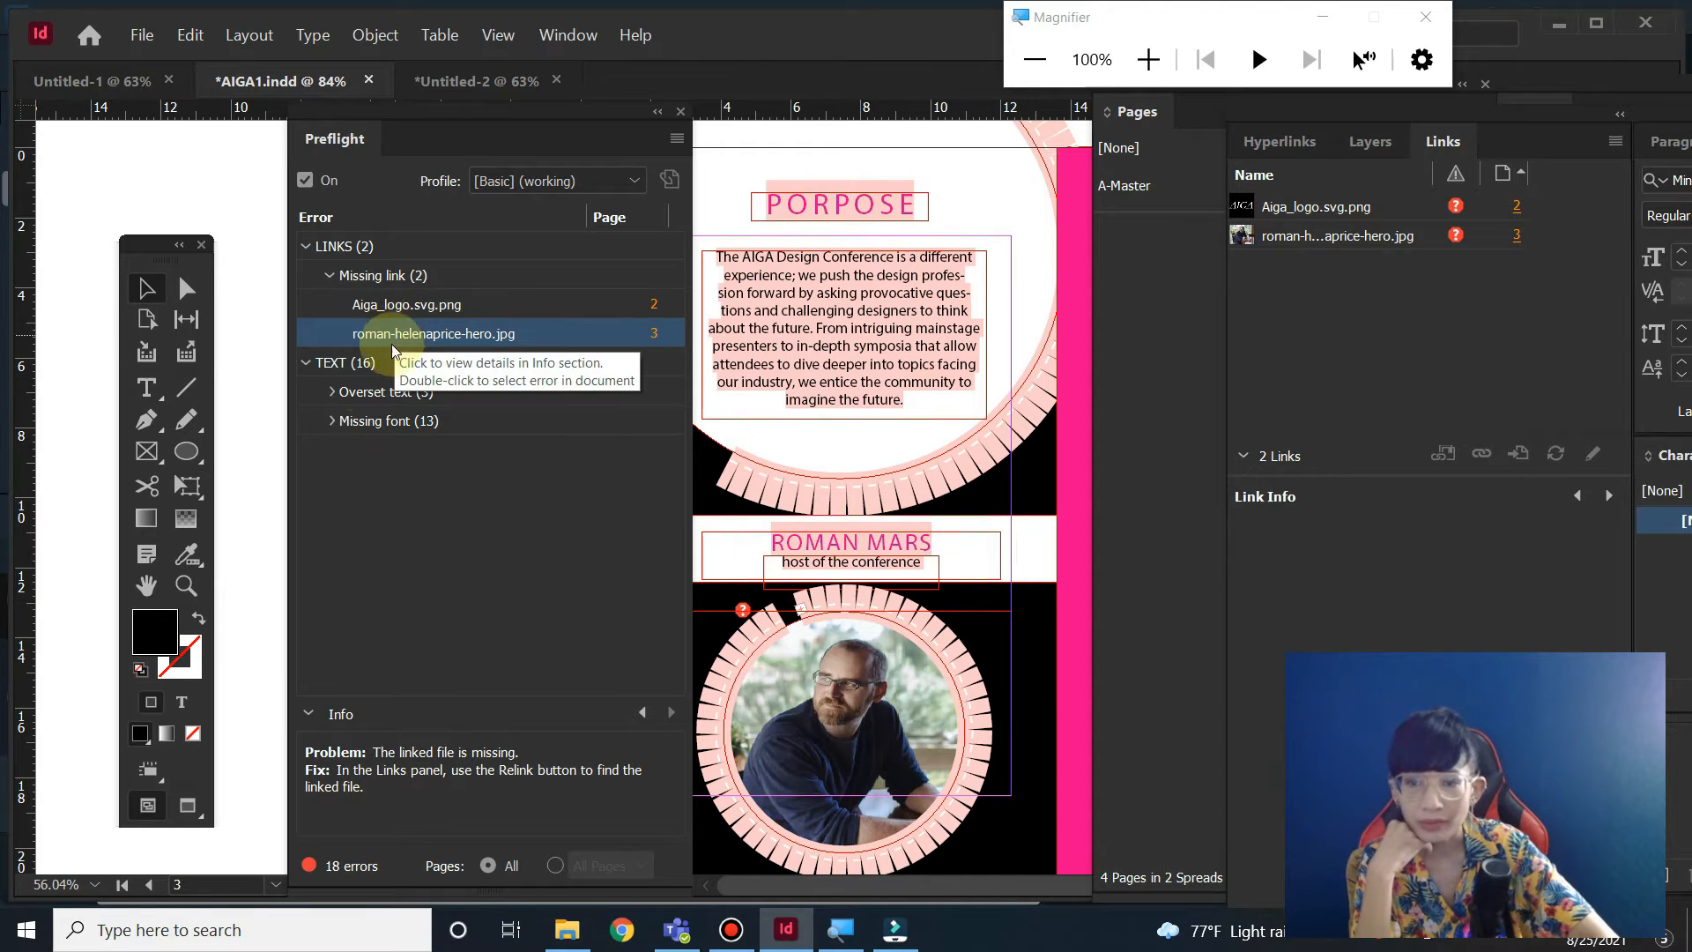
mouse_move(348, 398)
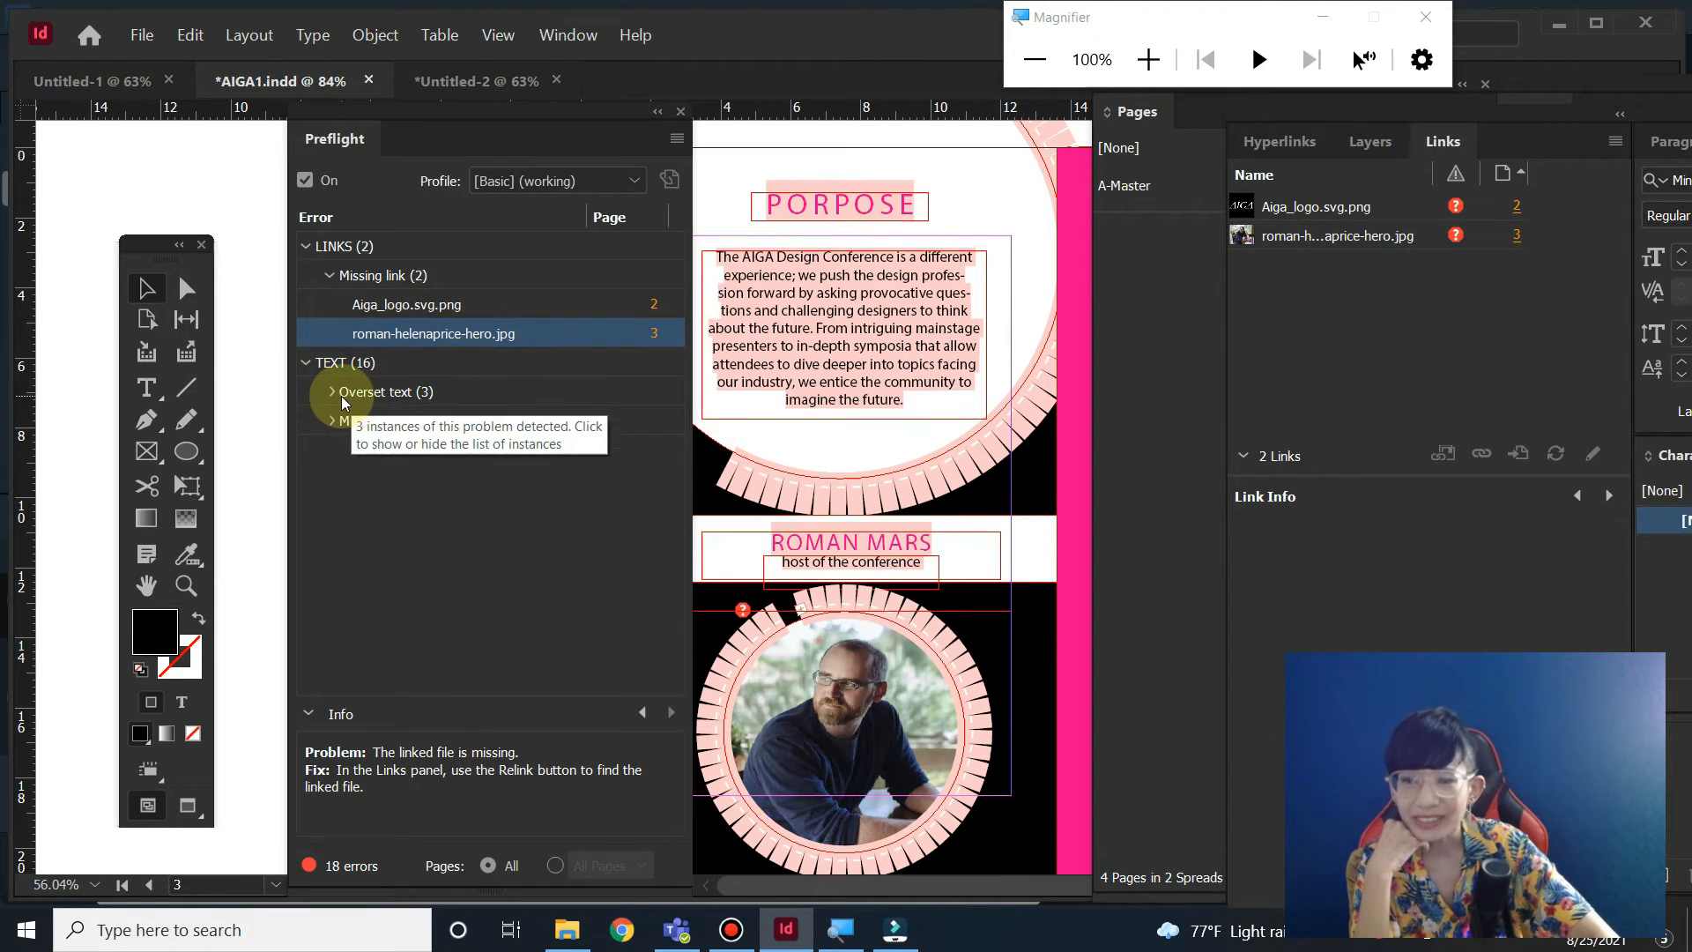
- Expand TEXT > Overset text to list three page-4 frames and view the first's 100-character problem
click(305, 362)
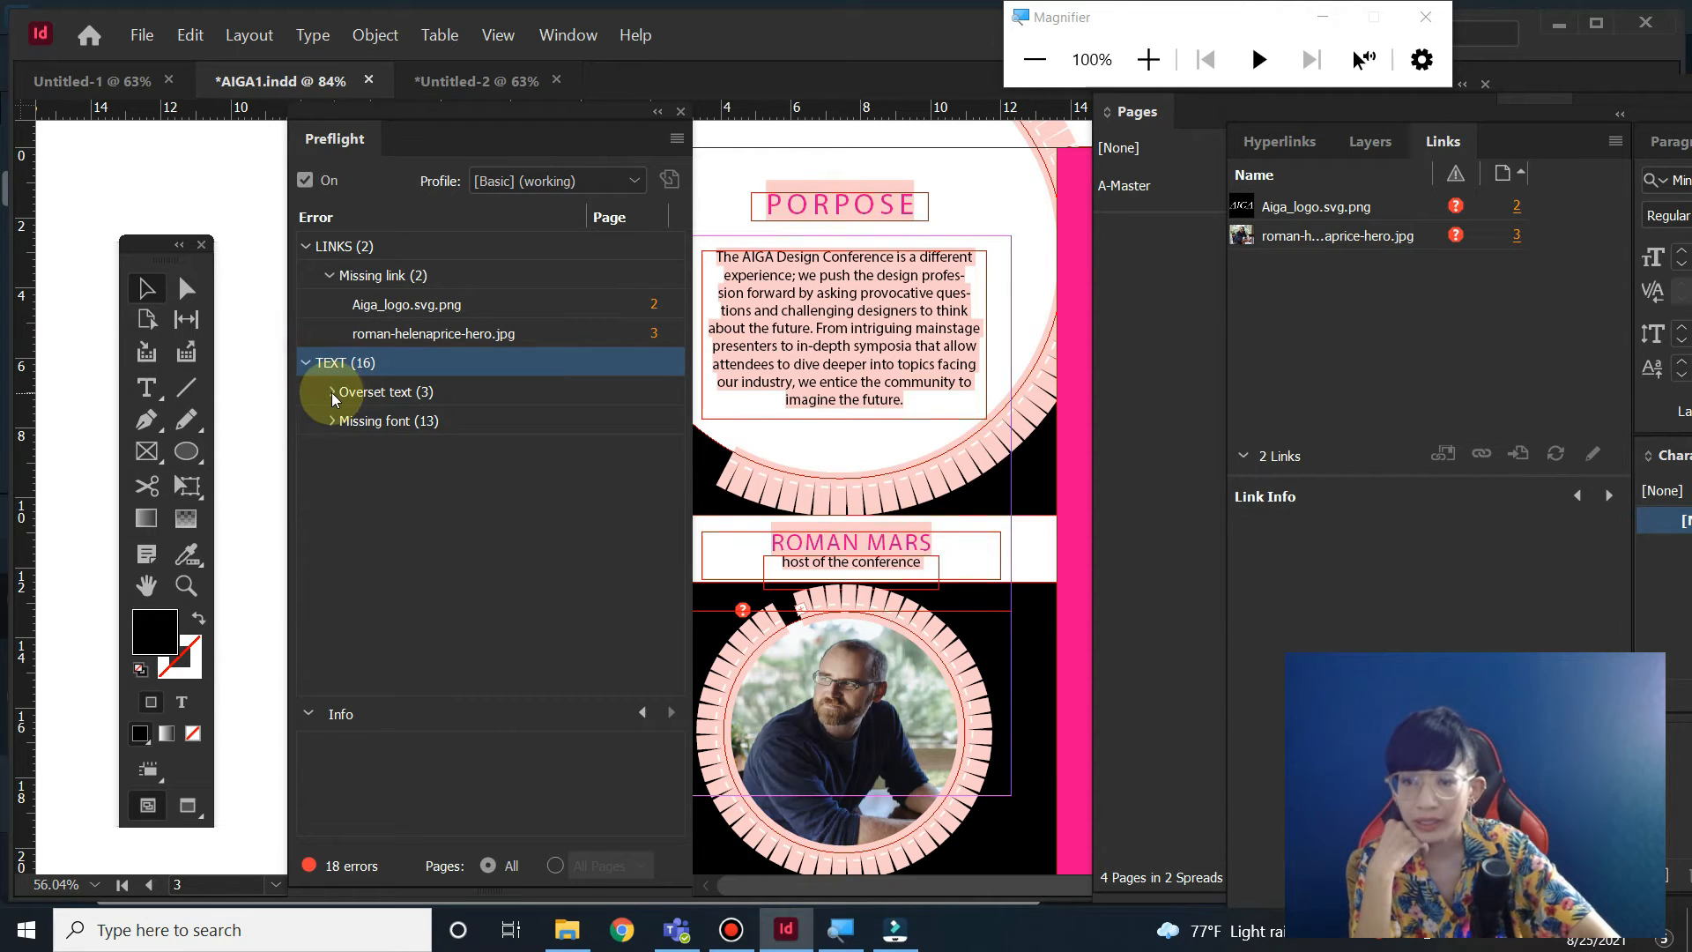
click(330, 392)
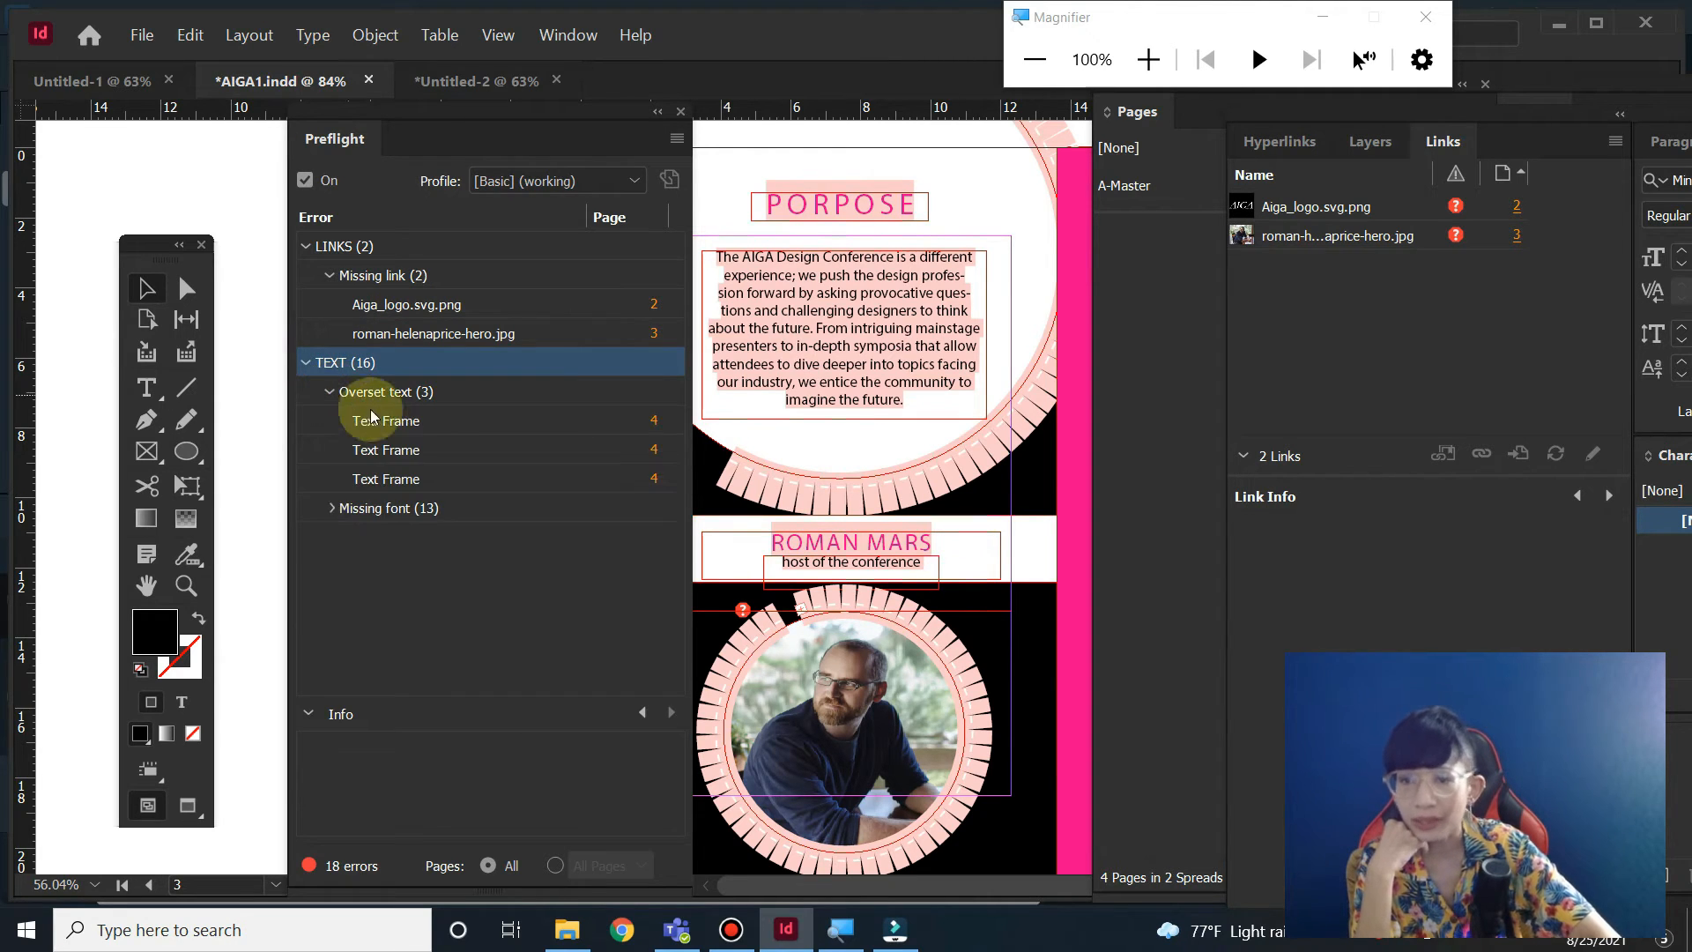
mouse_move(331, 392)
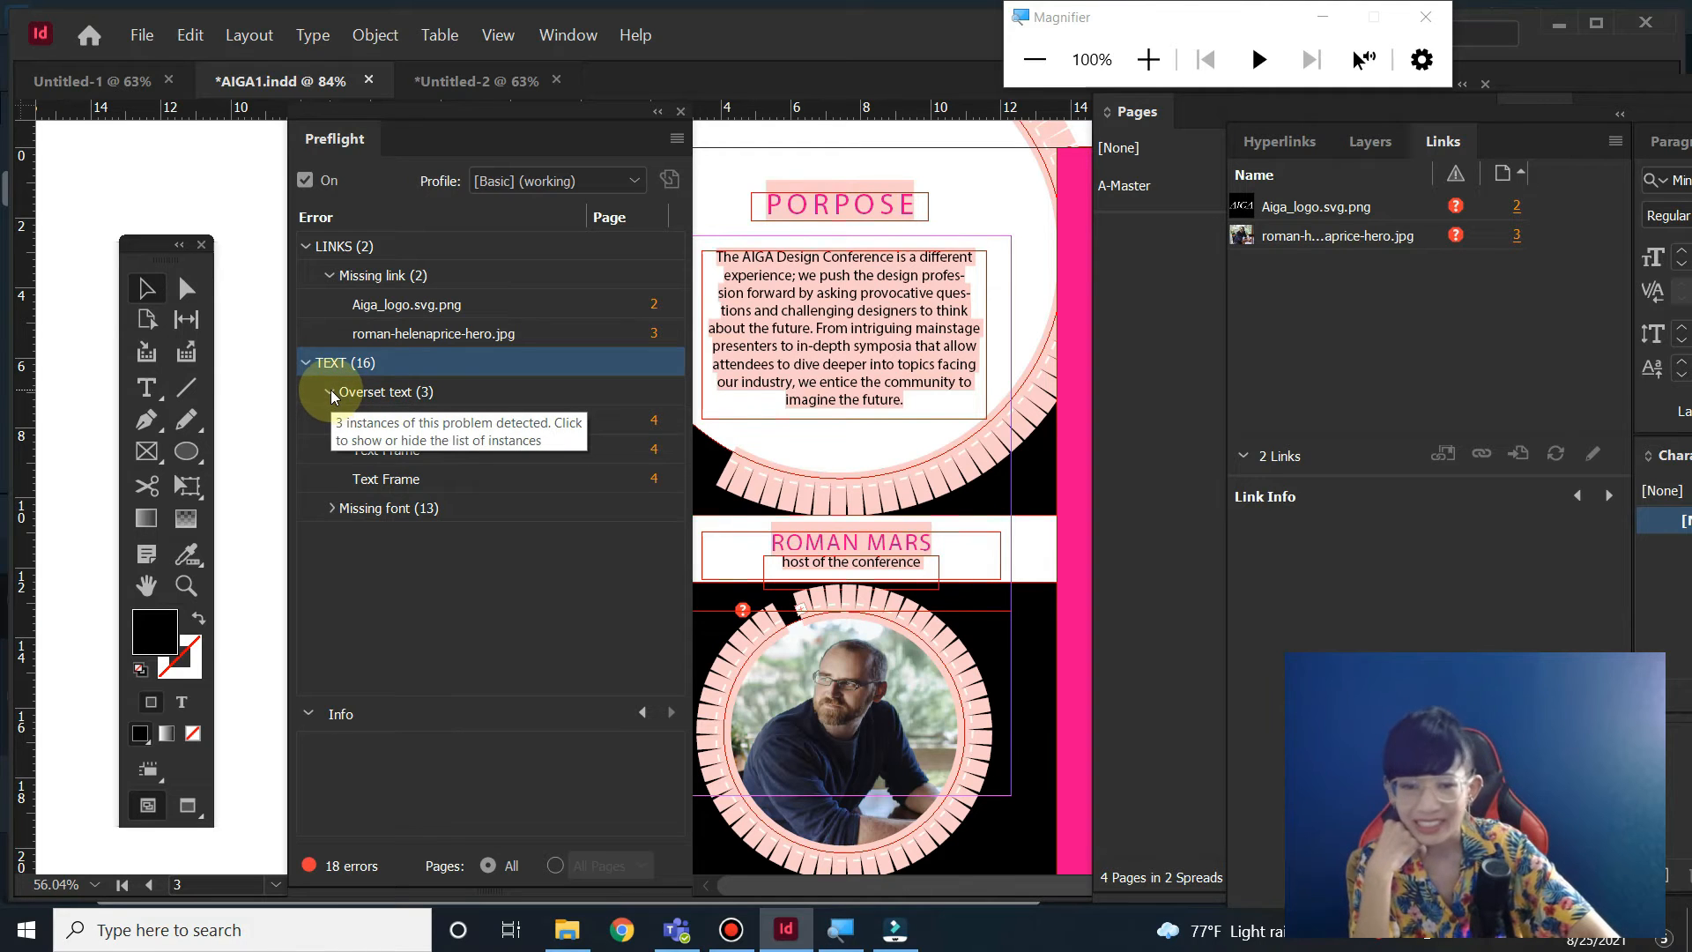
click(331, 392)
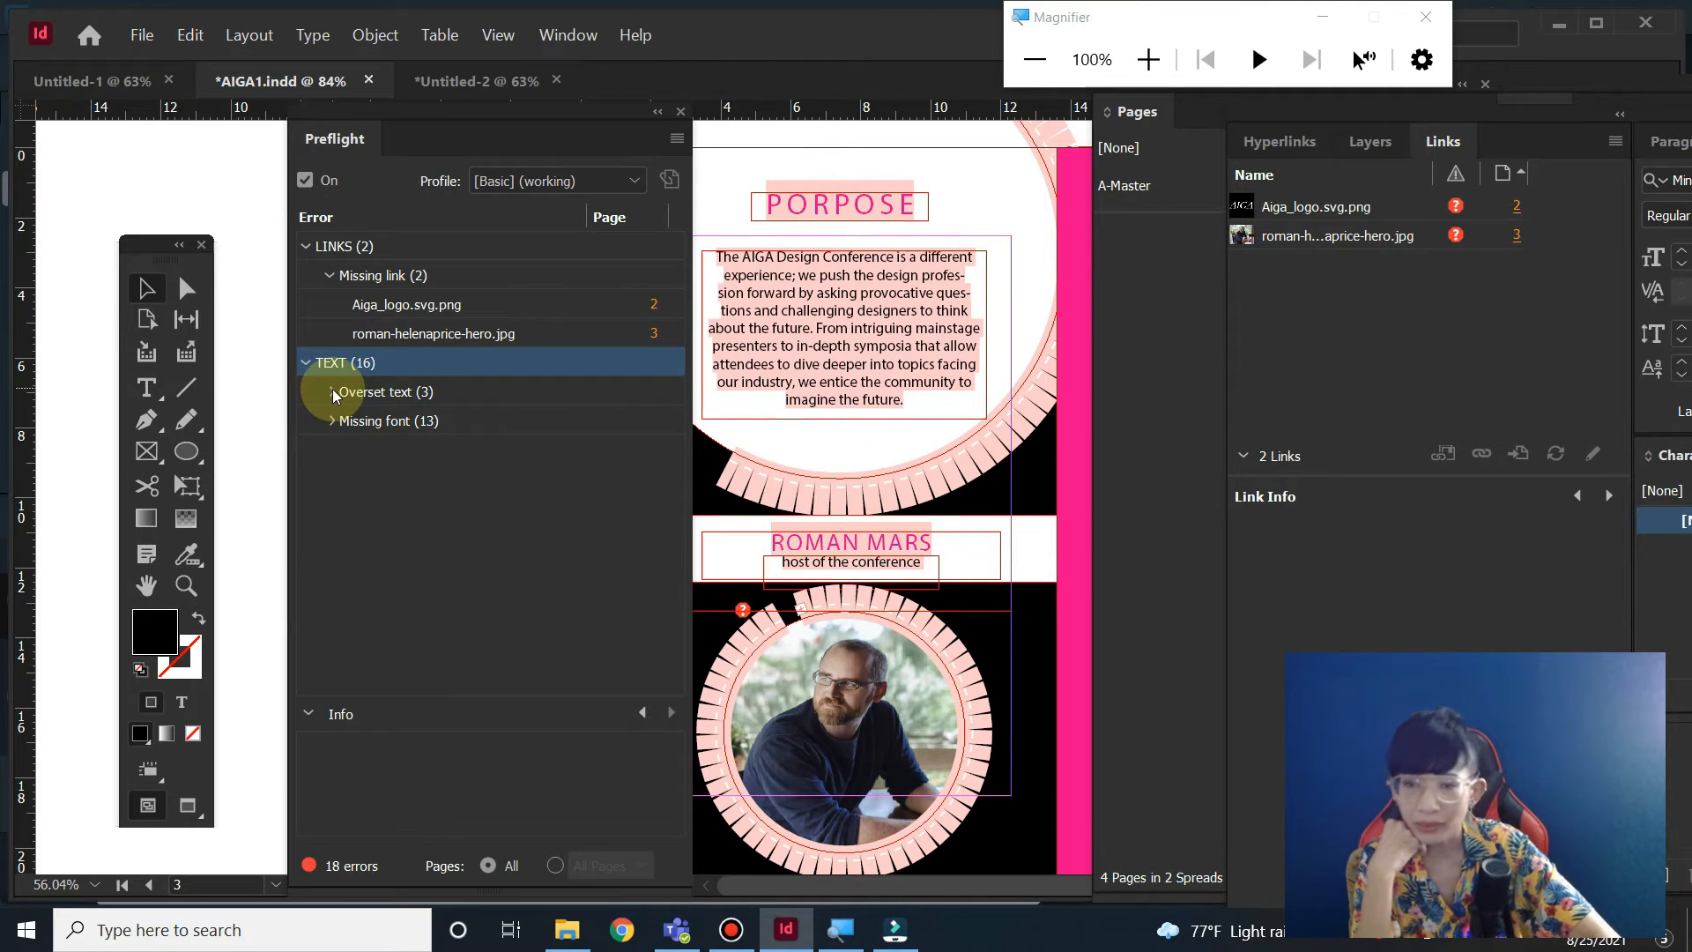
click(330, 393)
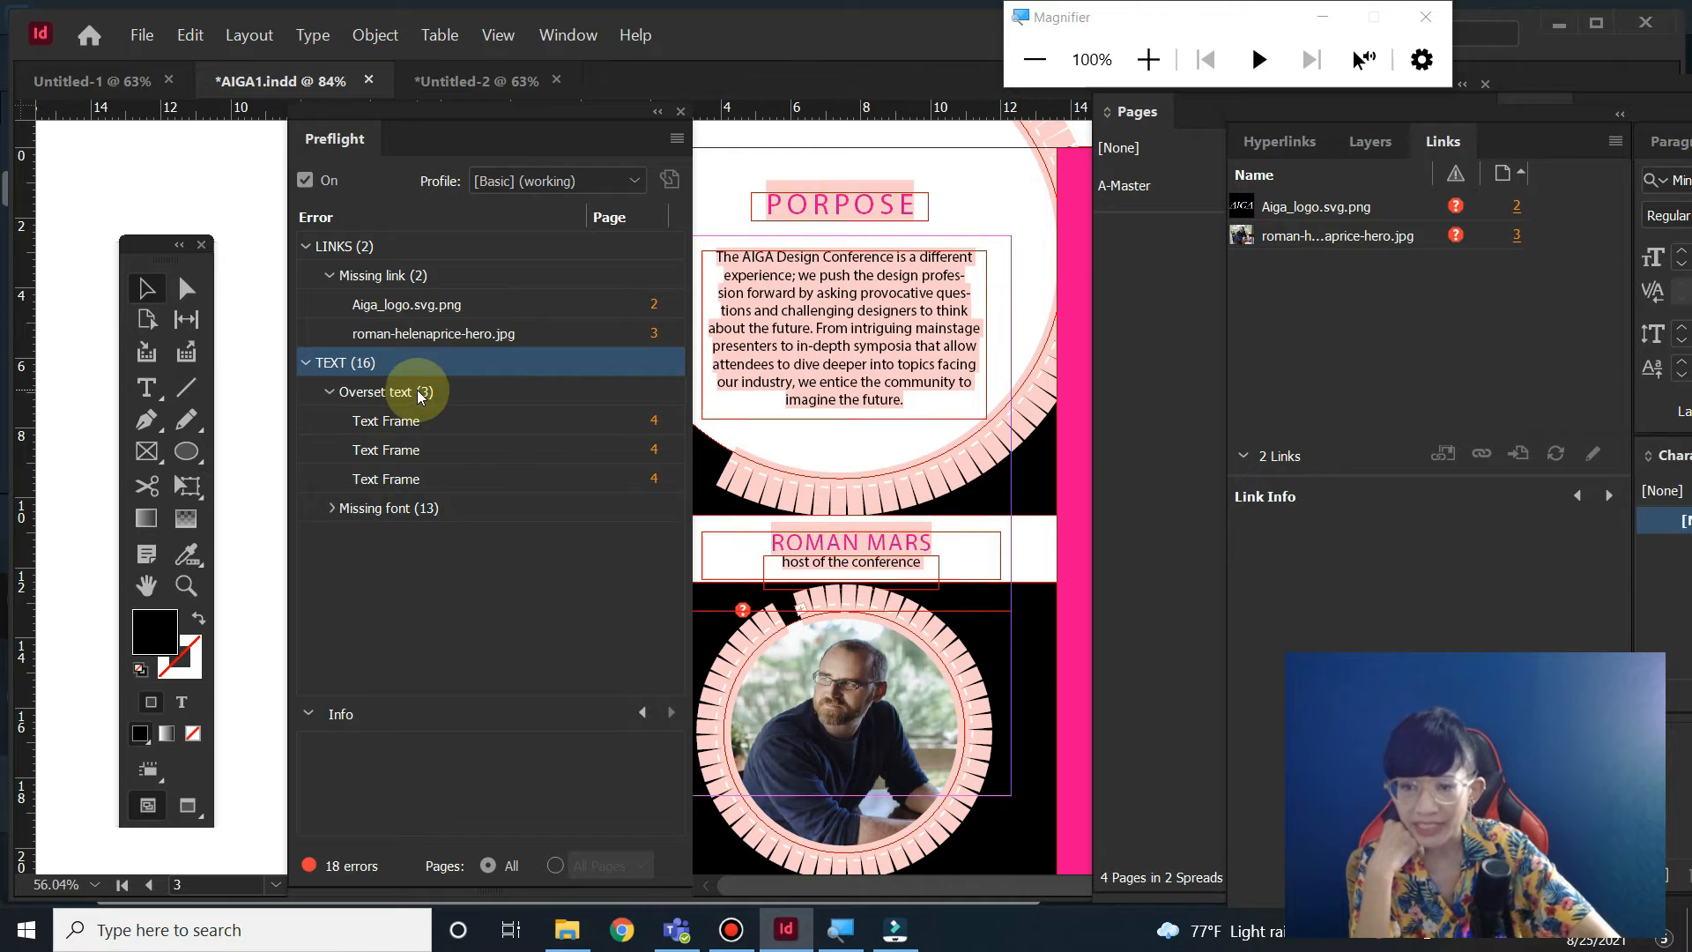
click(386, 420)
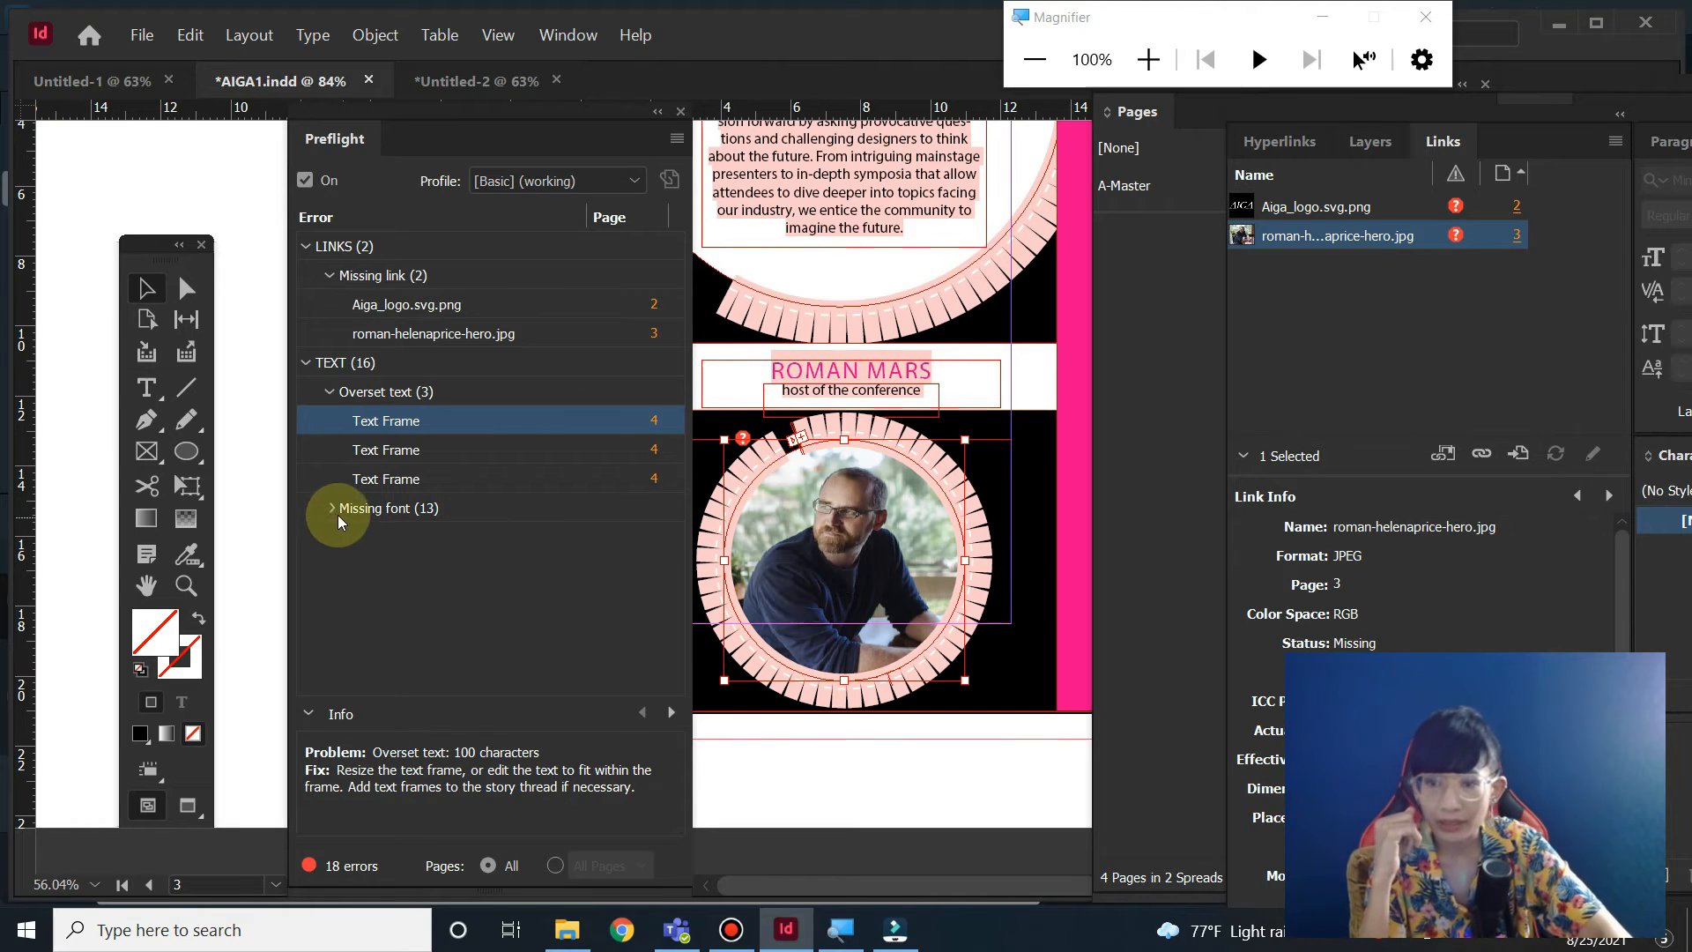
- Expand Missing font in Preflight and select the Helvetica Regular (2) entry
click(331, 508)
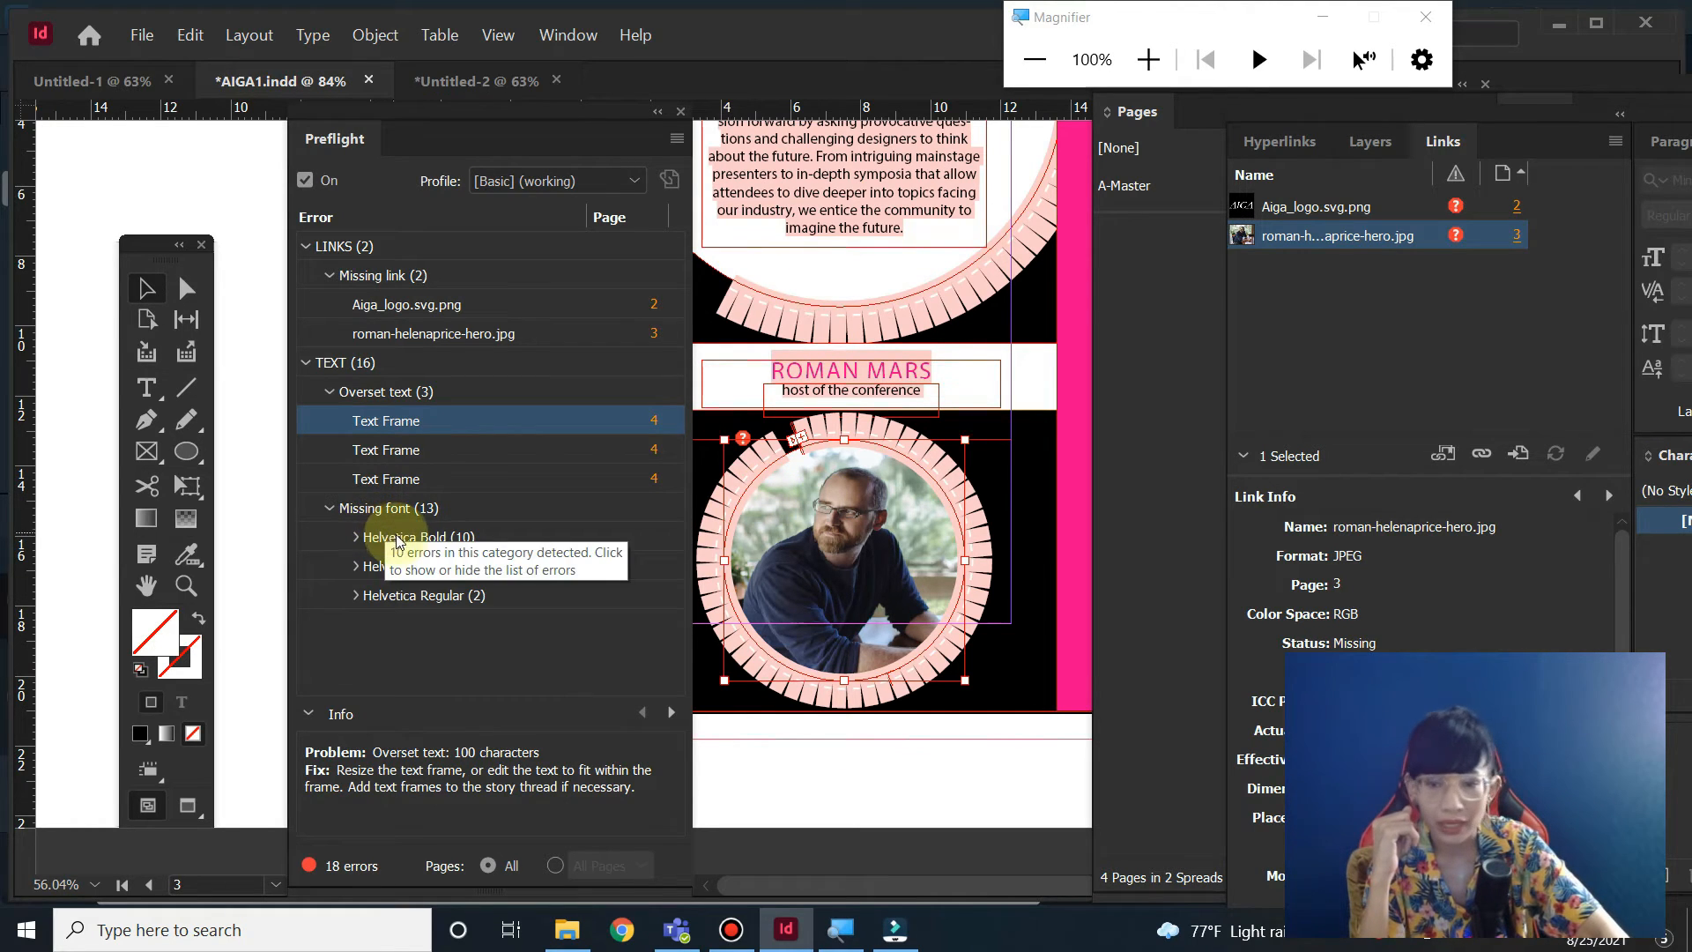
click(399, 595)
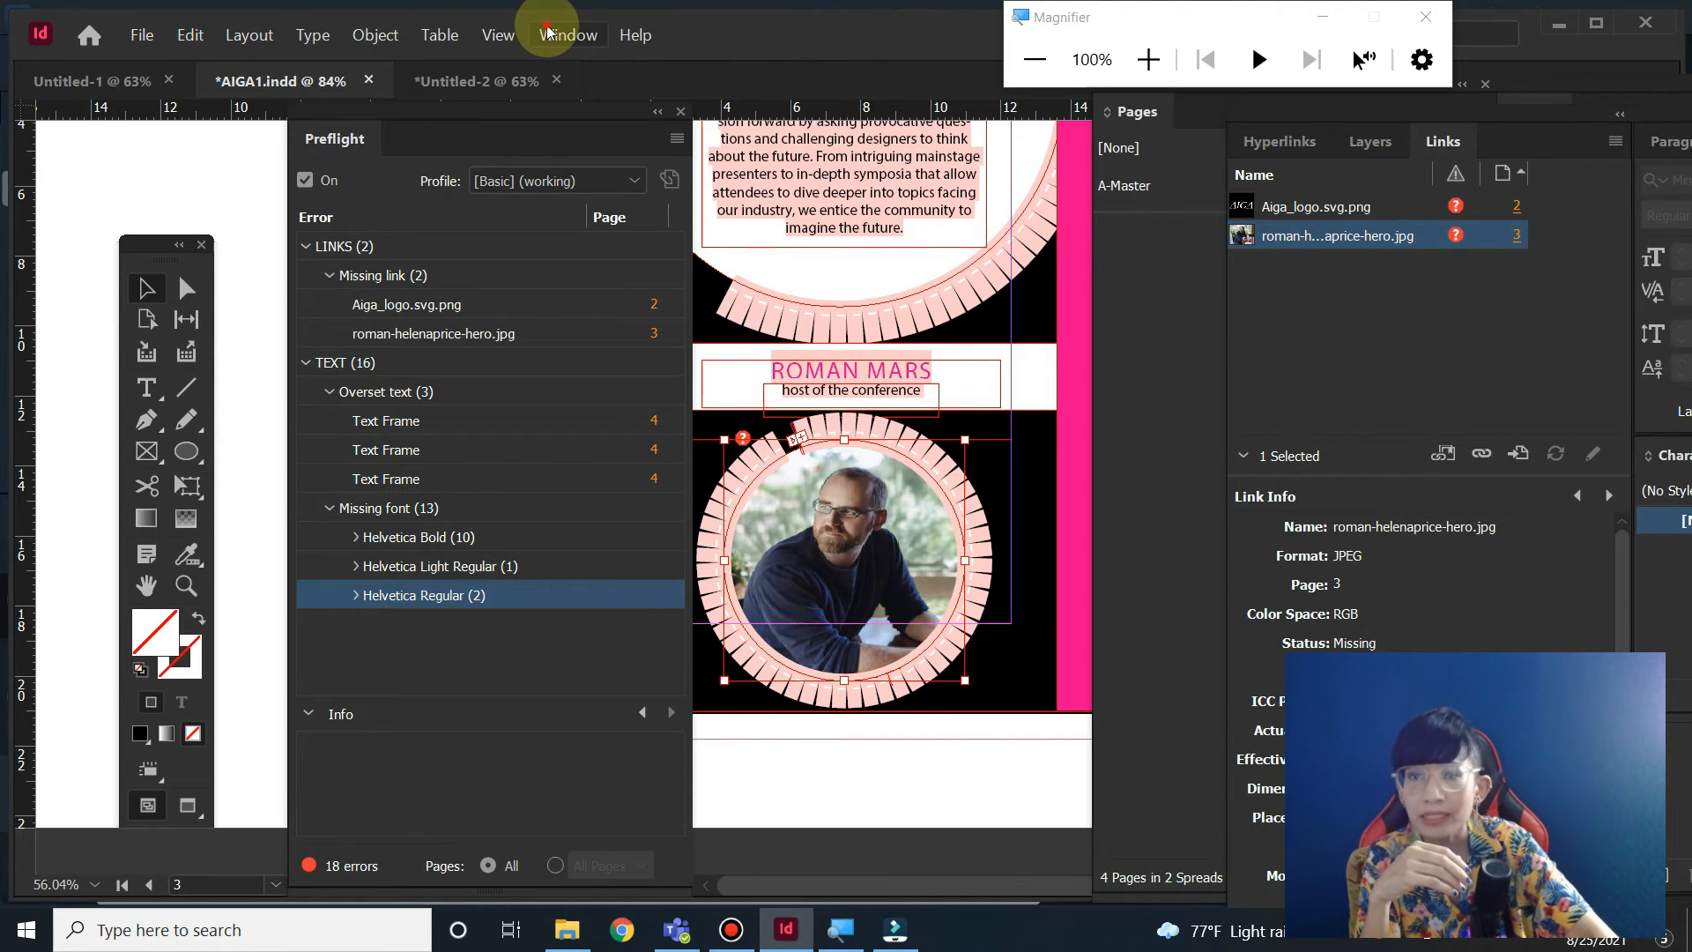
- Show the Links panel from the Window menu and switch to the Untitled-1 document
click(568, 34)
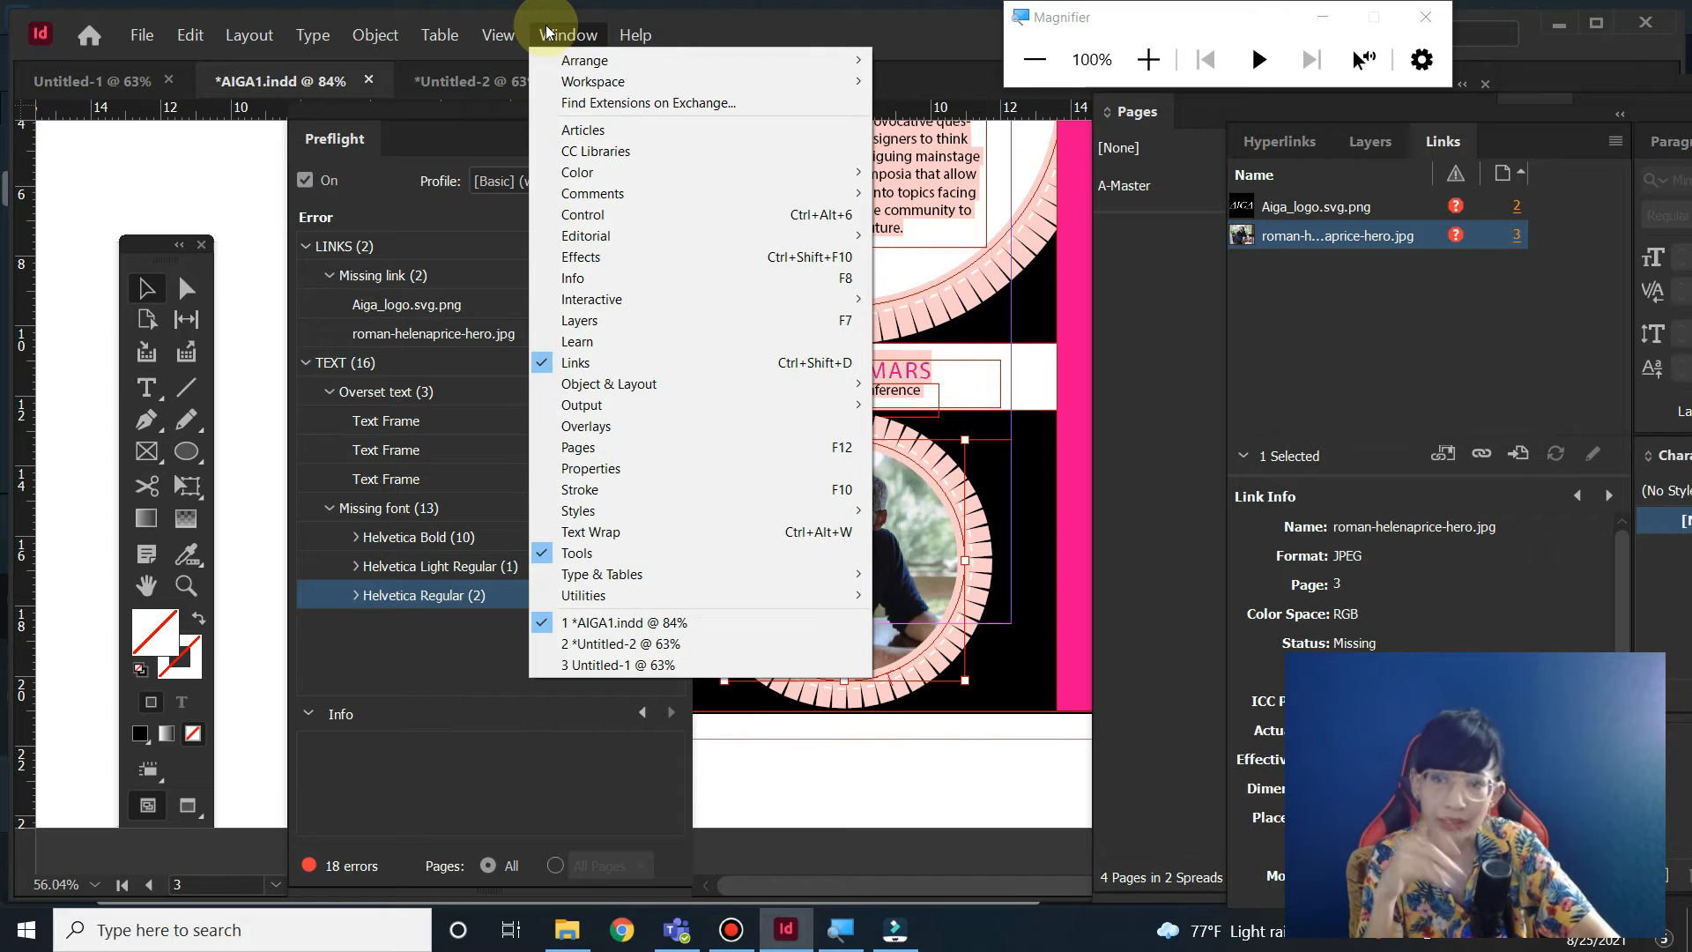
mouse_move(617, 362)
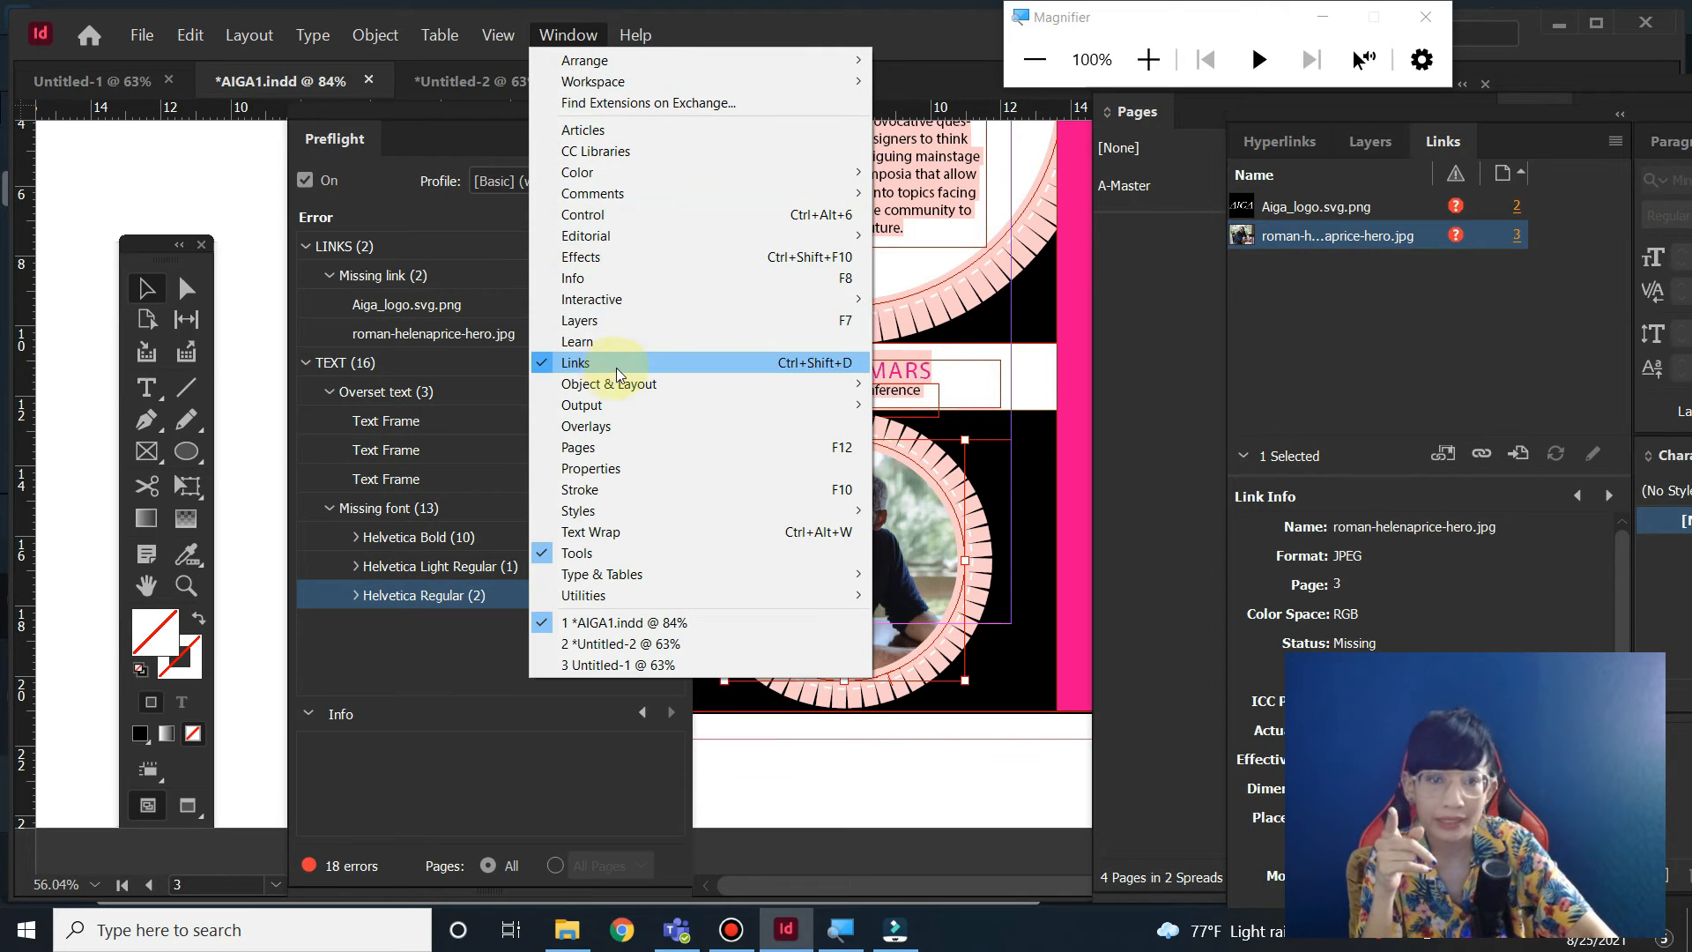
click(465, 81)
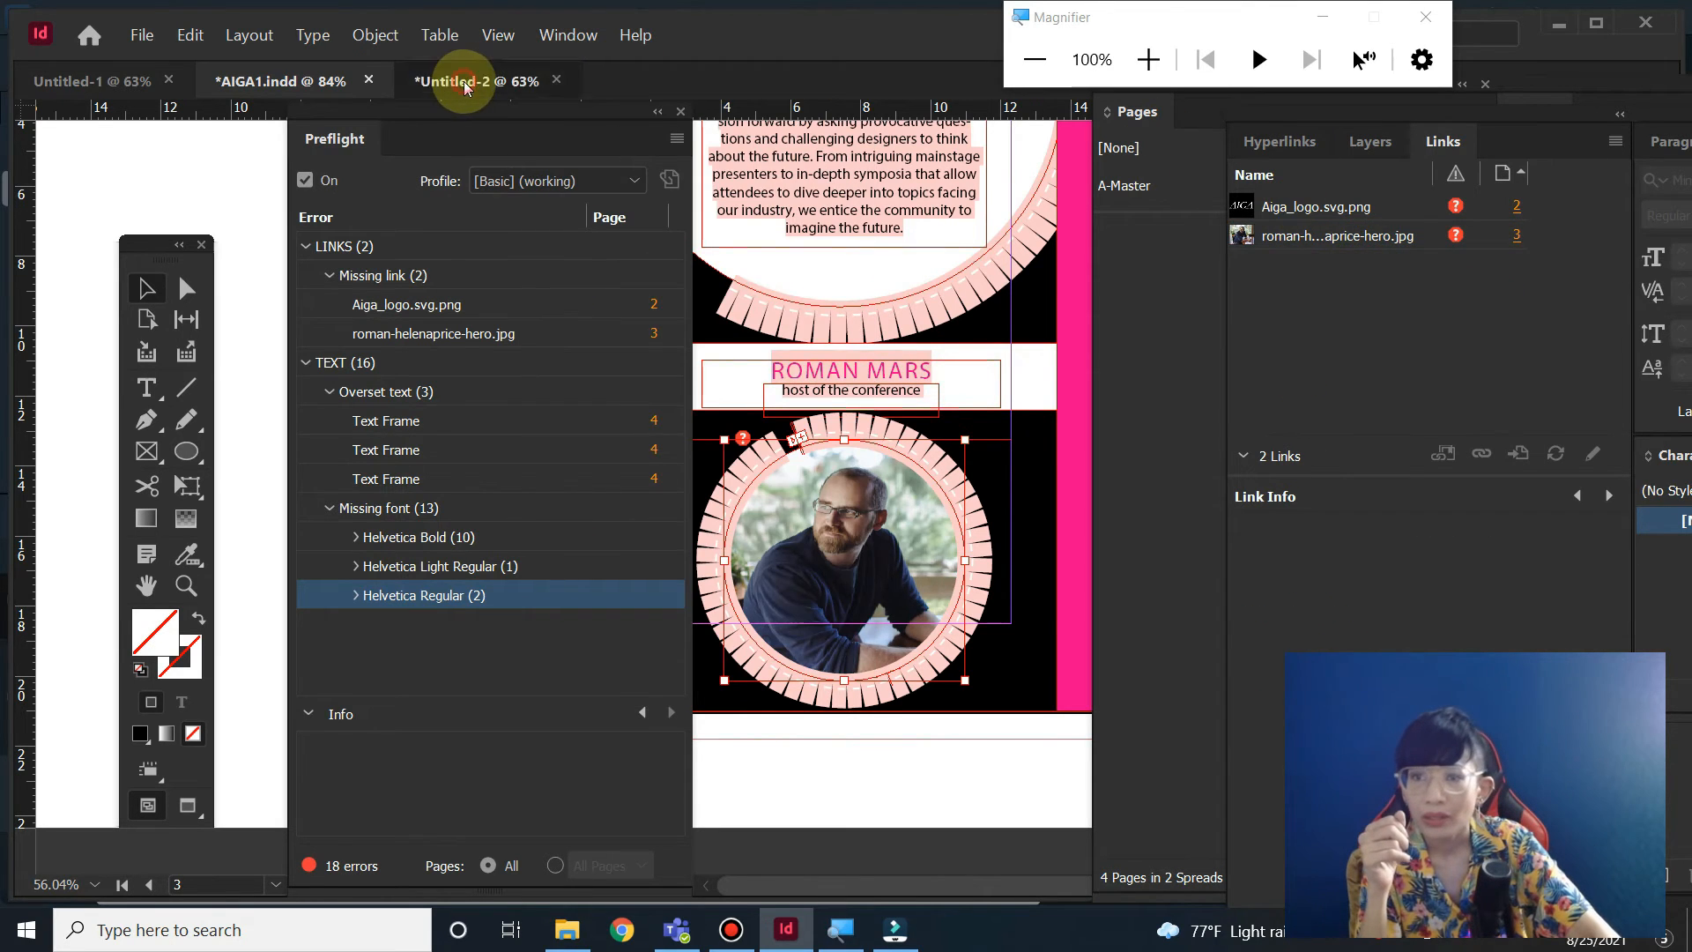
click(88, 79)
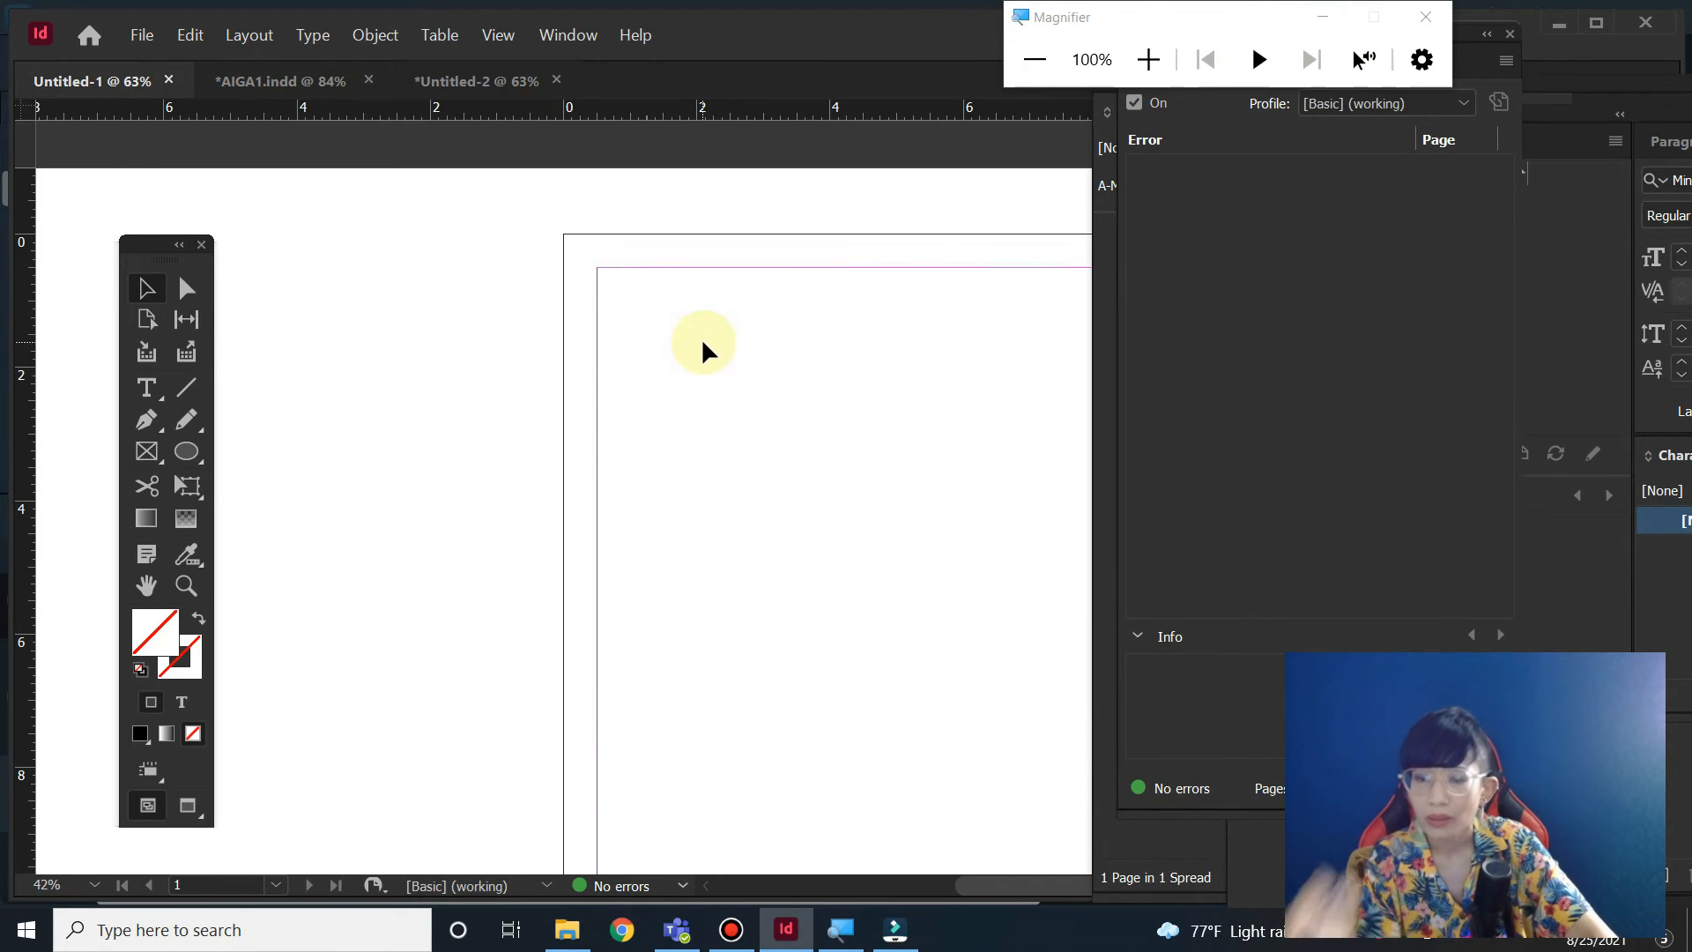
mouse_move(666, 469)
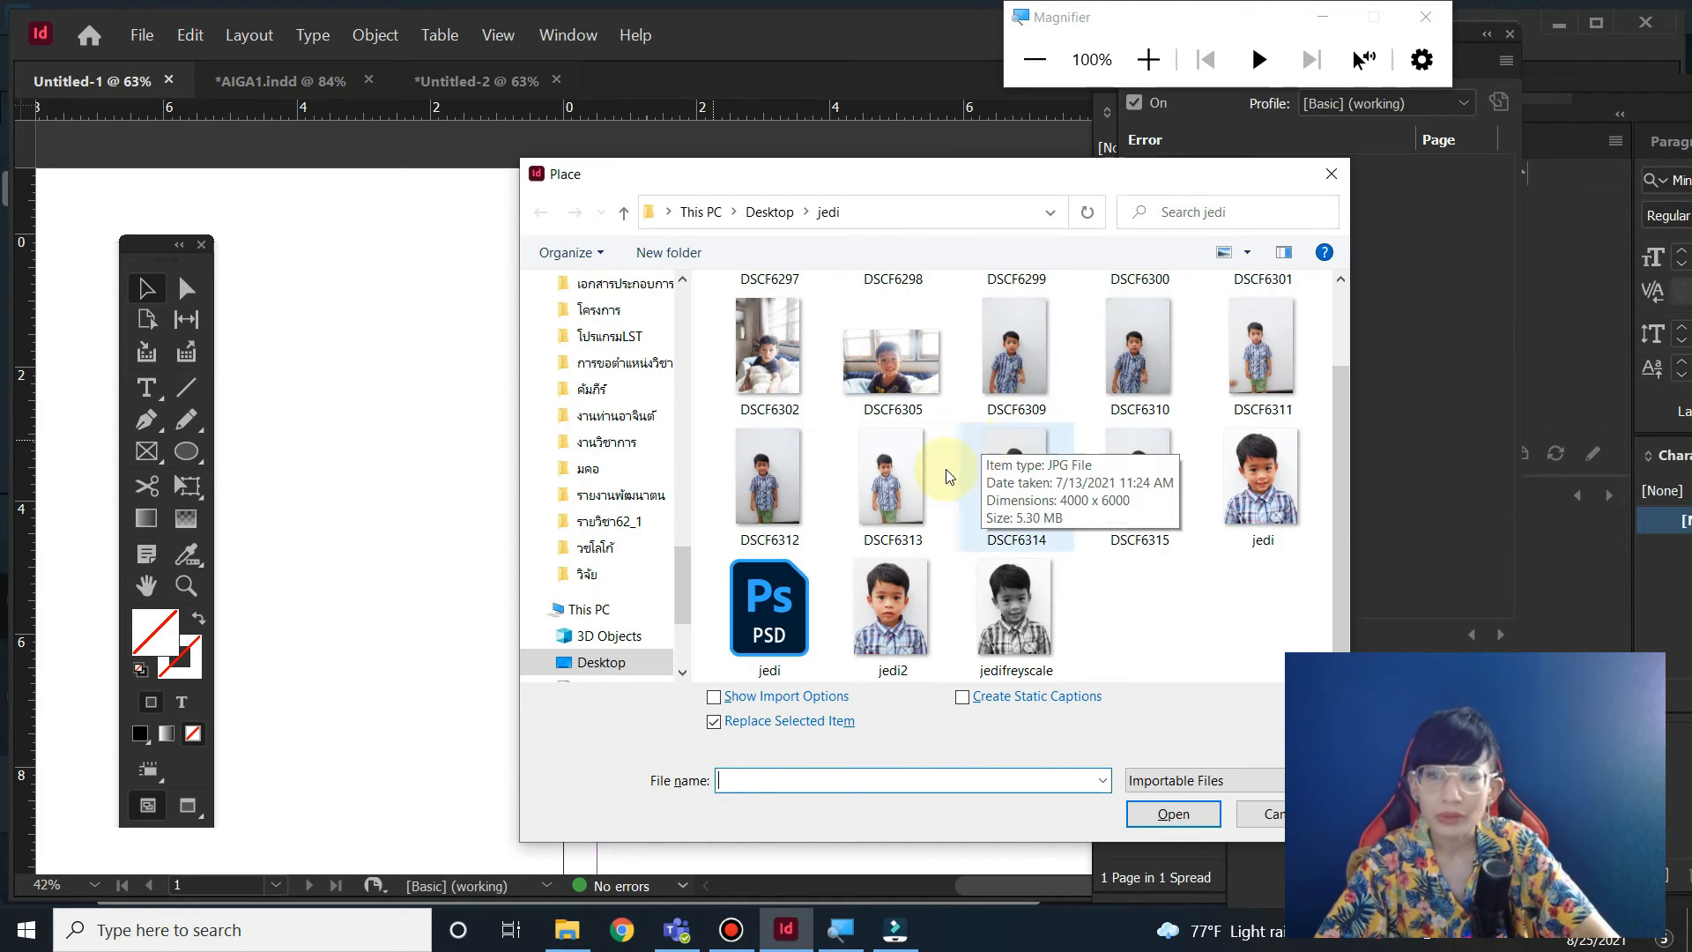
- Place jedi.jpg from the Desktop jedi folder onto the Untitled-1 page
click(1173, 814)
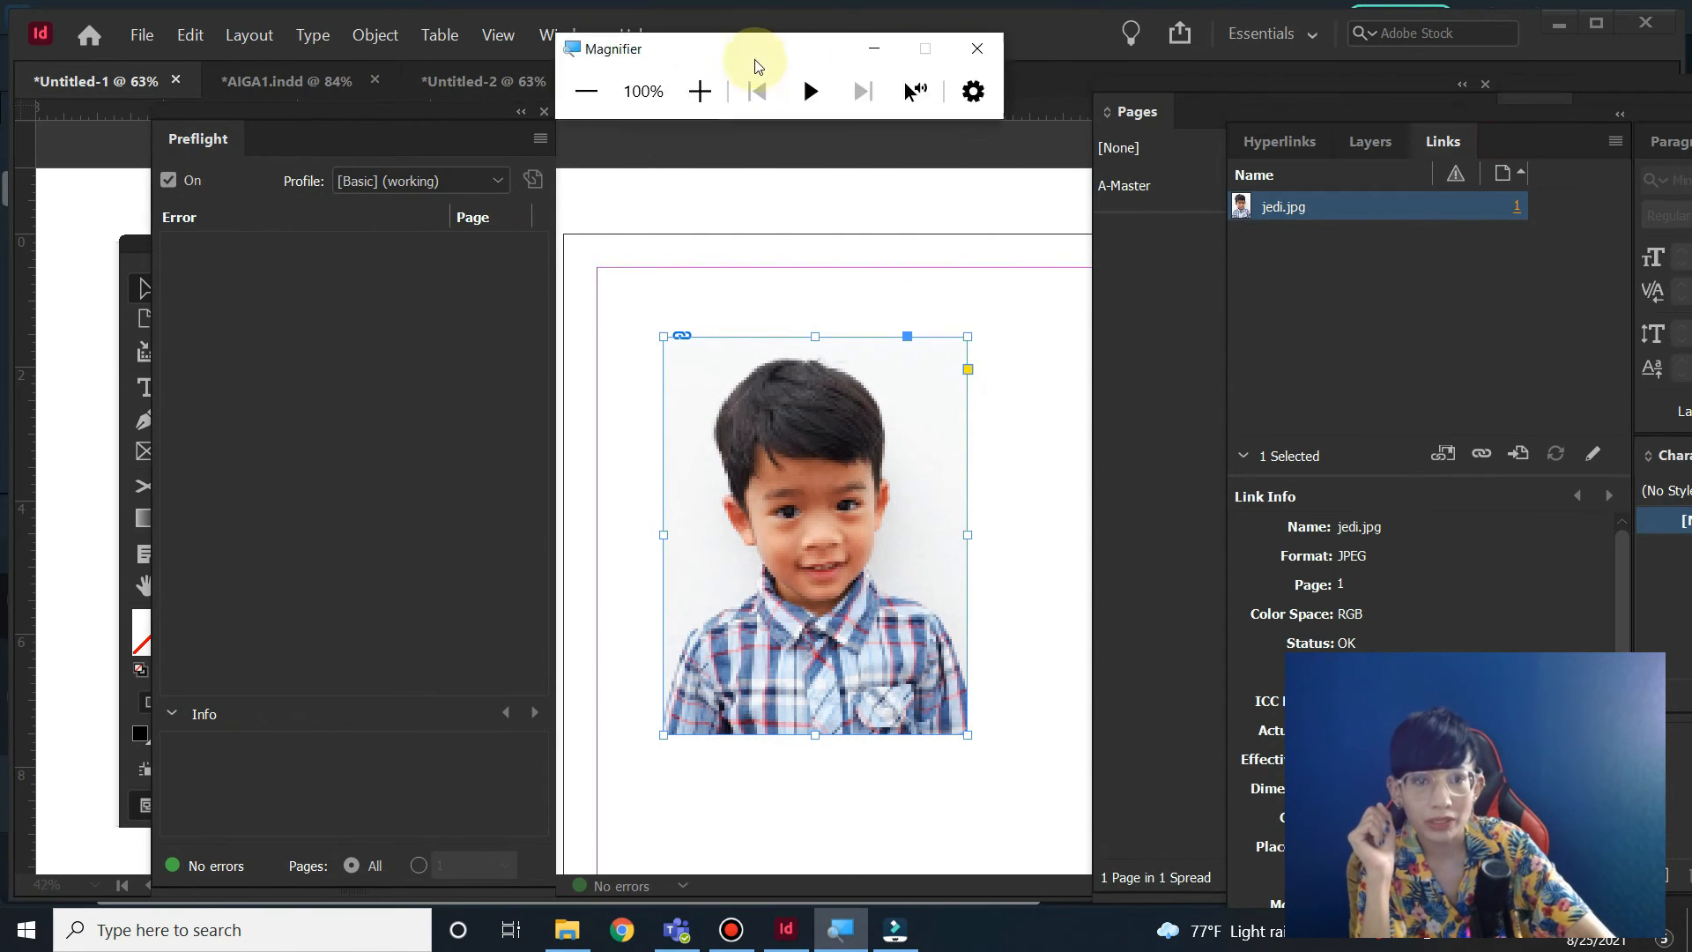
- Float and widen the Links panel, then scroll to jedi.jpg's Link Info (300/103 ppi, 290%)
drag(755, 59, 643, 56)
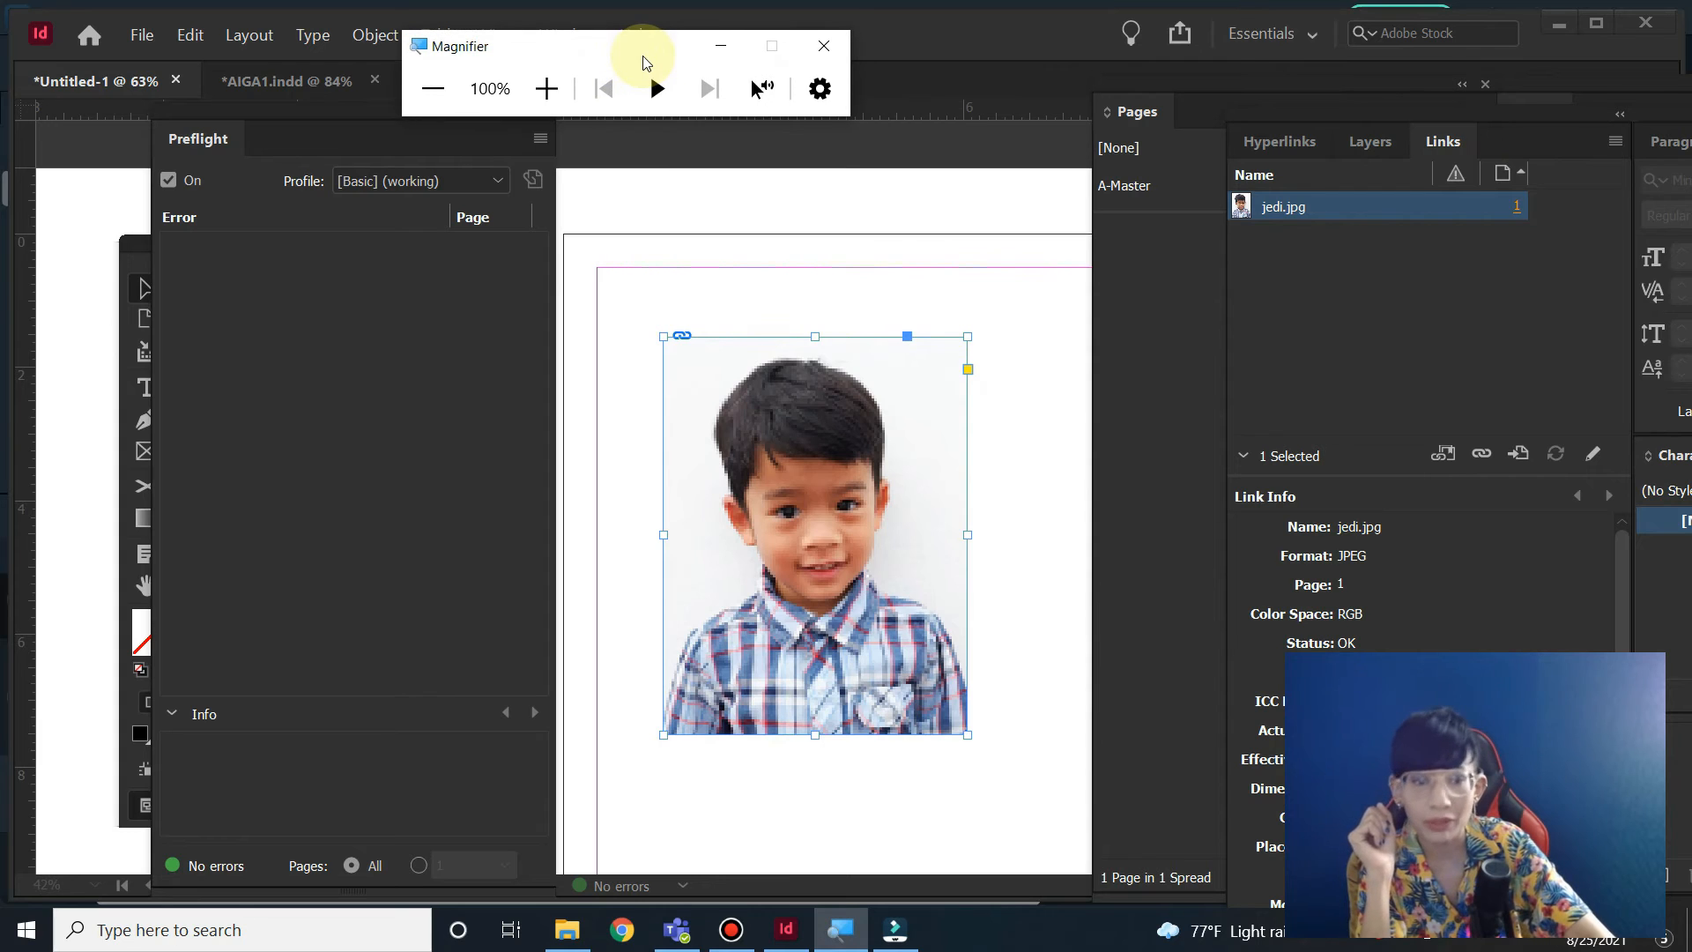
mouse_move(659, 88)
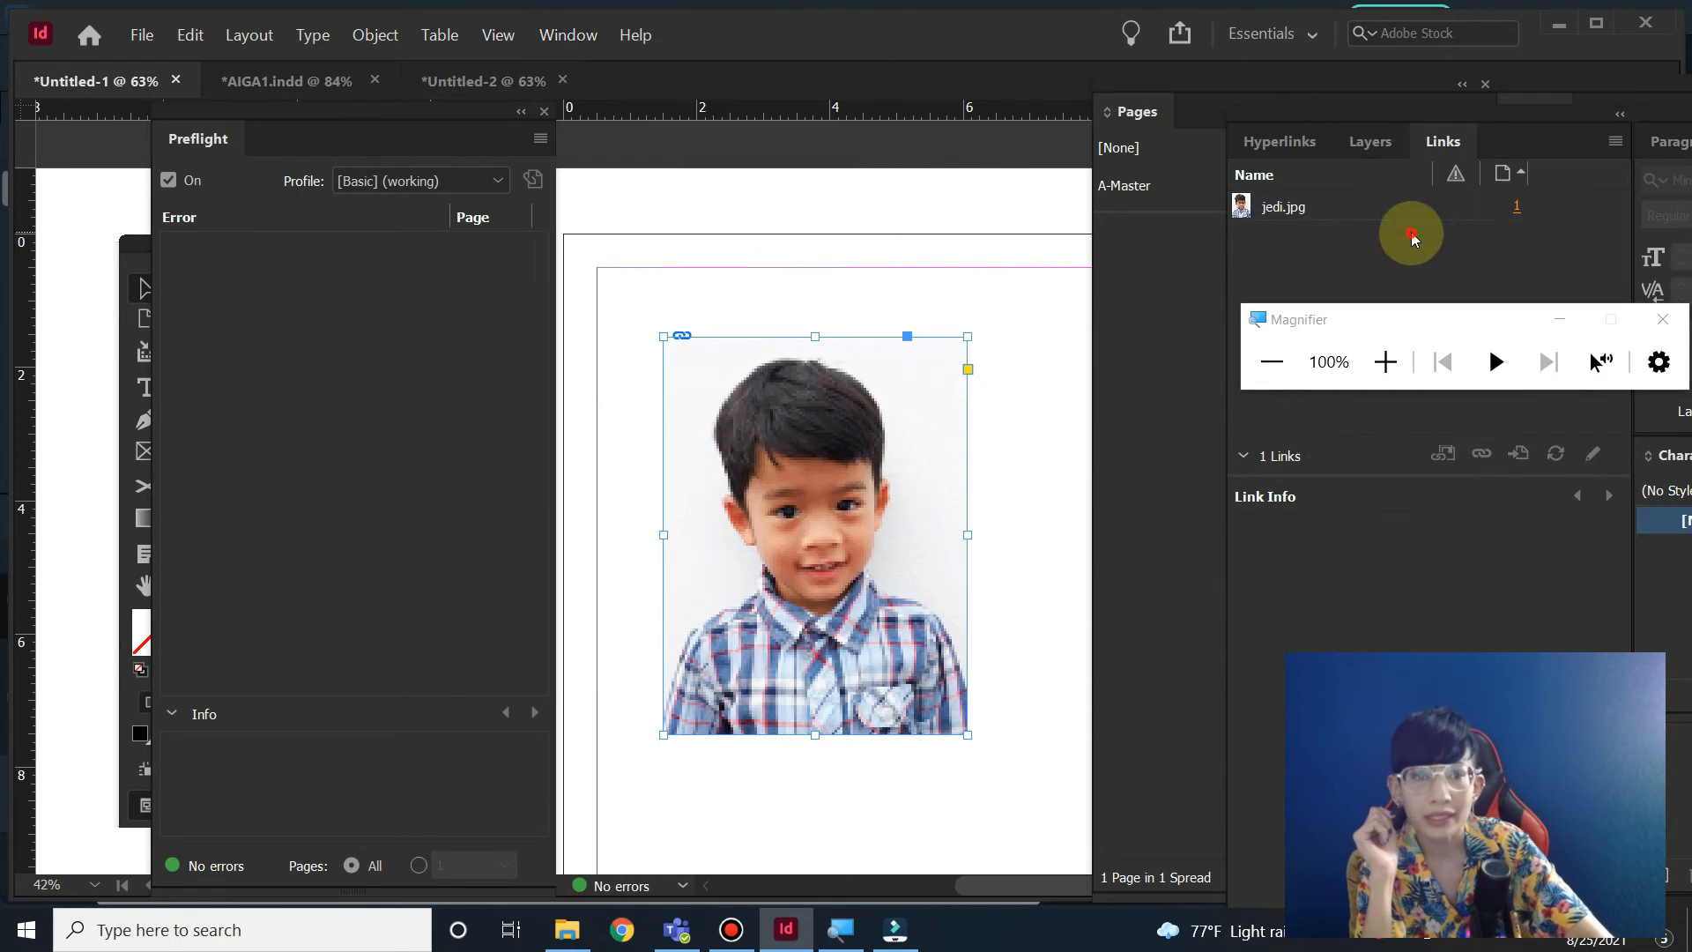
drag(1443, 140, 909, 119)
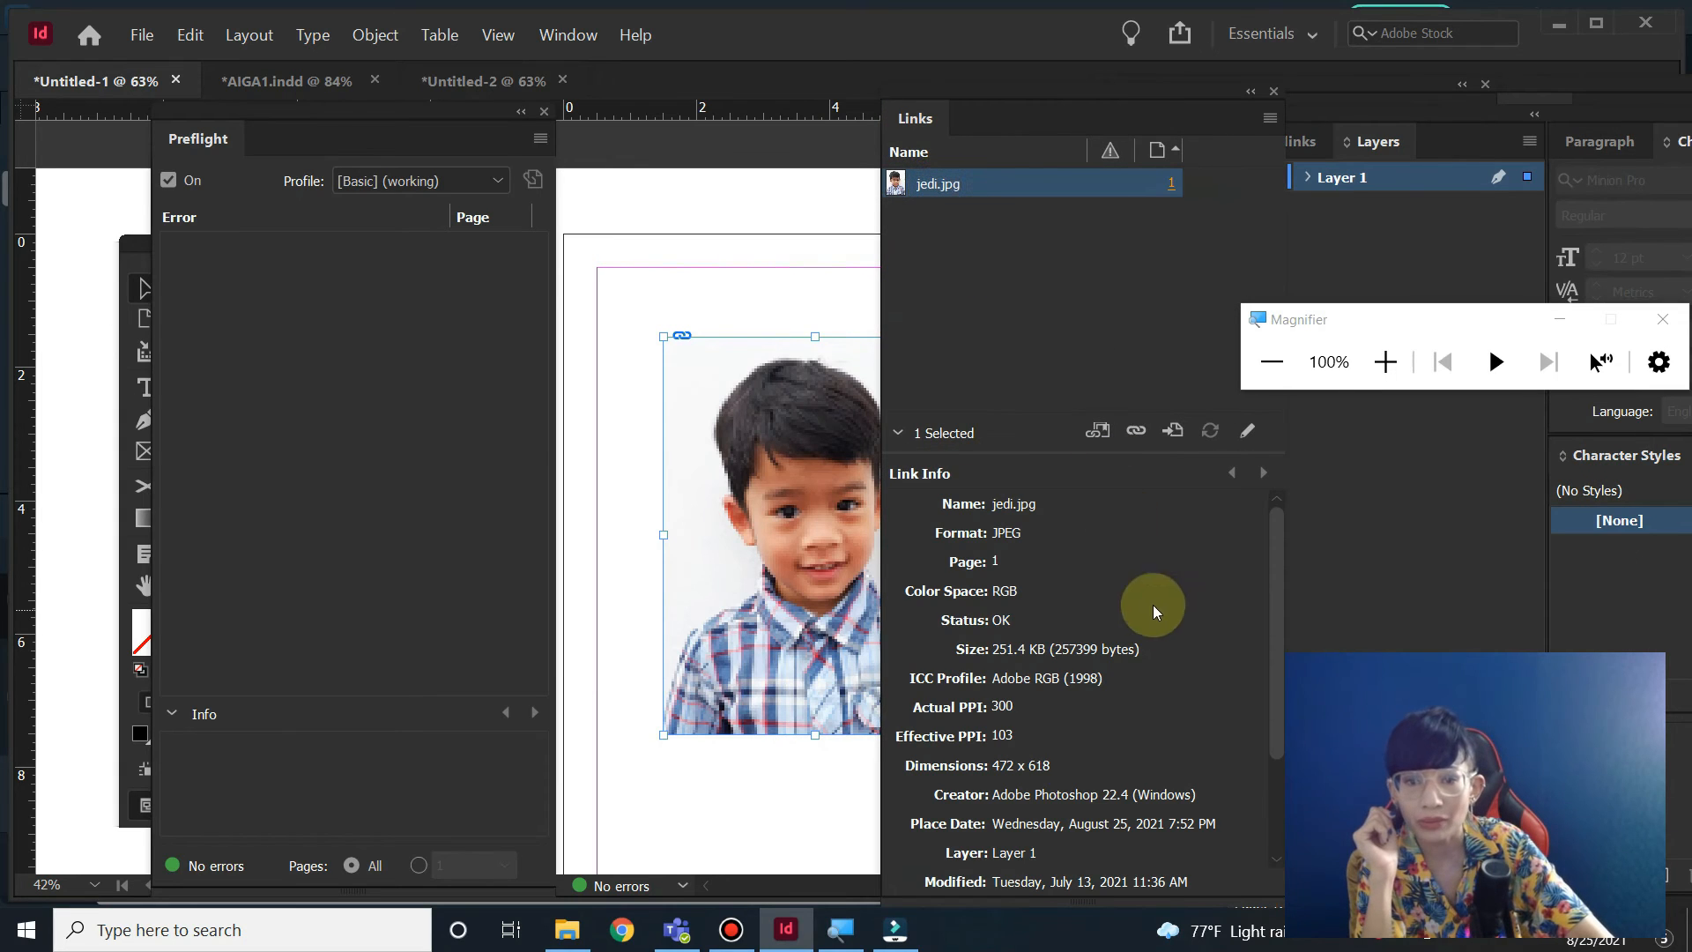
scroll(down, 3)
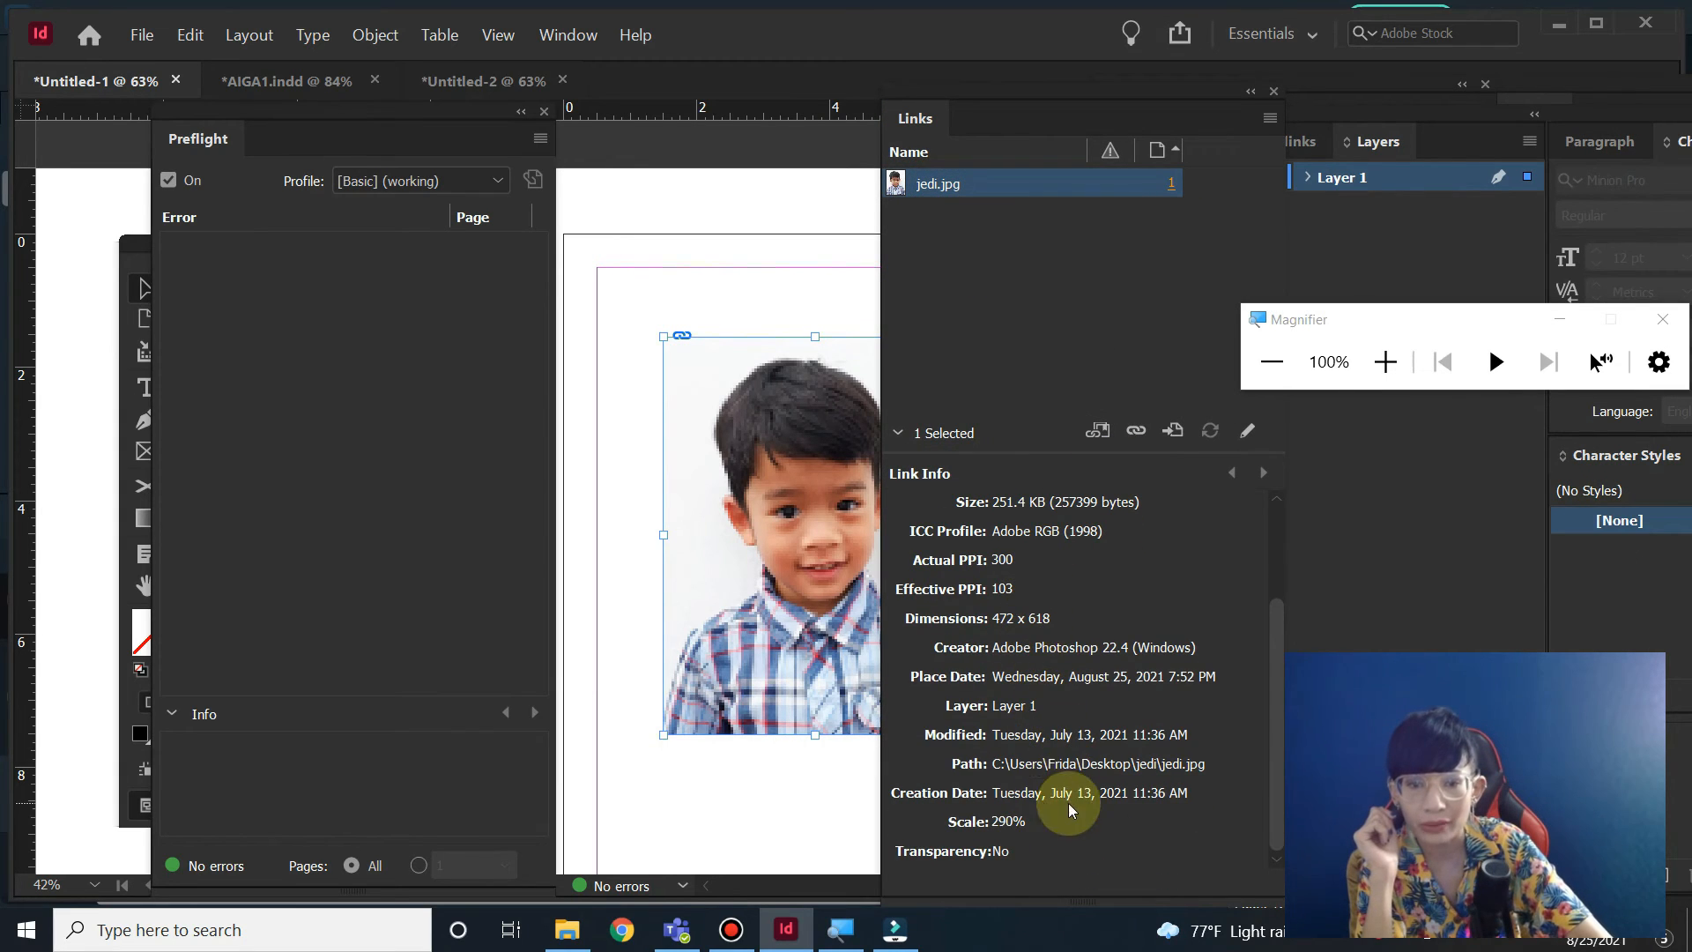
mouse_move(1131, 770)
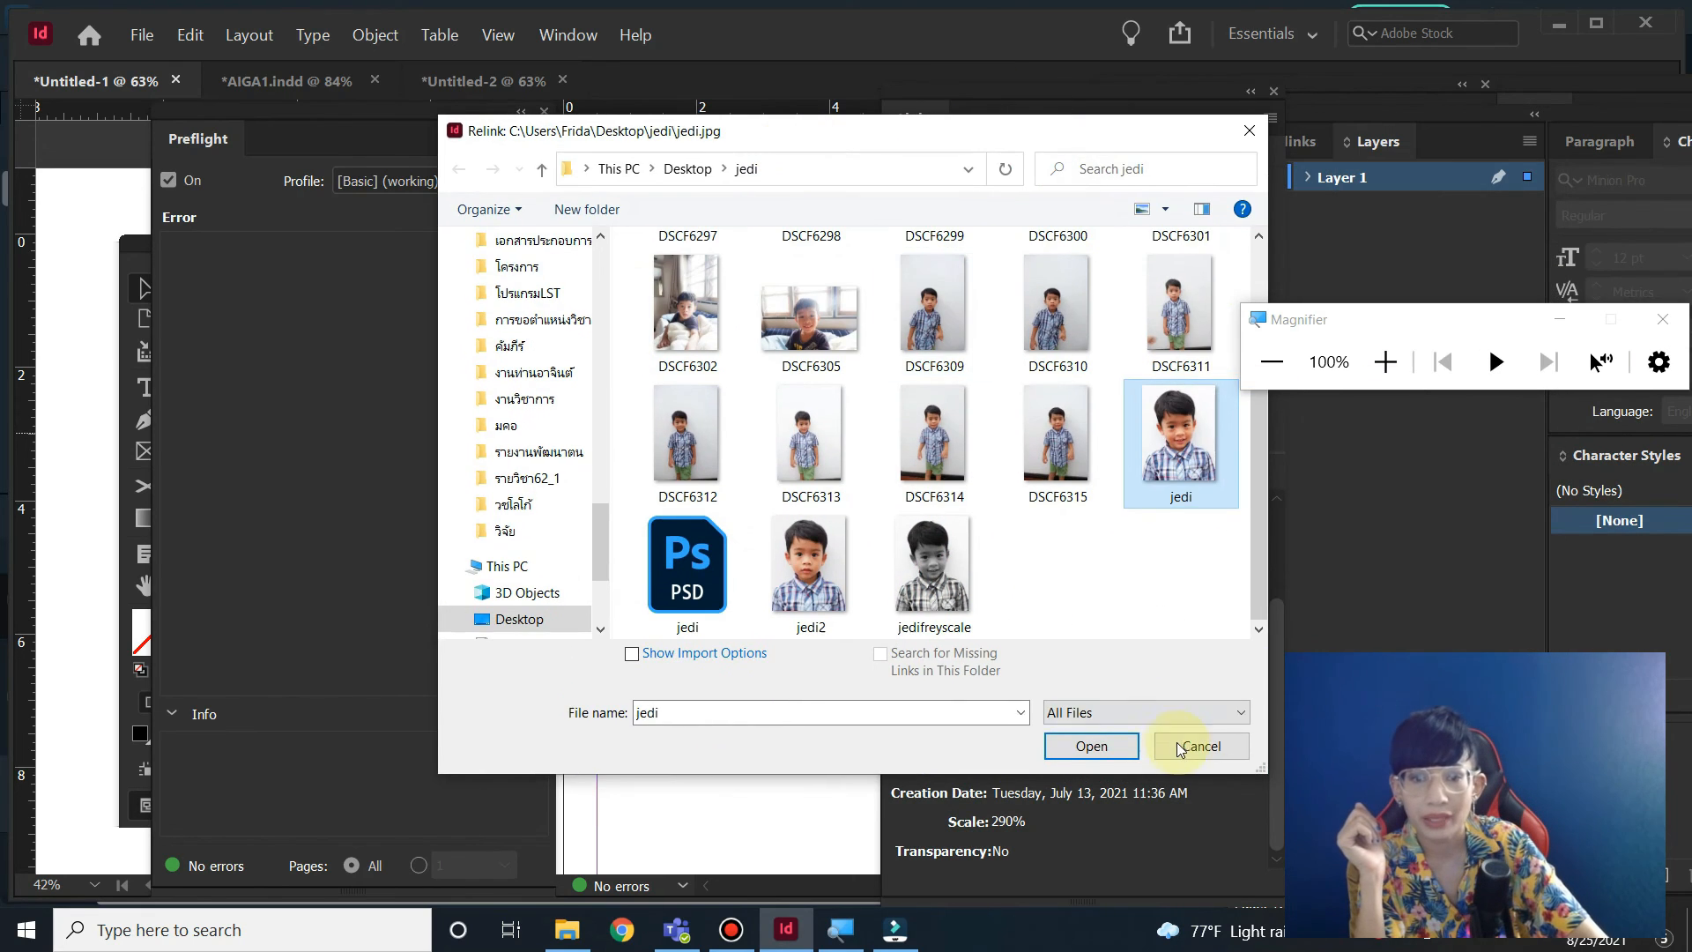
click(1092, 746)
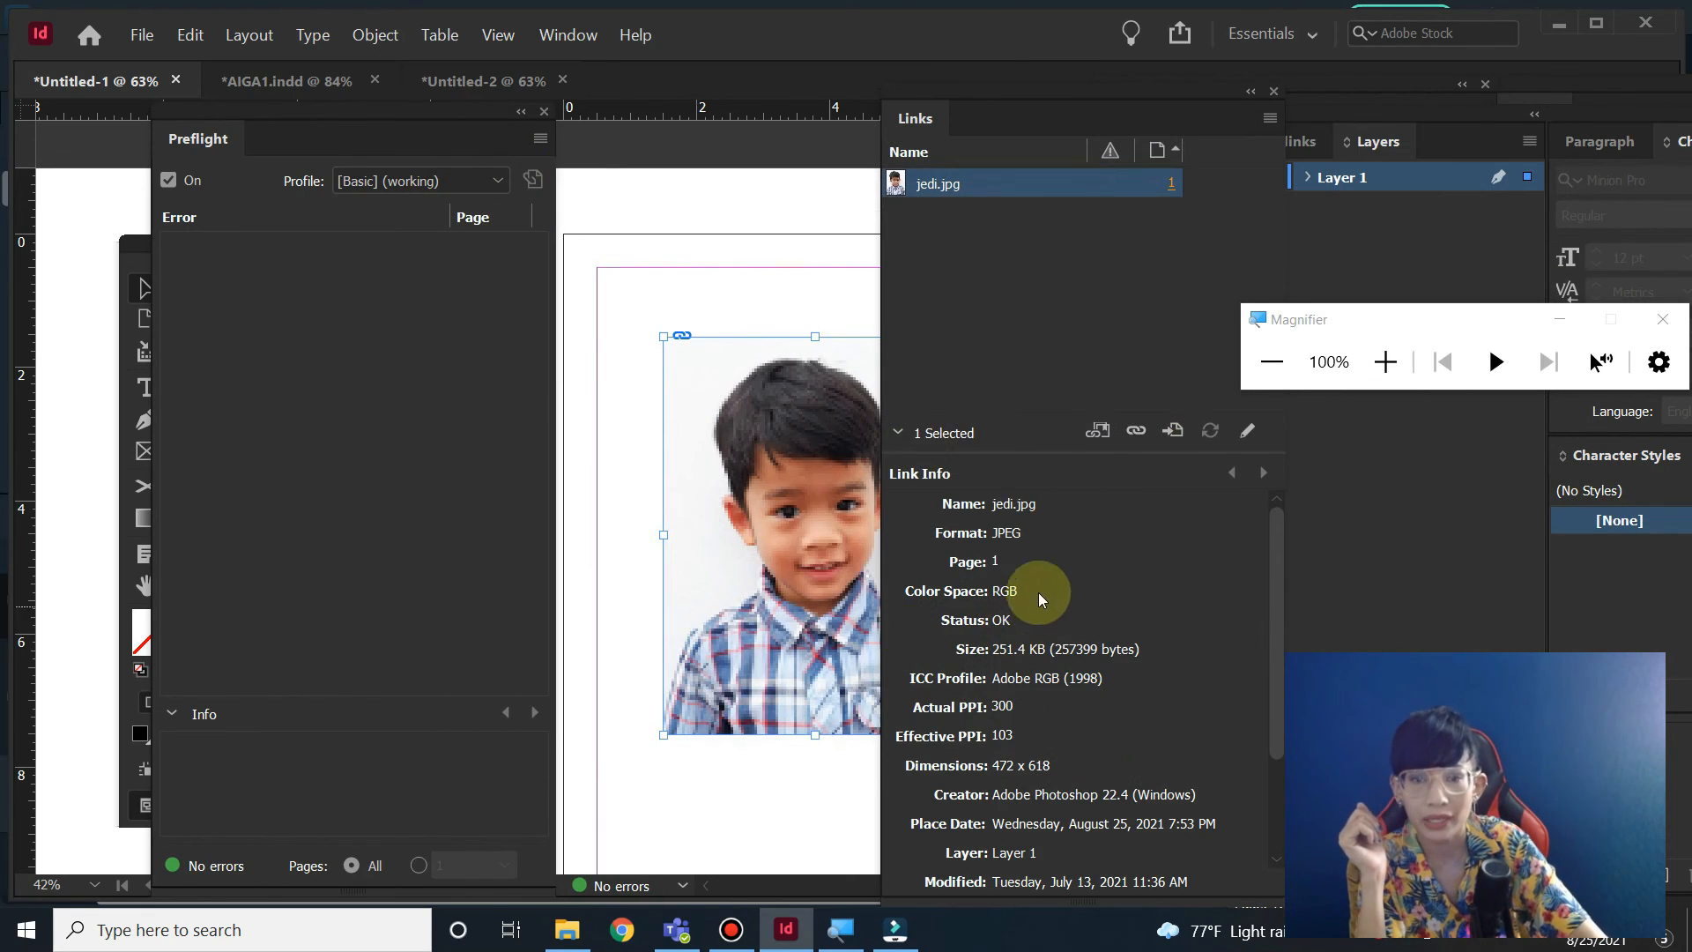
mouse_move(989, 542)
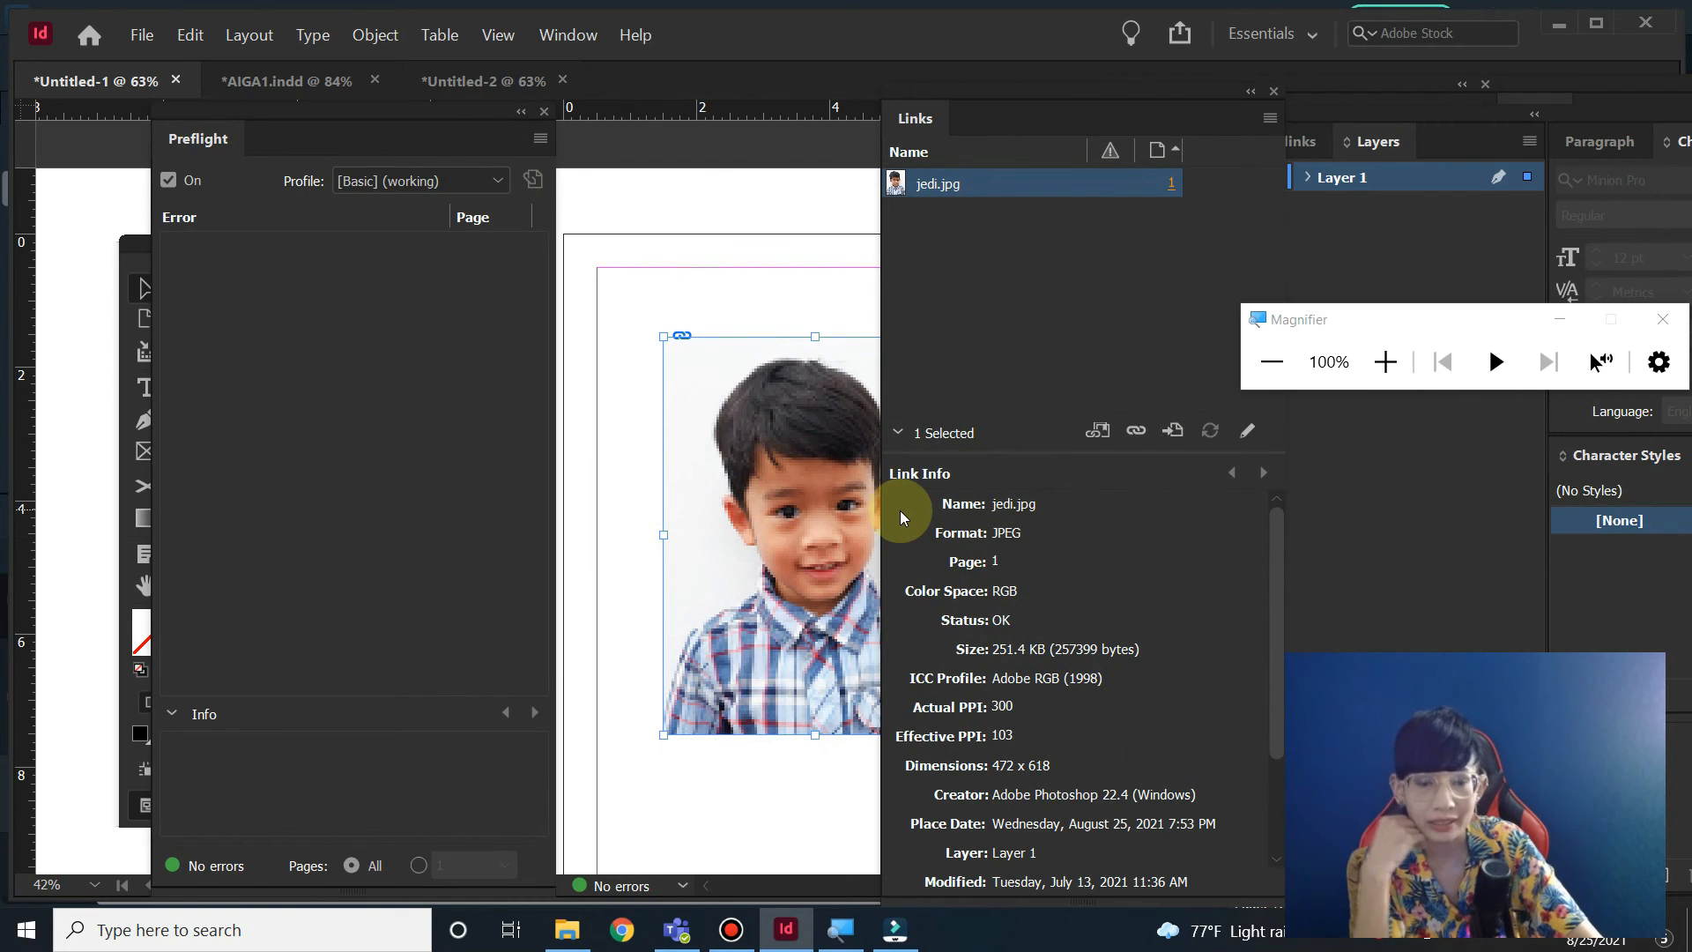
mouse_move(638, 416)
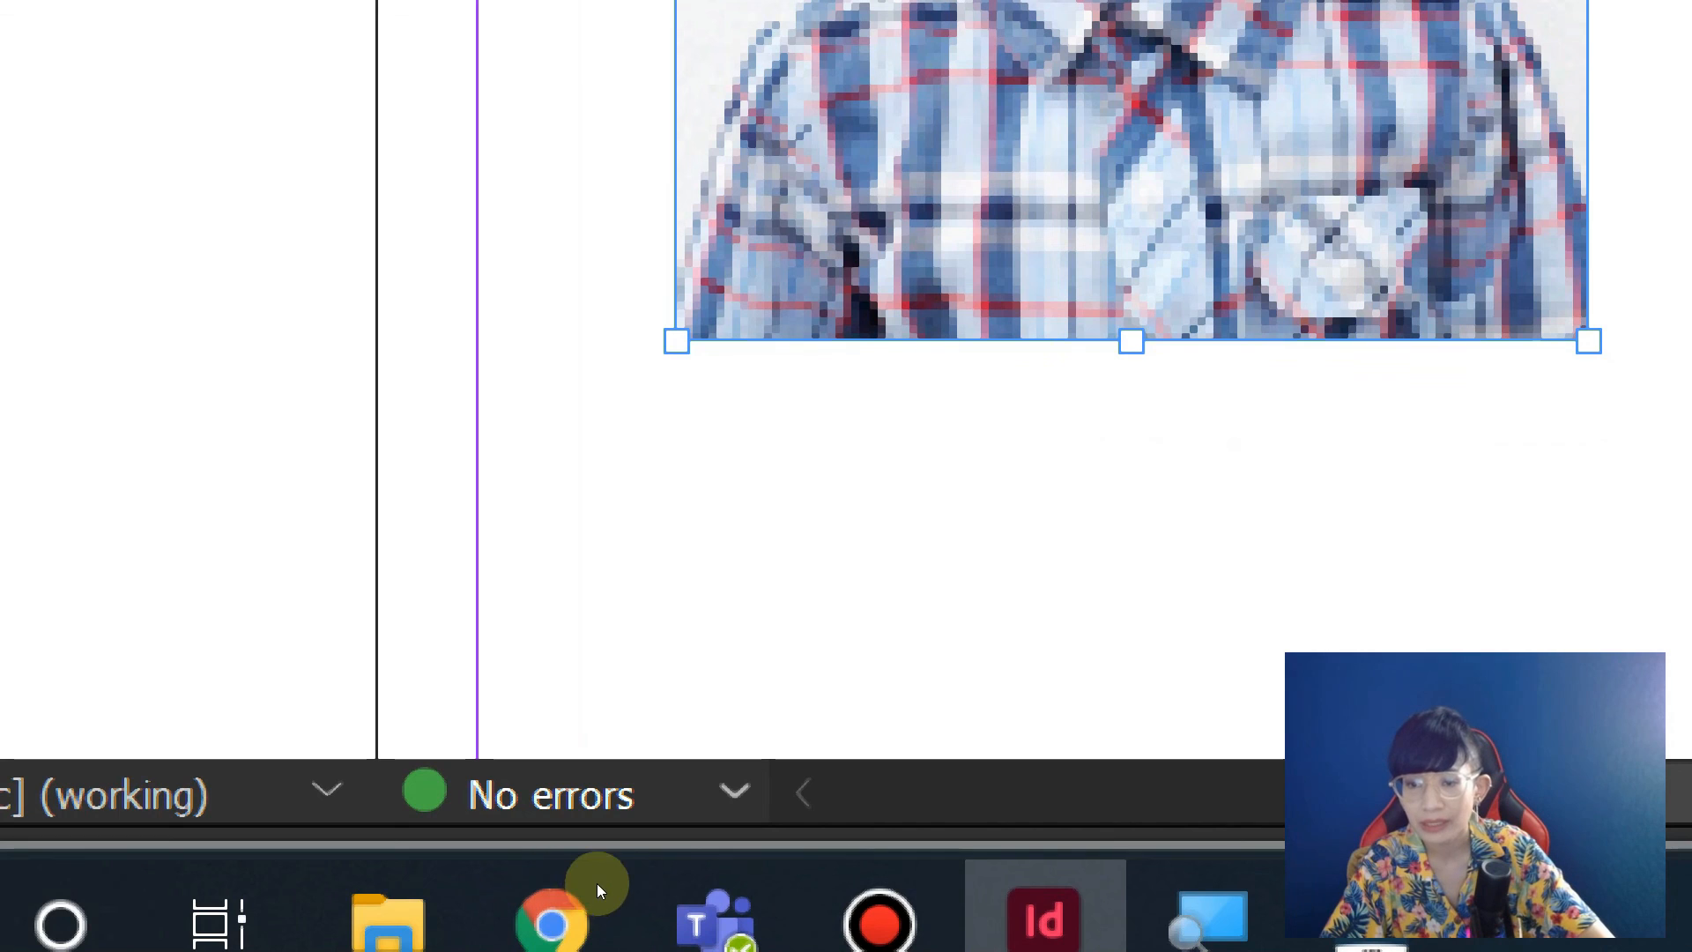
mouse_move(577, 888)
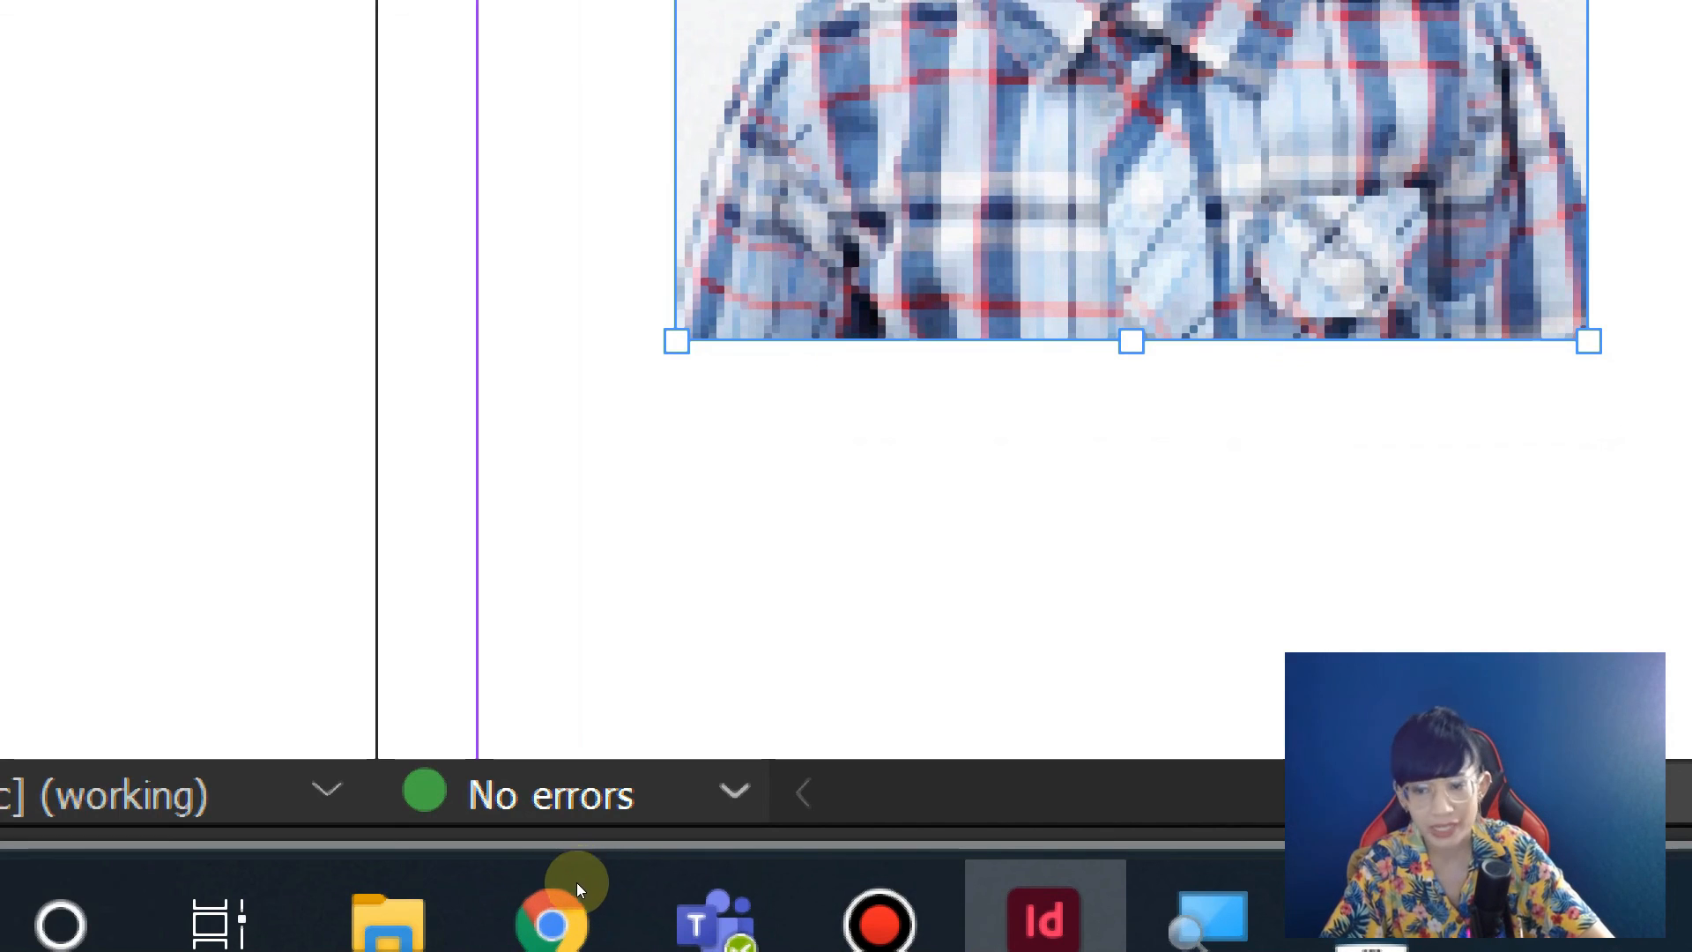
mouse_move(712, 891)
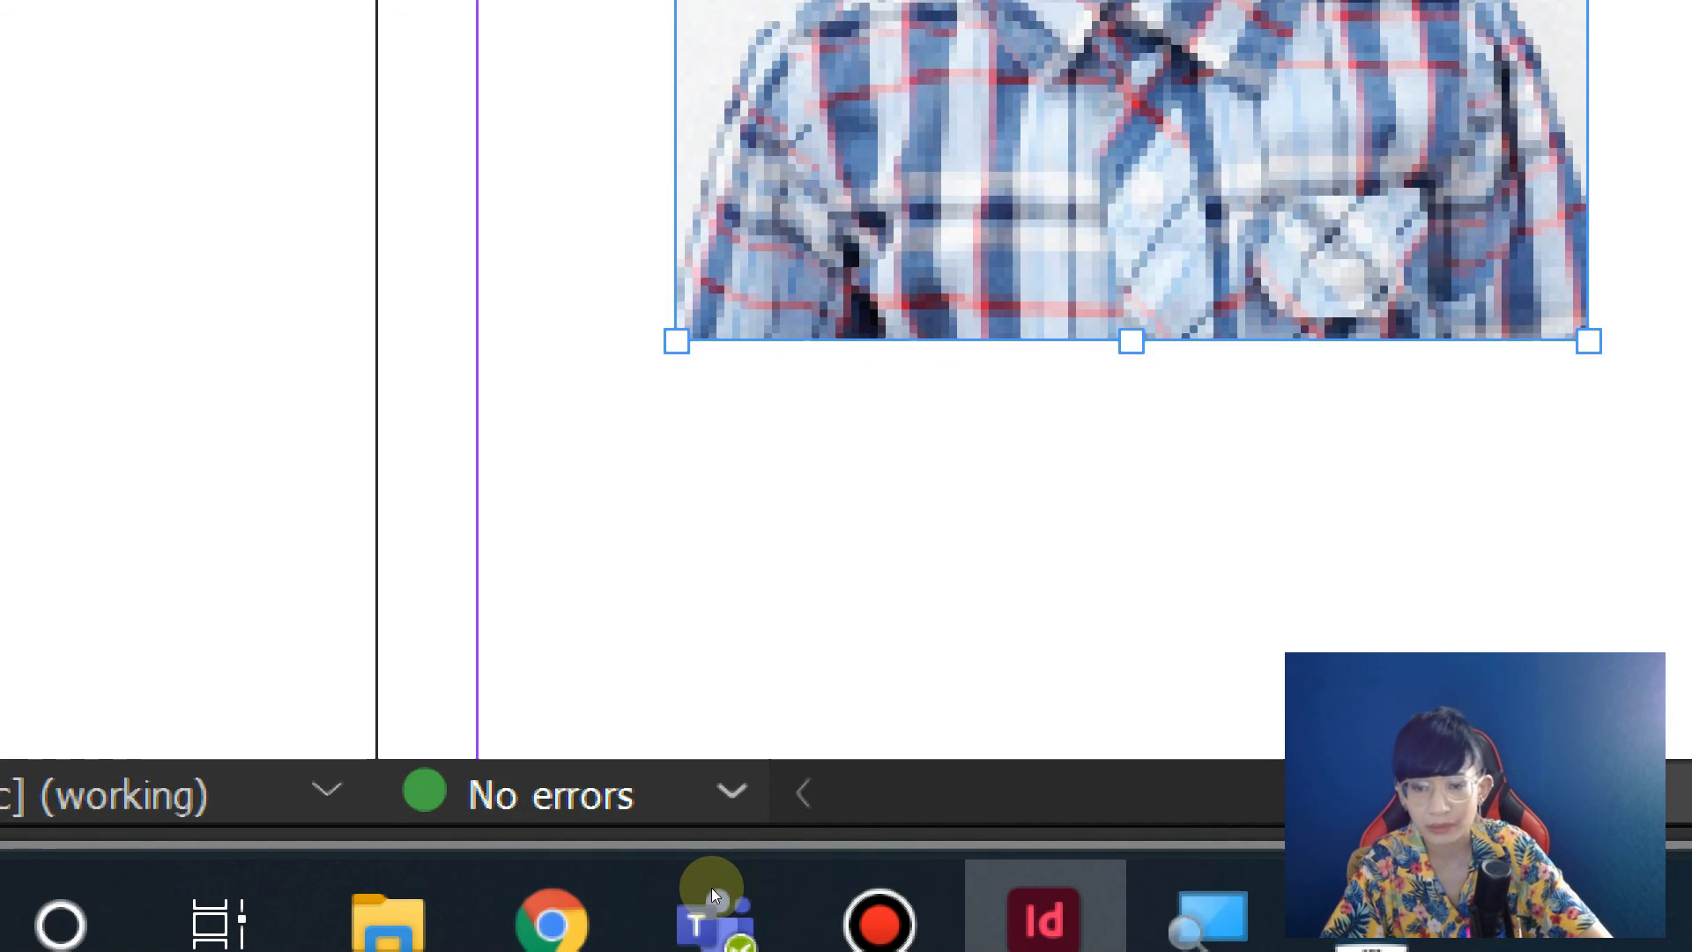
mouse_move(669, 890)
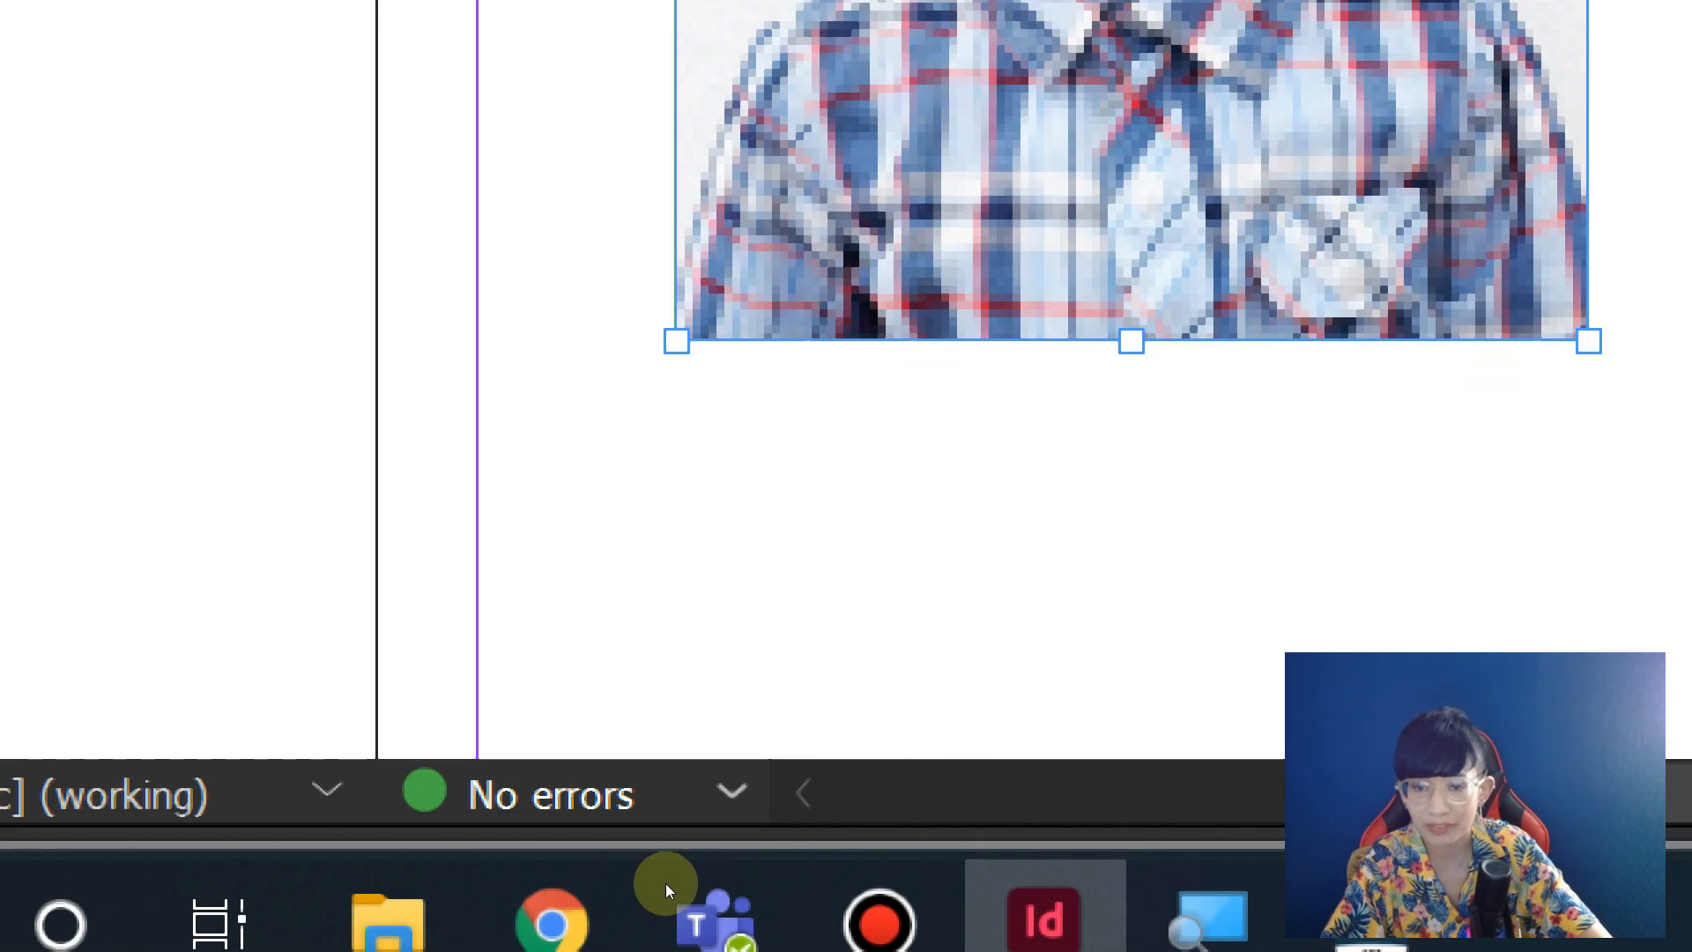